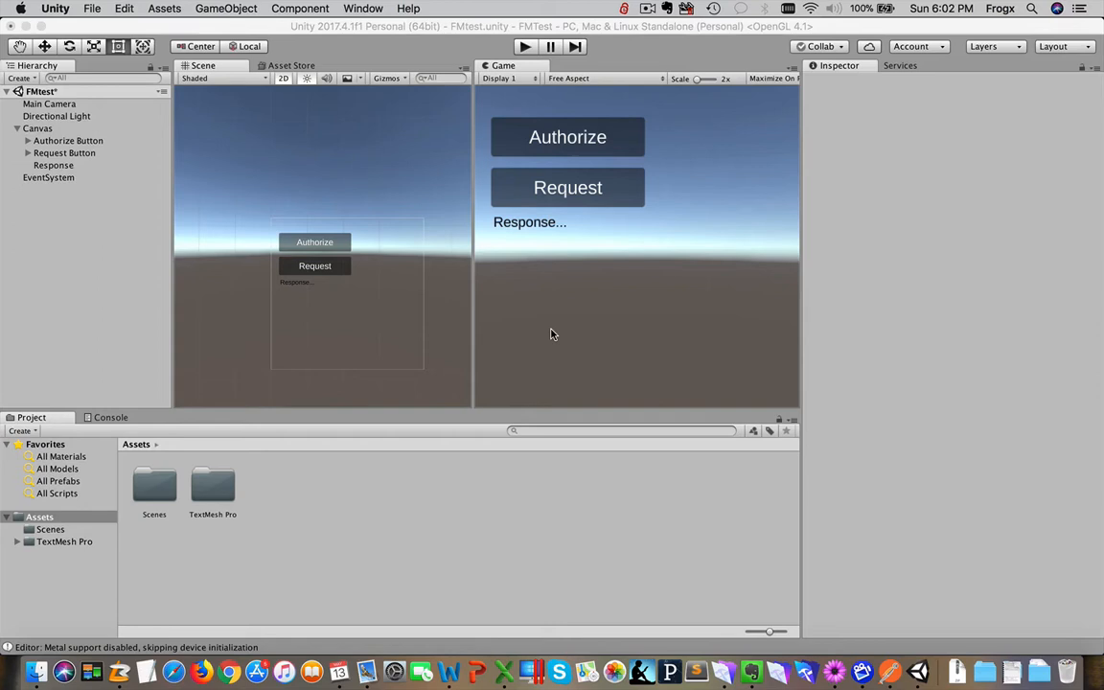
Add a Scripts folder under Assets in the Project panel.
right_click(126, 337)
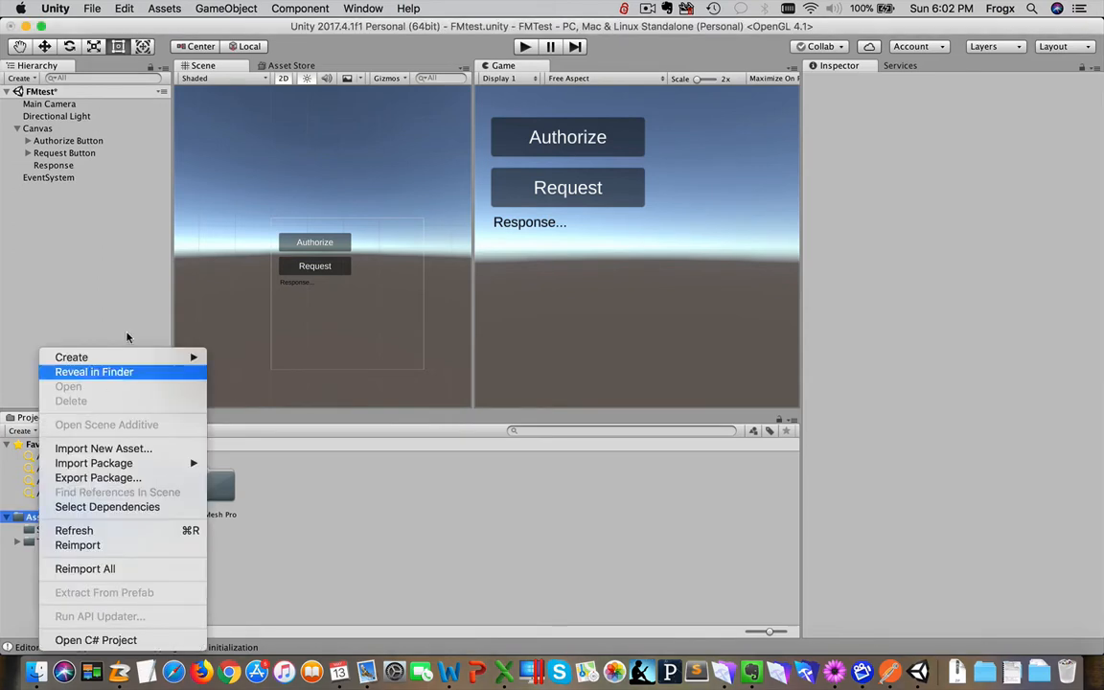
left_click(71, 359)
type("Scripts")
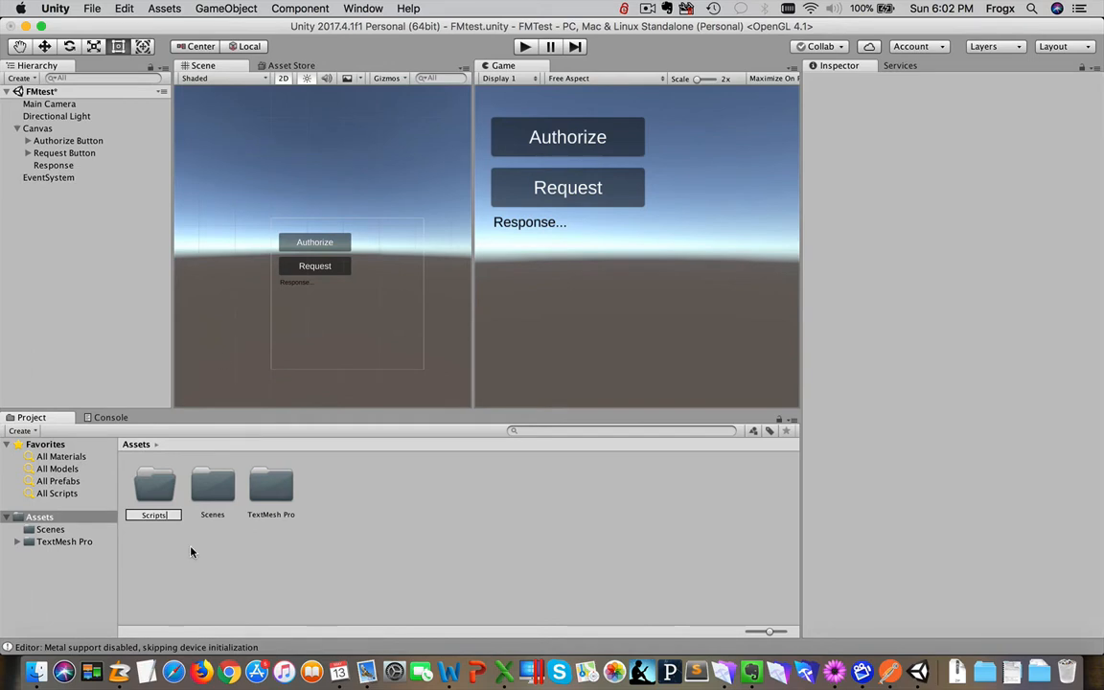
left_click(211, 489)
type("API")
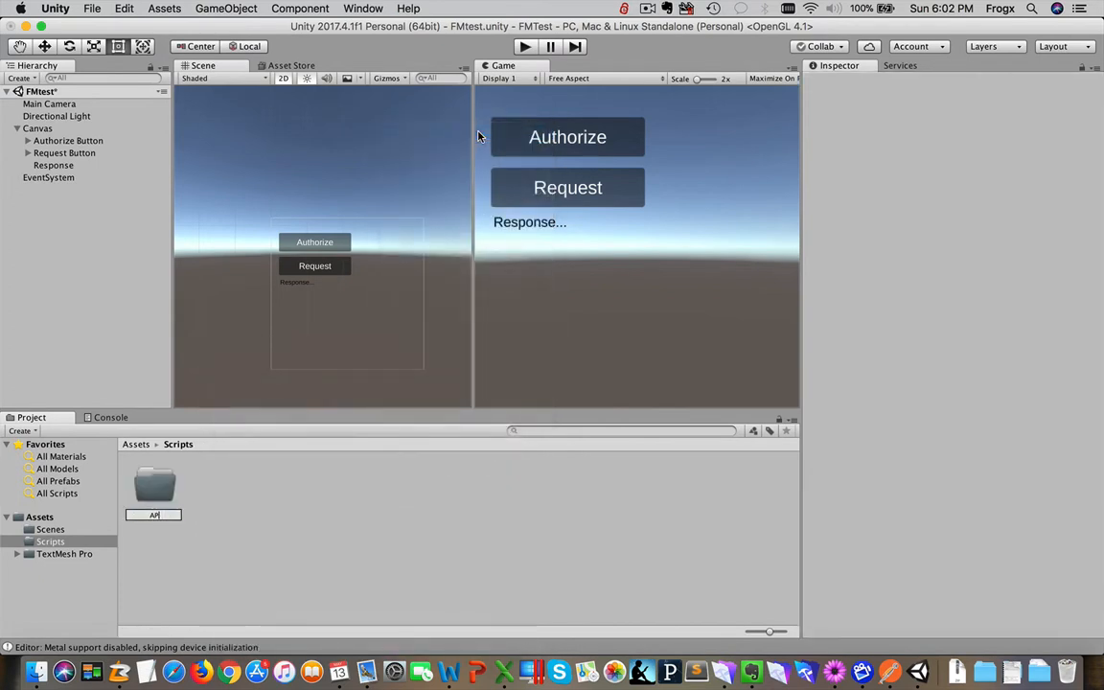
Inside the new API folder, start creating a C# script.
double_click(154, 489)
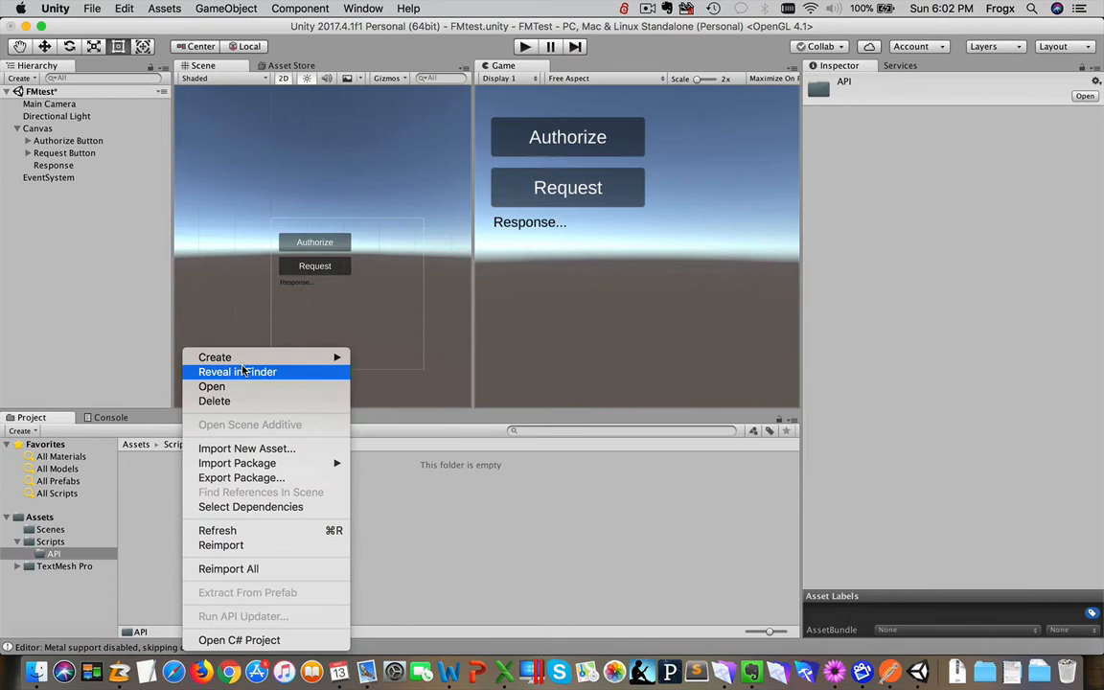
left_click(215, 357)
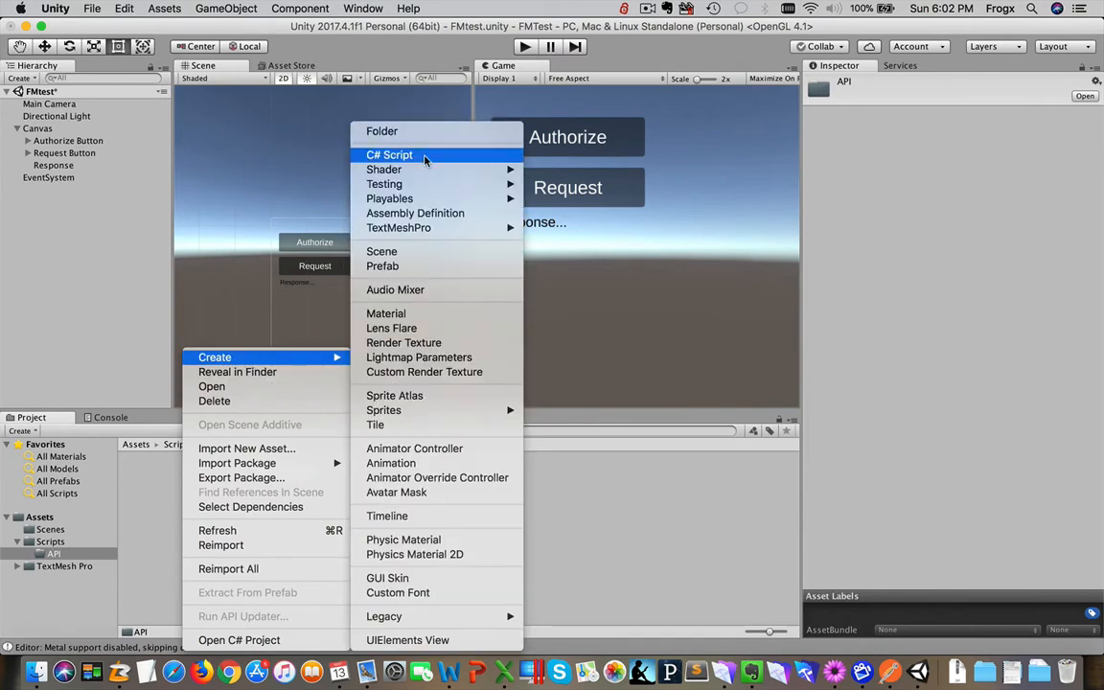
left_click(389, 154)
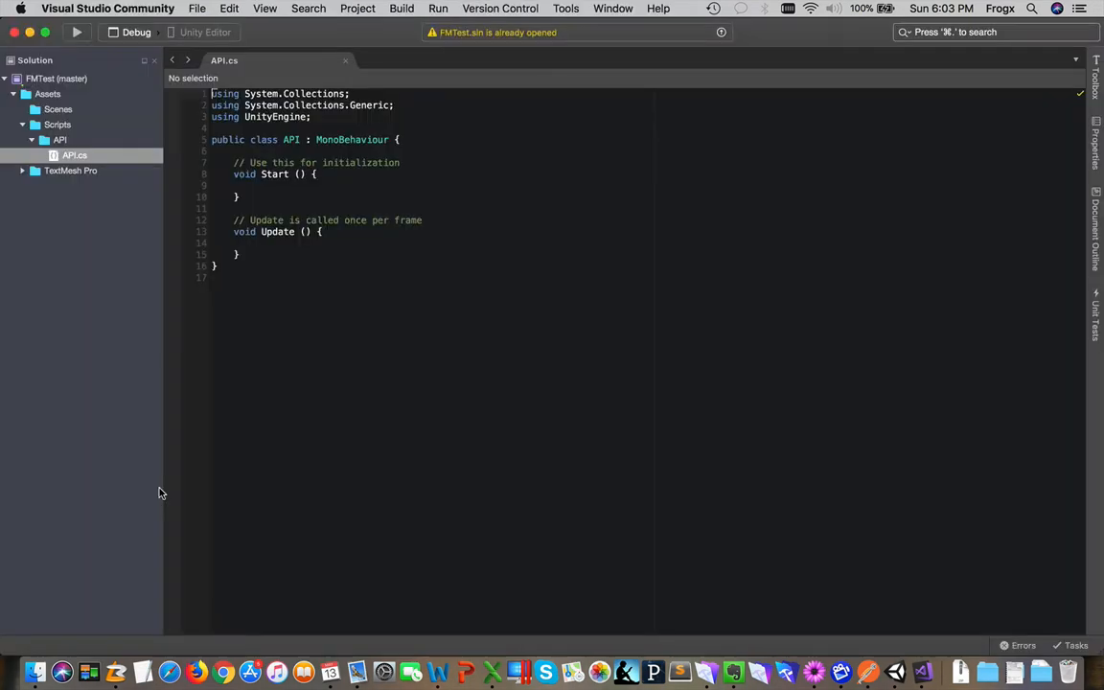
mouse_move(262, 379)
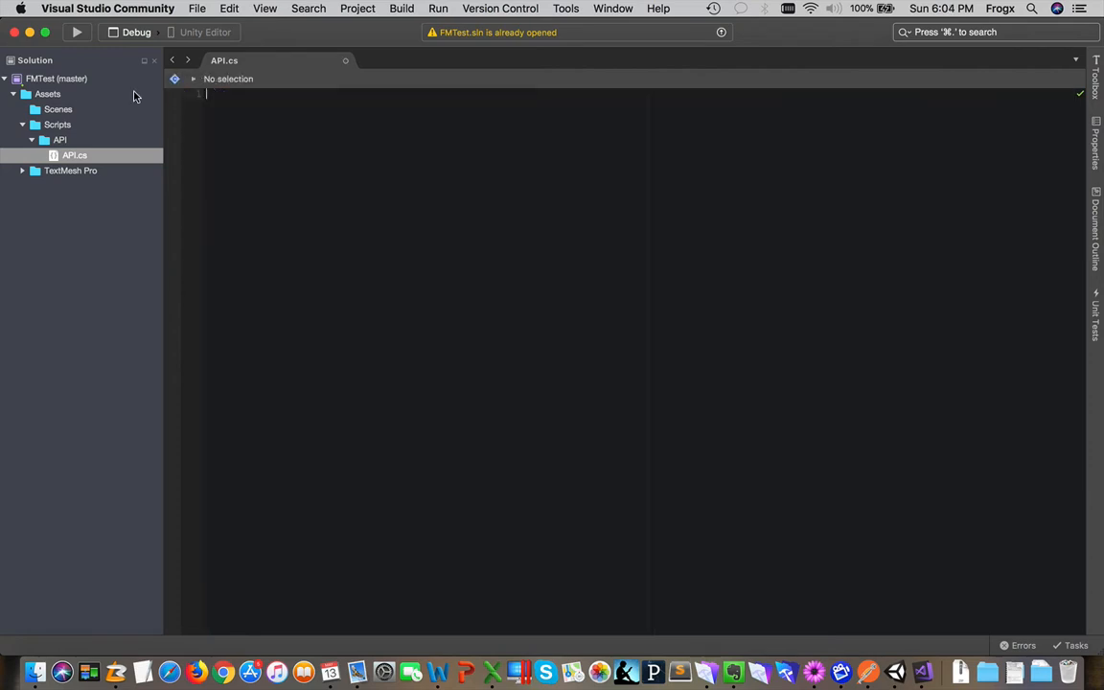
Declare a public class API with a public static string FM_SERVER.
type("public class API")
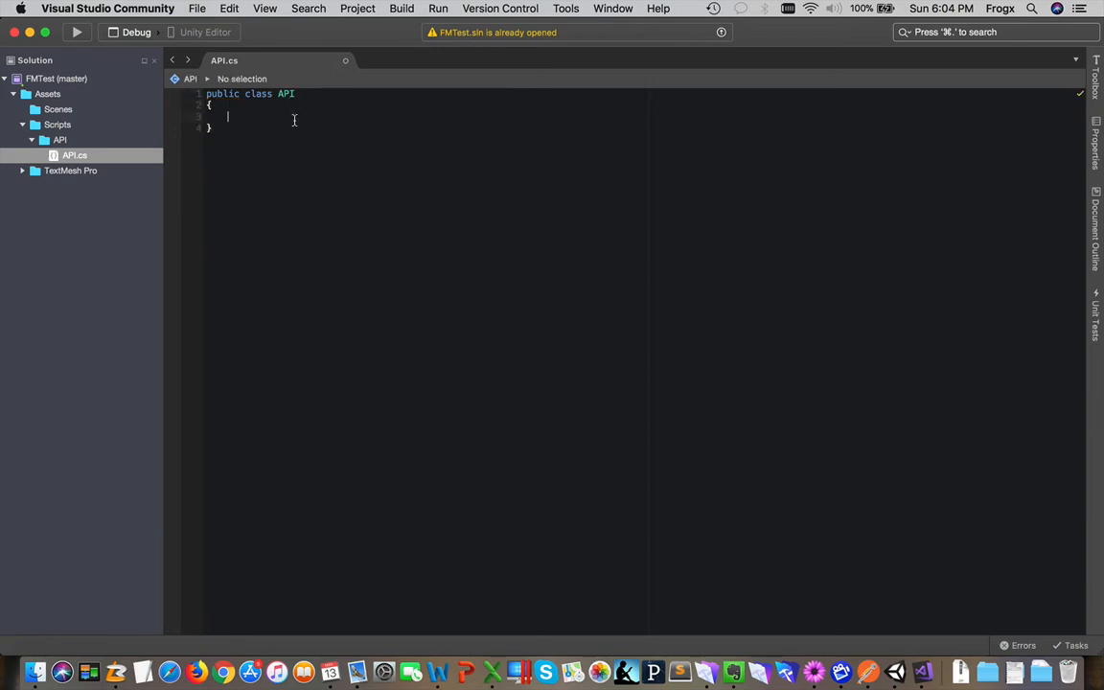
type("public static")
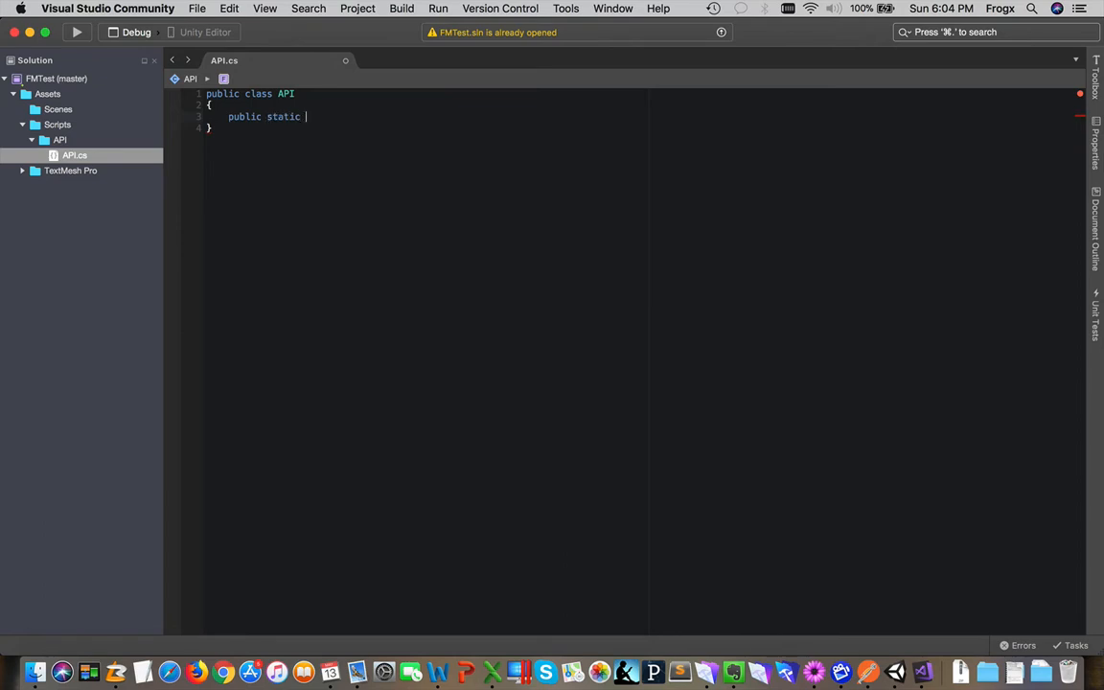
type("string")
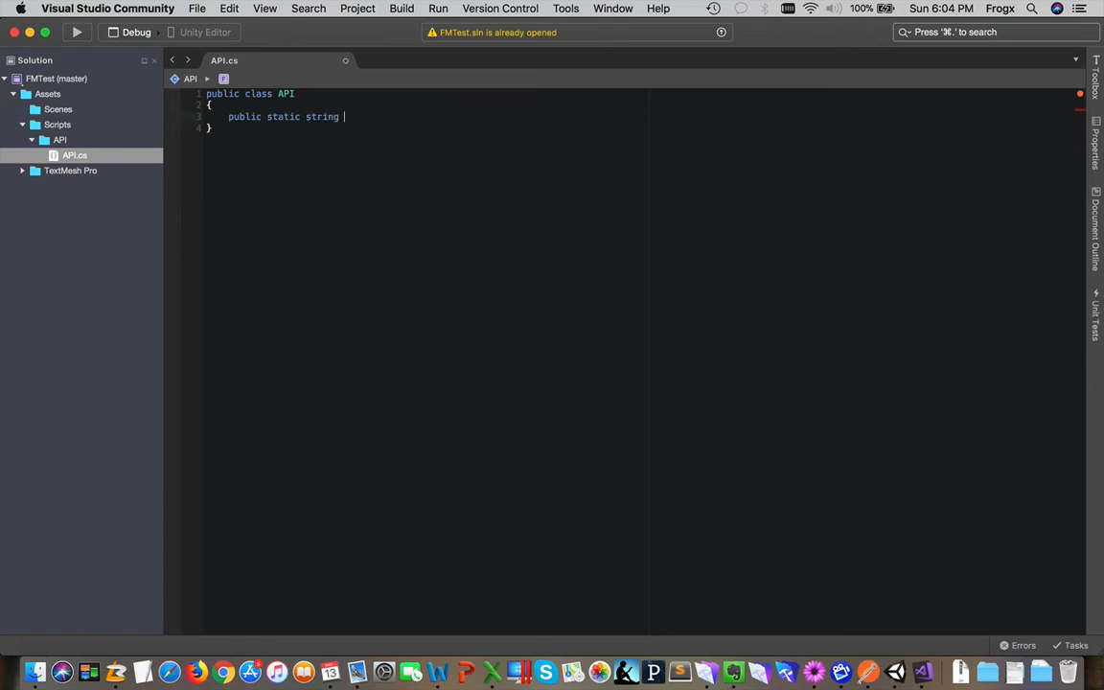
type("FM_SERVER")
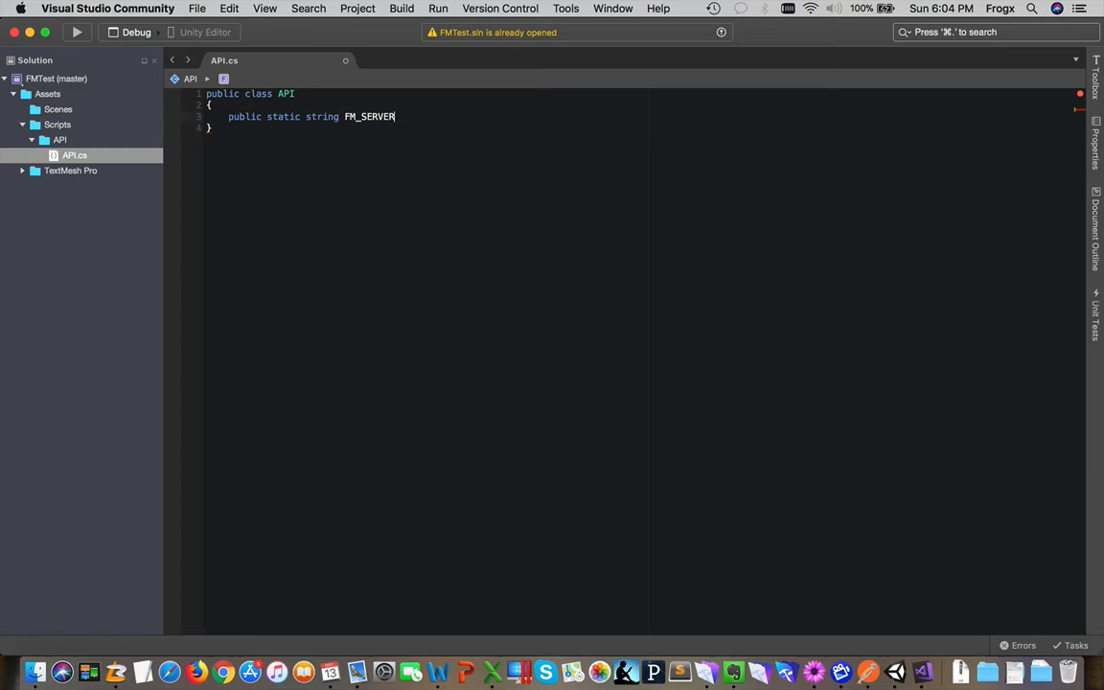
double_click(372, 116)
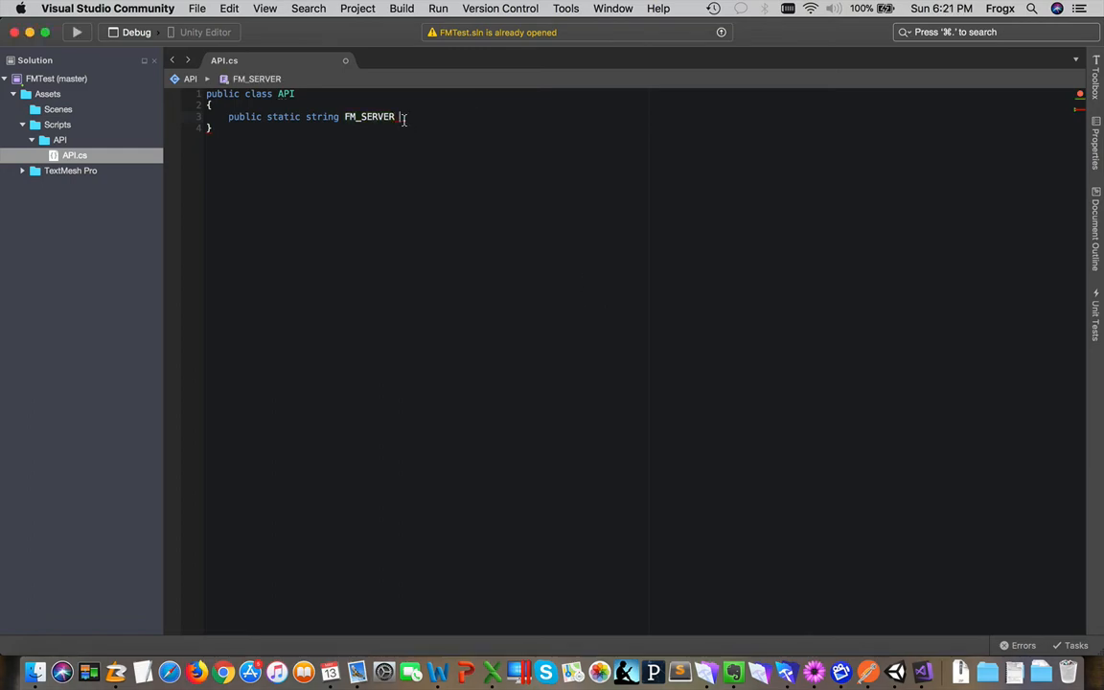
type("= \"https://")
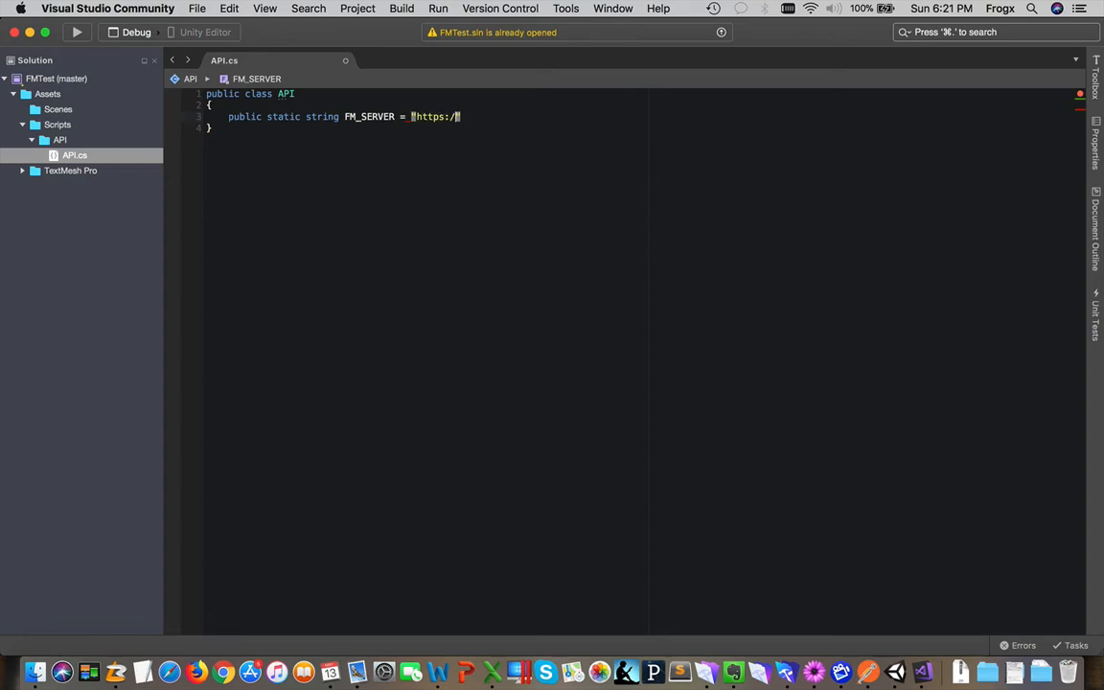
type("yourserver.com")
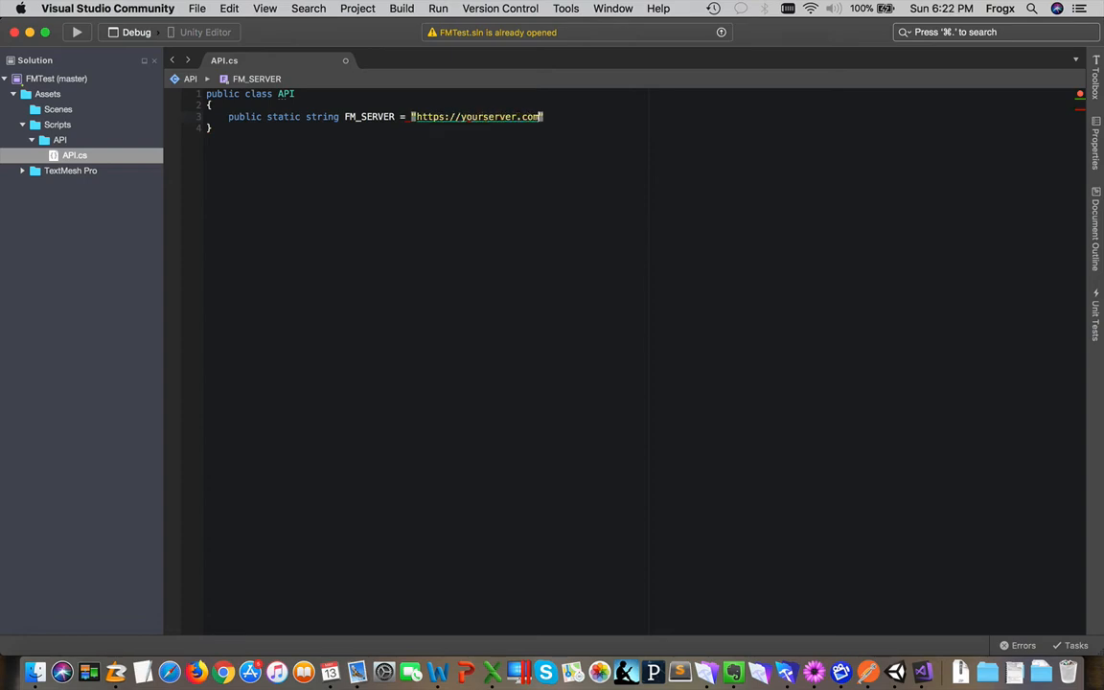
type("/fmi")
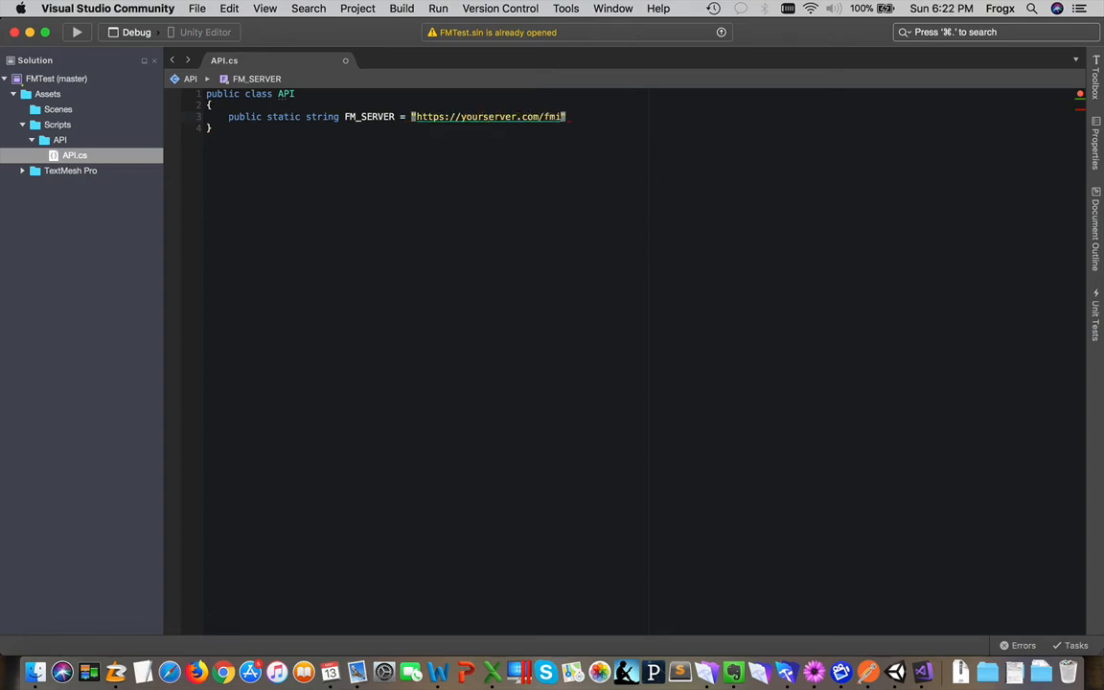
type("/res")
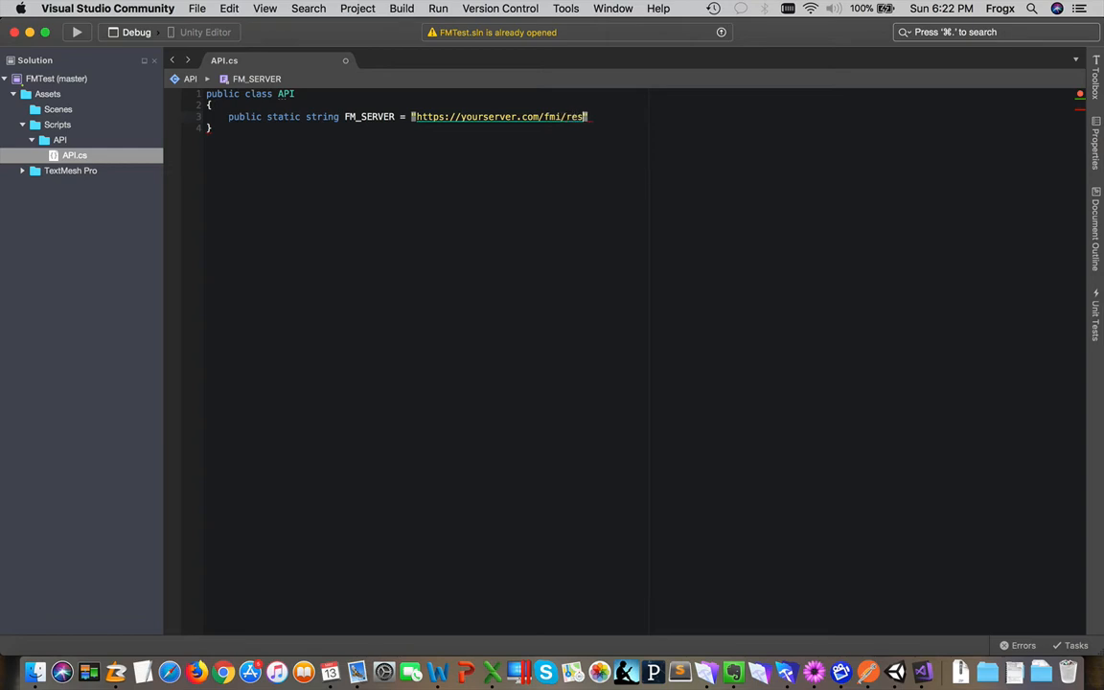
type("t/api")
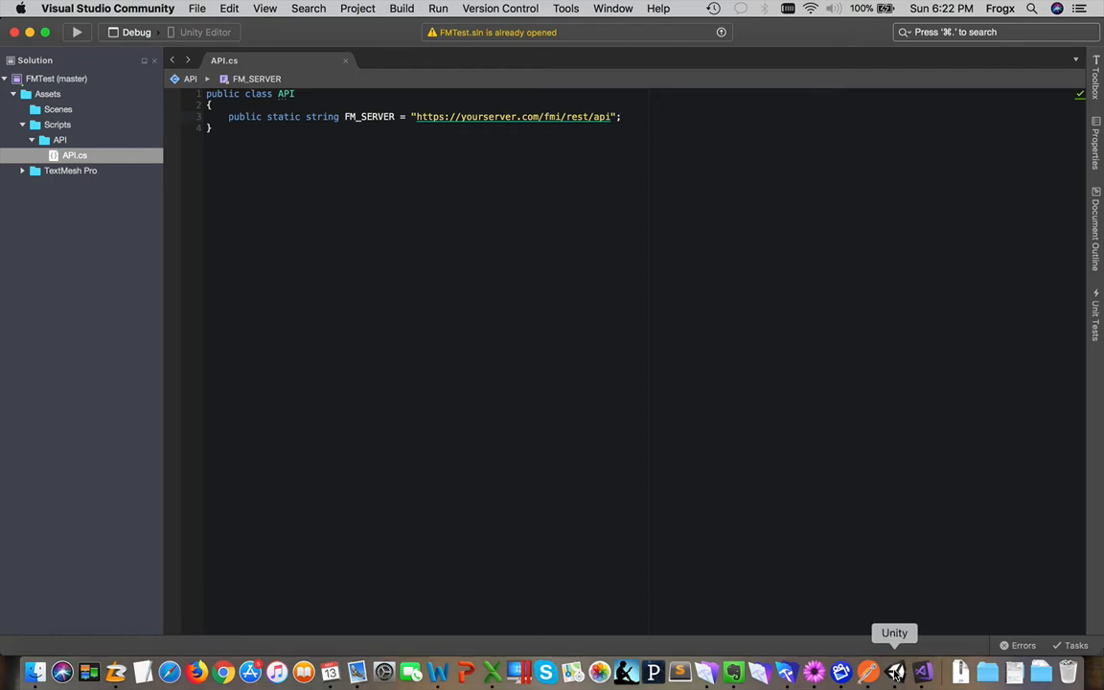
Create a C# script named APIKey in Unity's API folder and open it in Visual Studio.
left_click(894, 671)
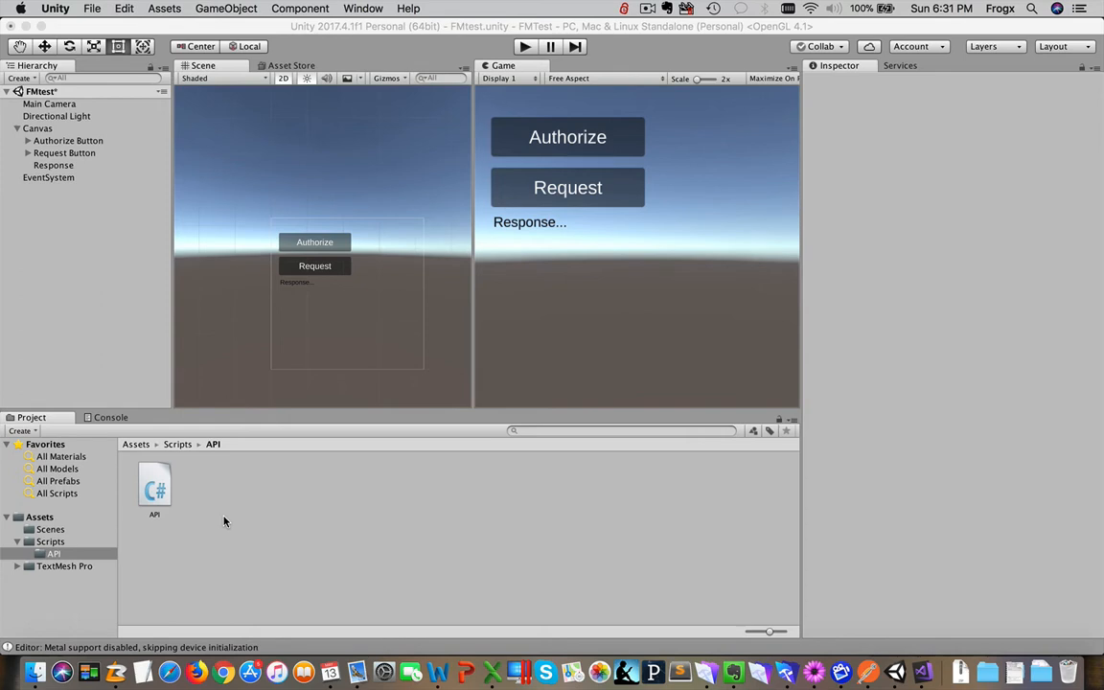
right_click(227, 522)
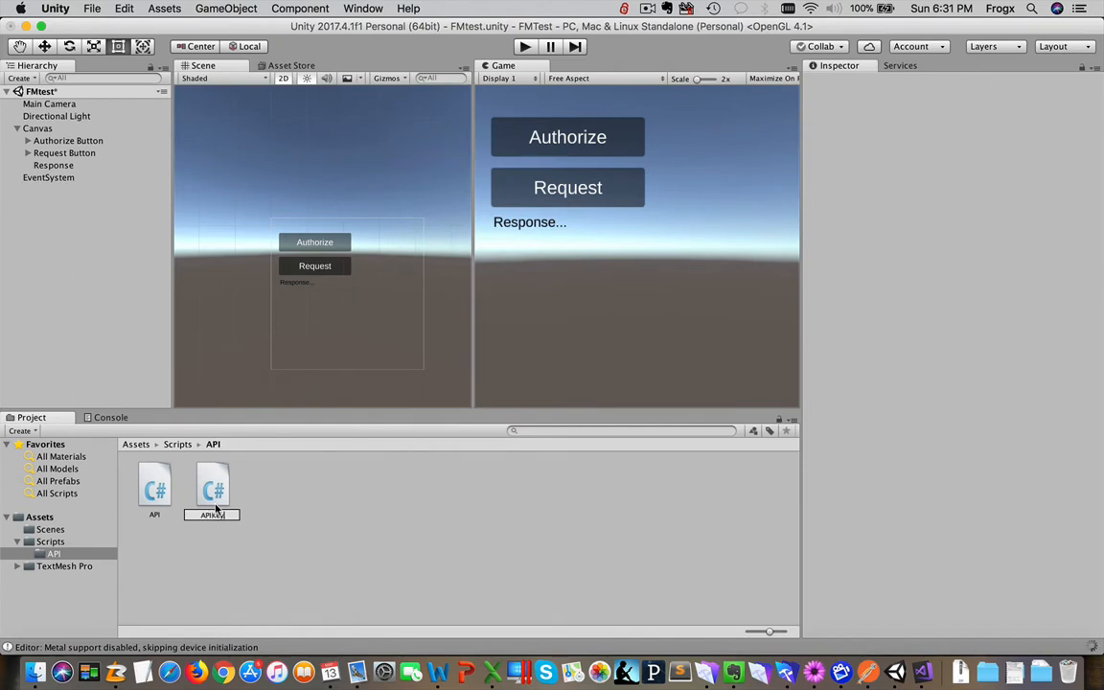
double_click(211, 485)
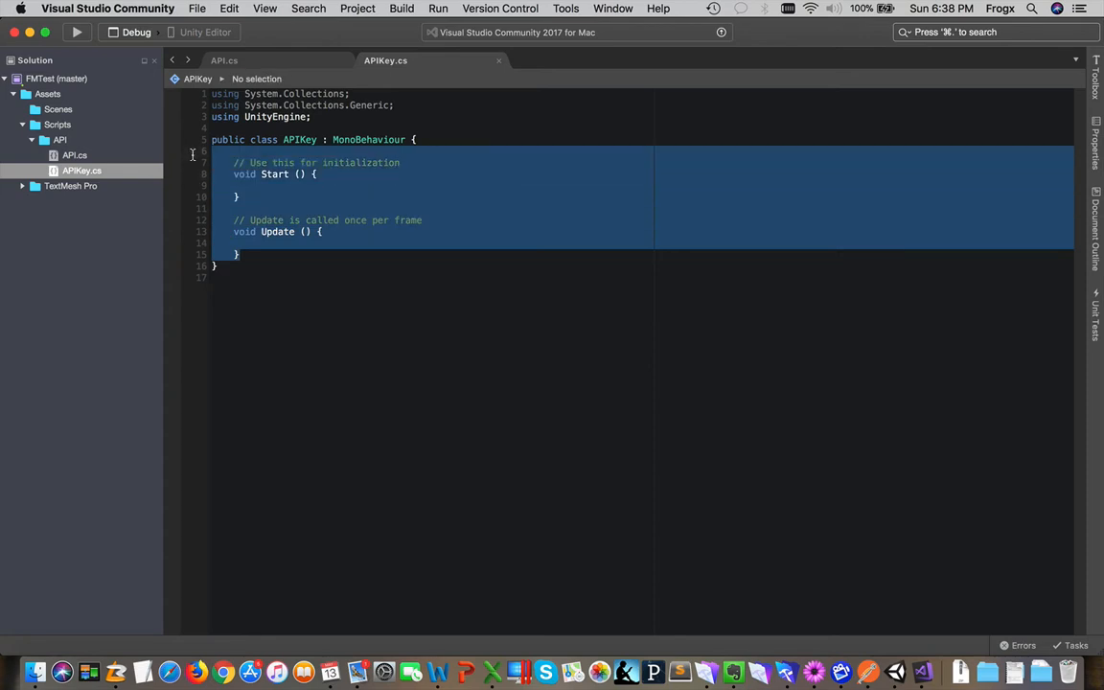
Remove Start/Update and declare private const strings FM_AUTH ("/auth/...") and USER = "".
key("Delete")
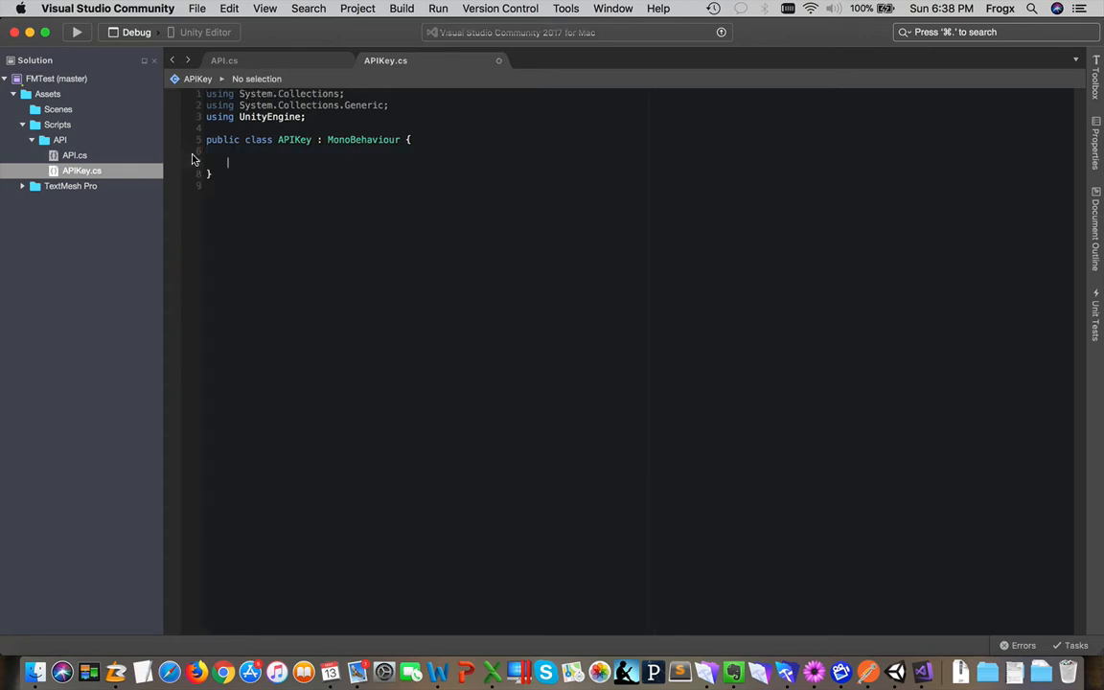
type("private const string FM_AUTH =")
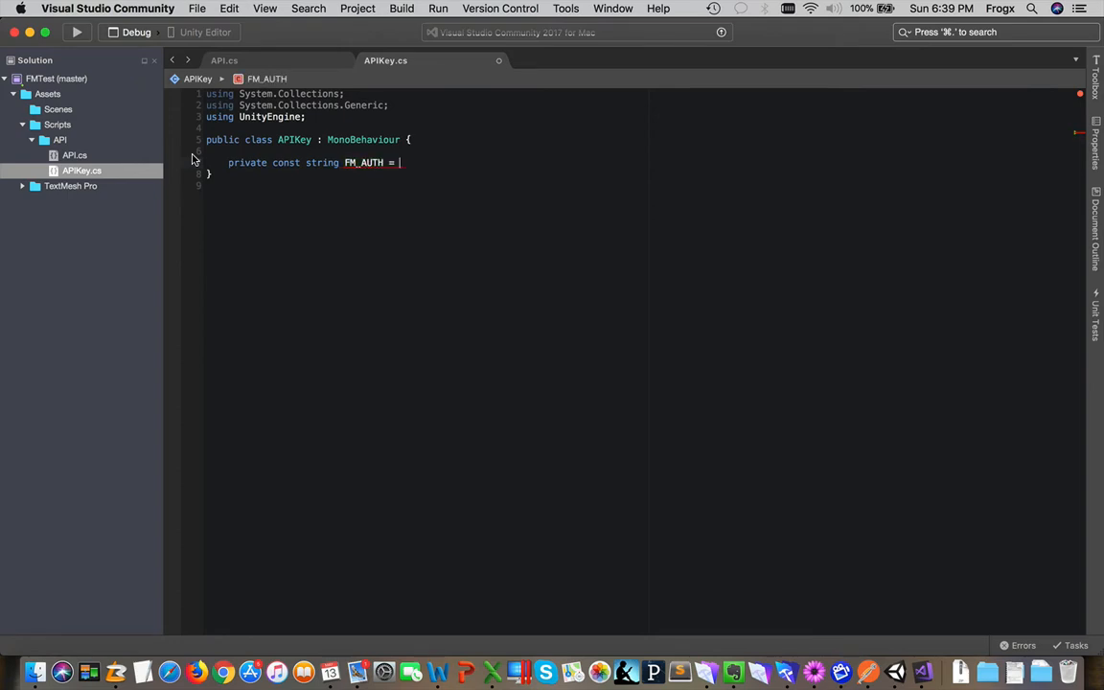
type("\"/auth/the\"")
type("pro")
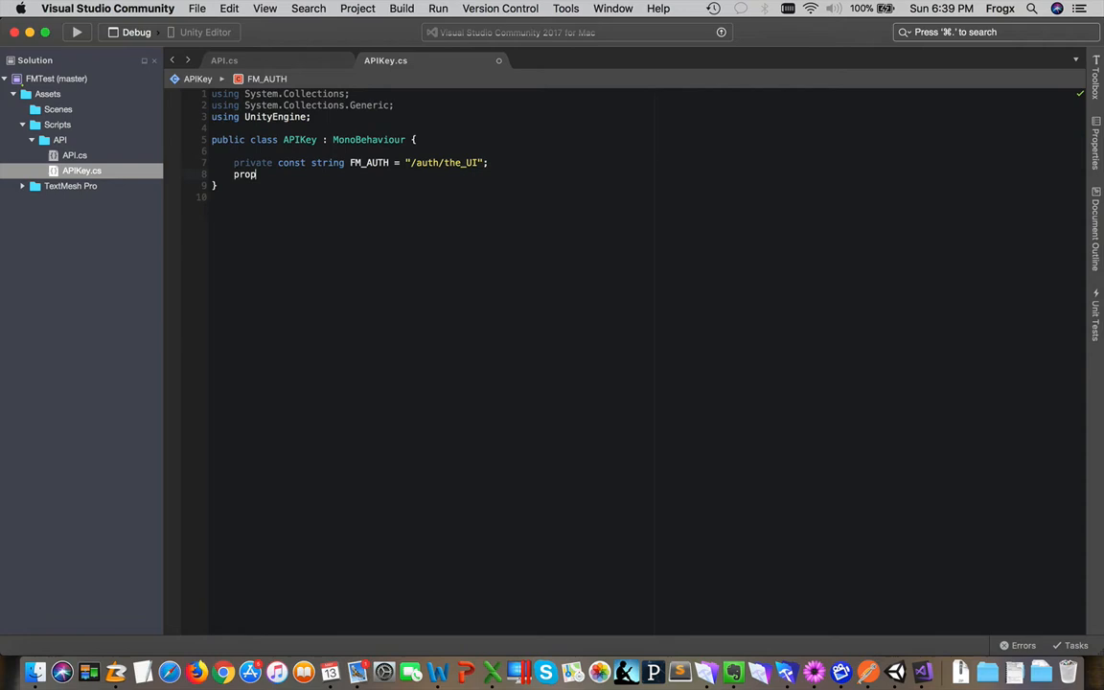
type("private const string USER")
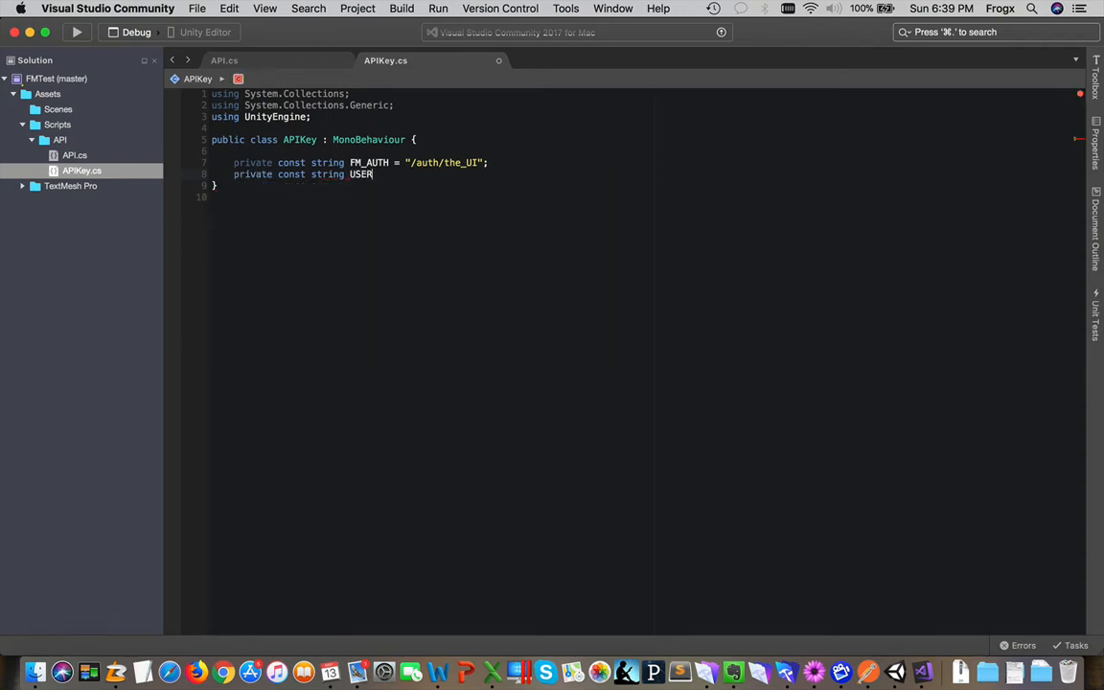
type("= \"\";")
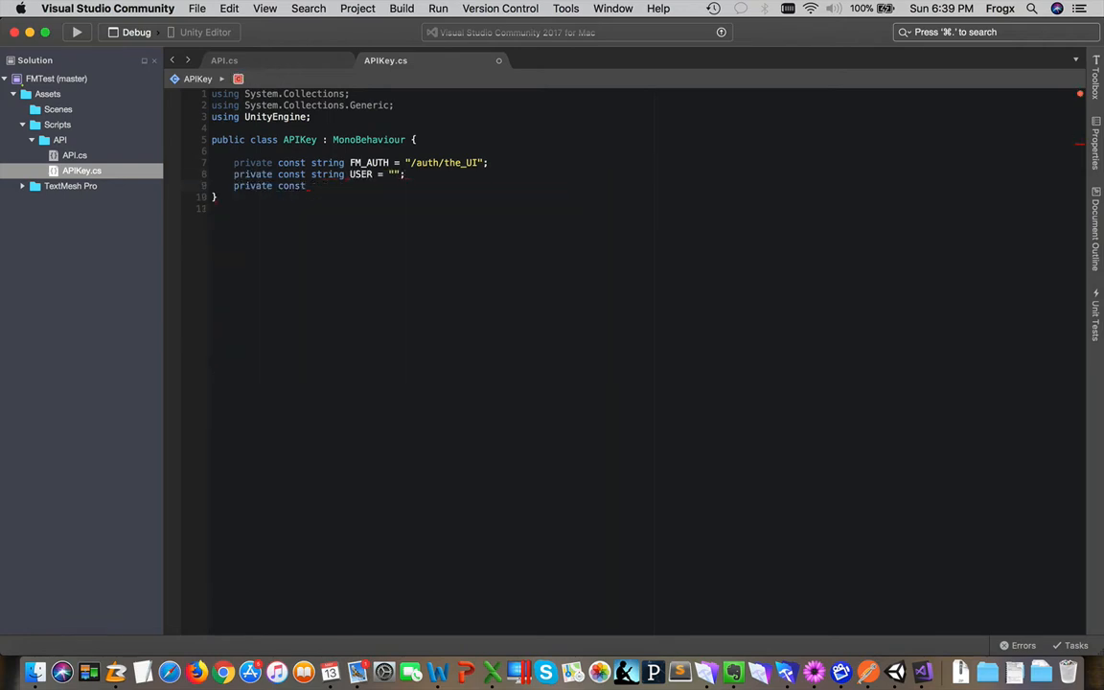
Declare PASSWORD and LOGIN_LAYOUT constants with the comment 'The layout we need to be on to authenticate'.
type("PASSWORD")
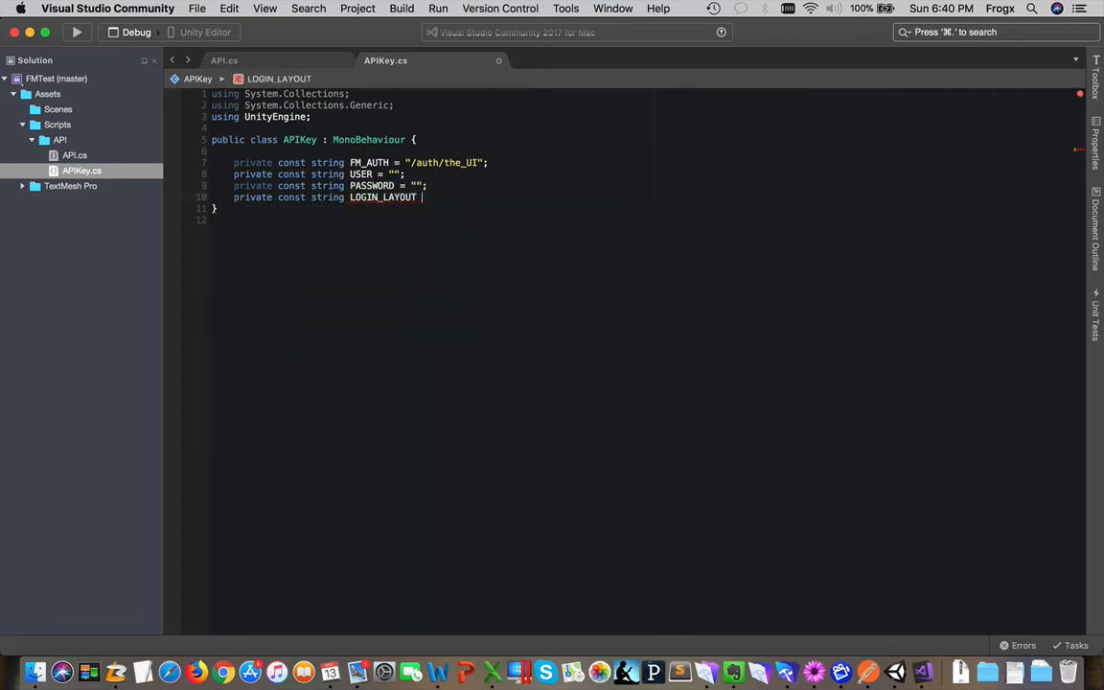
type("= \"\"; //")
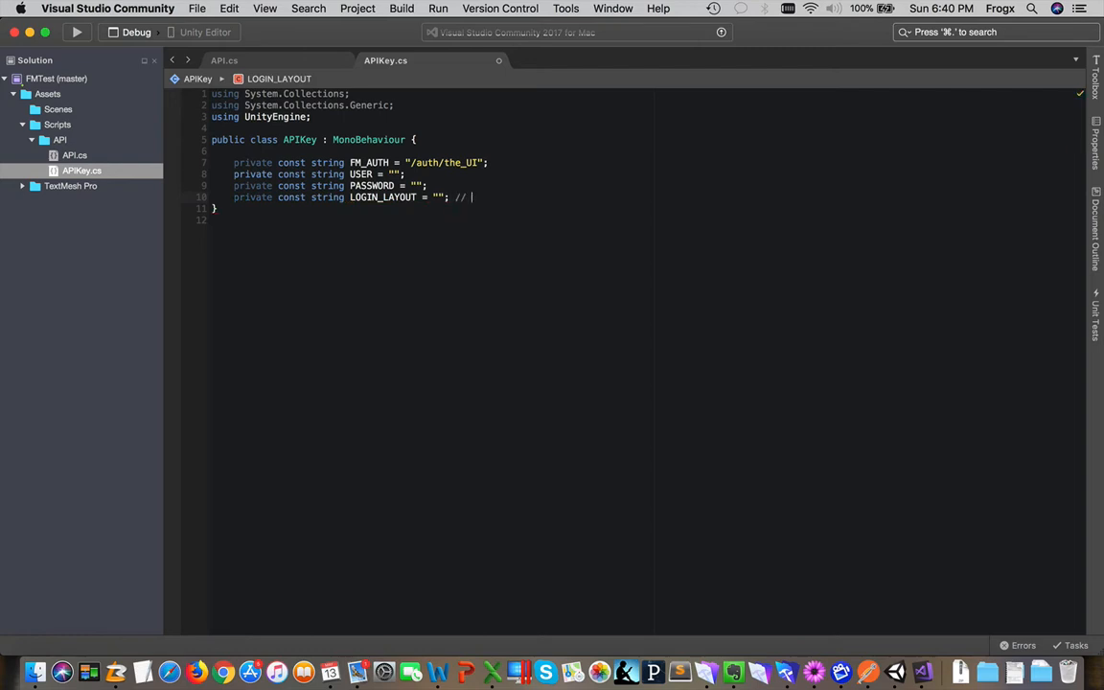
type("The layout we need to be on to a")
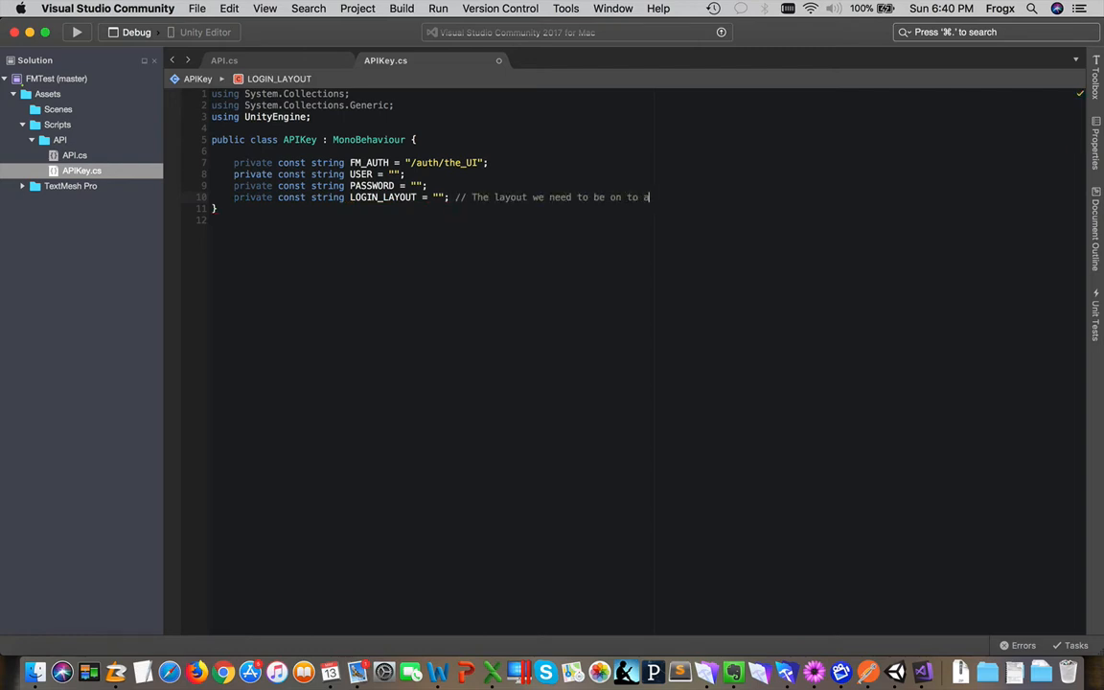
type("uthenticate")
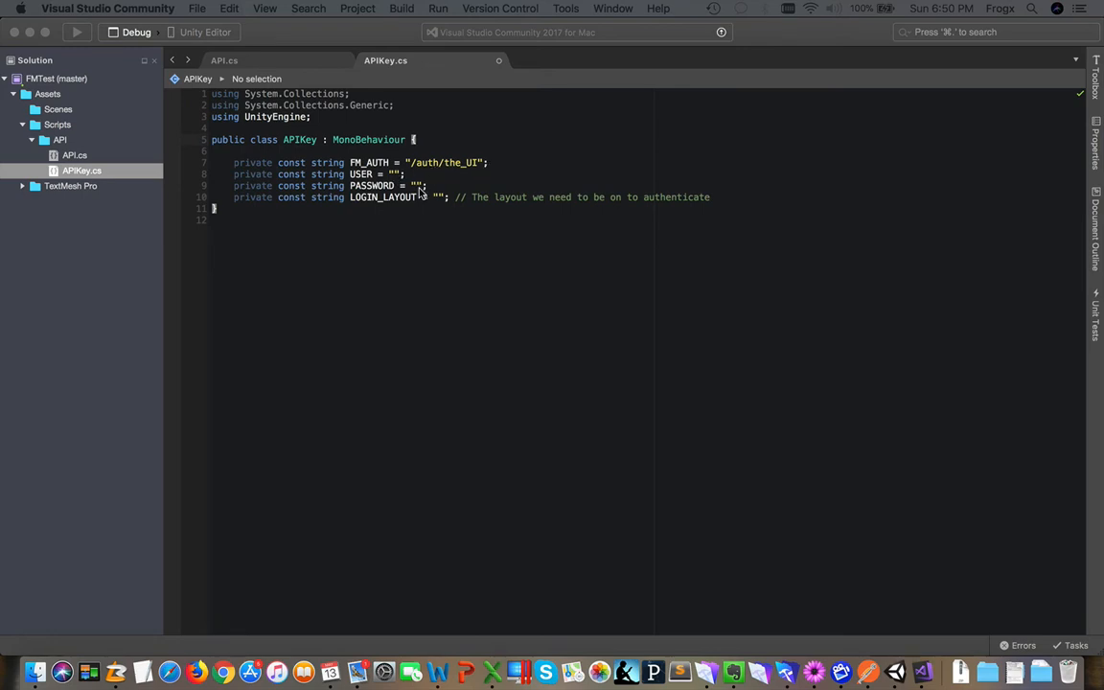
mouse_move(438, 203)
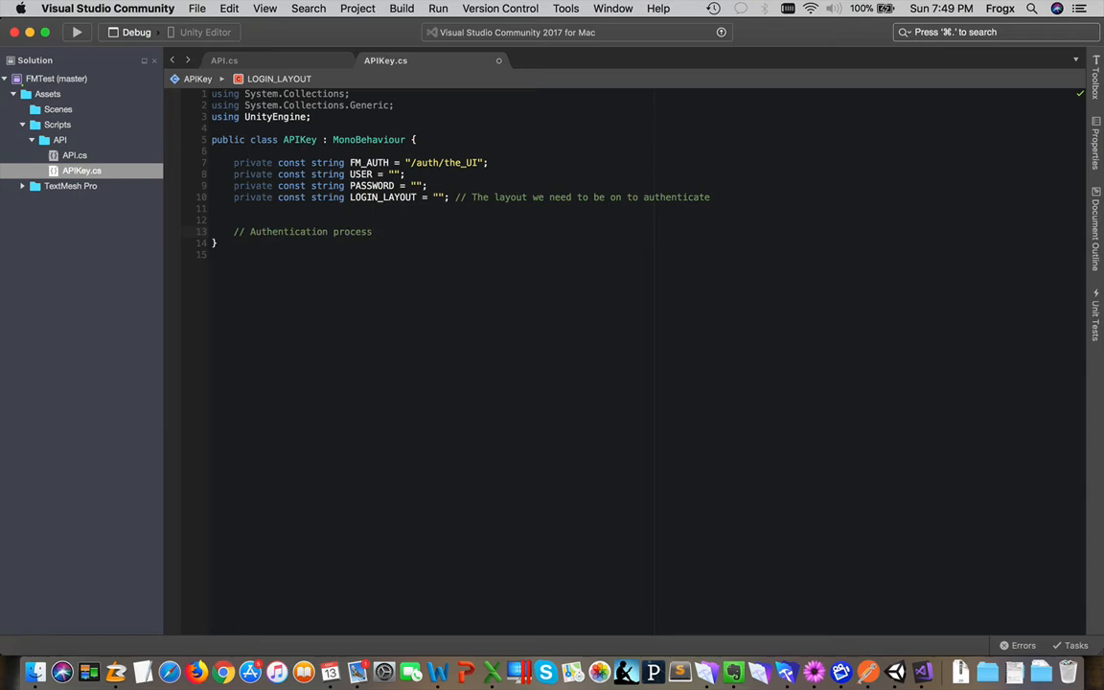
Write FMAuthorize() building a WWWForm and a jsonStr with user, password and LOGIN_LAYOUT.
type("to get api key")
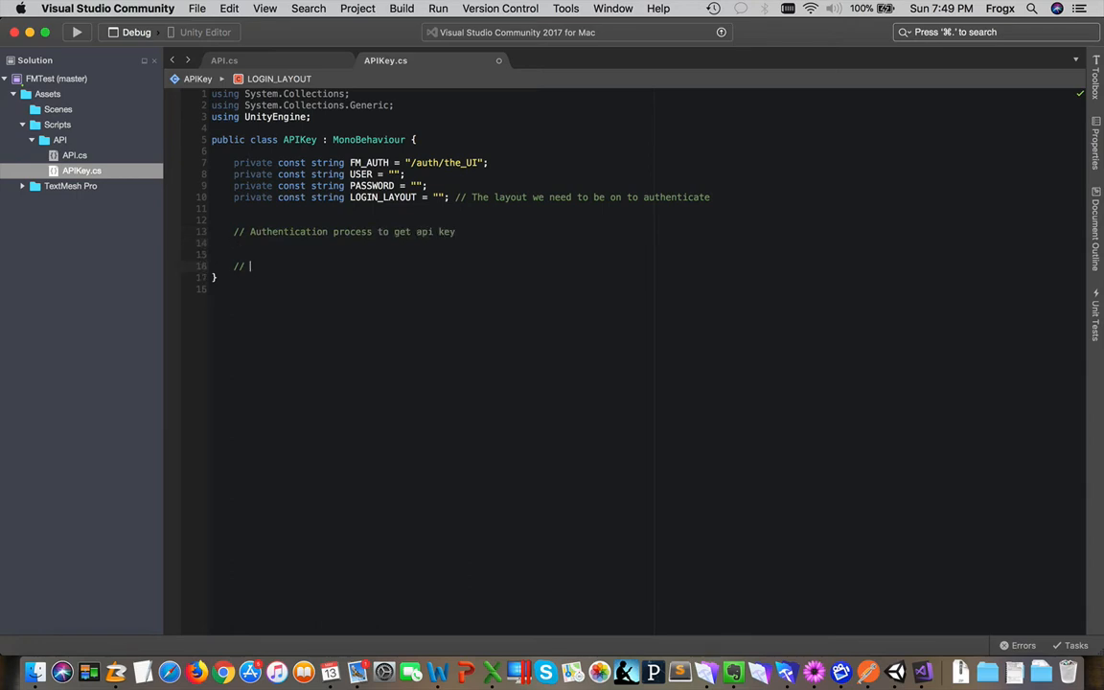
type("Pr")
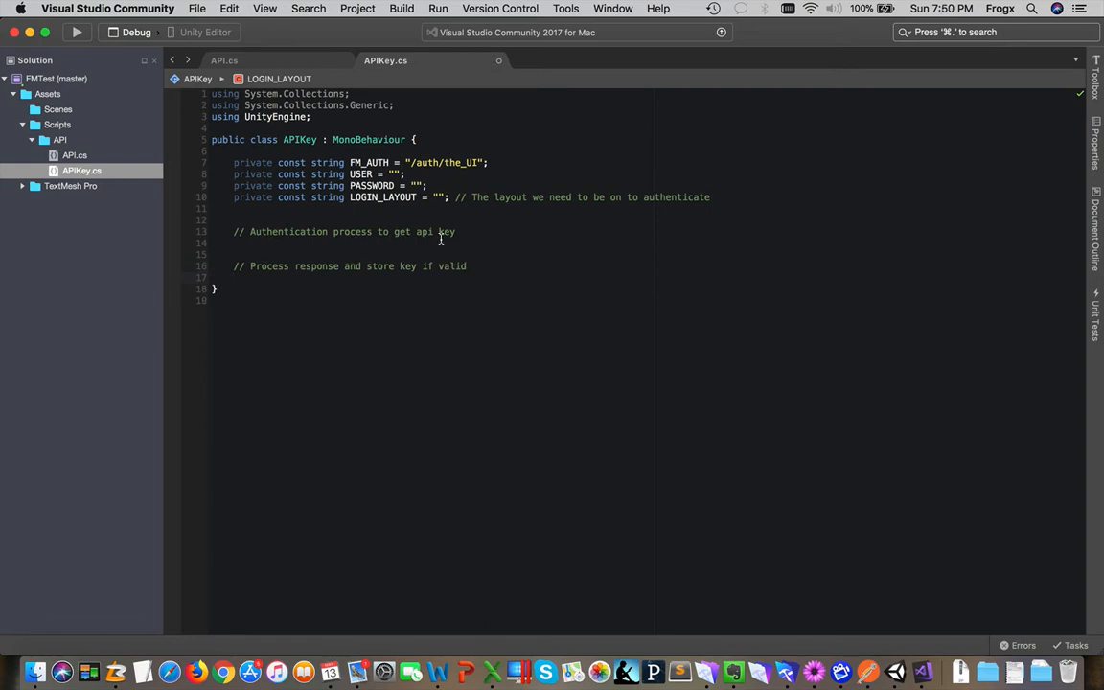
mouse_move(452, 276)
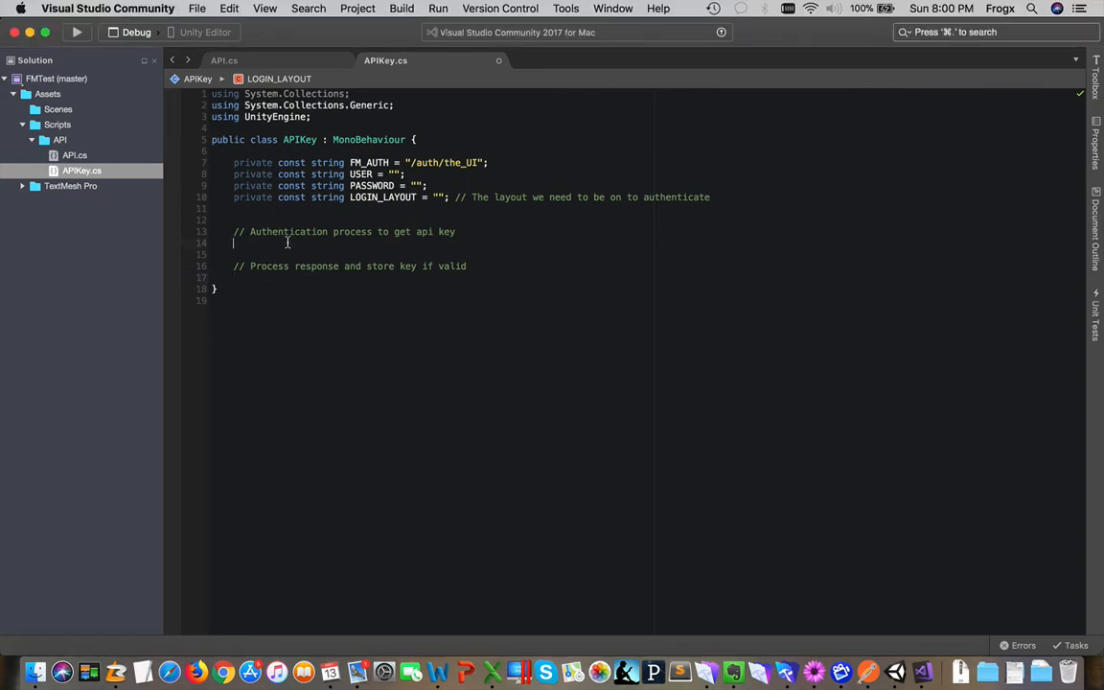
type("public void FMAuthorize(")
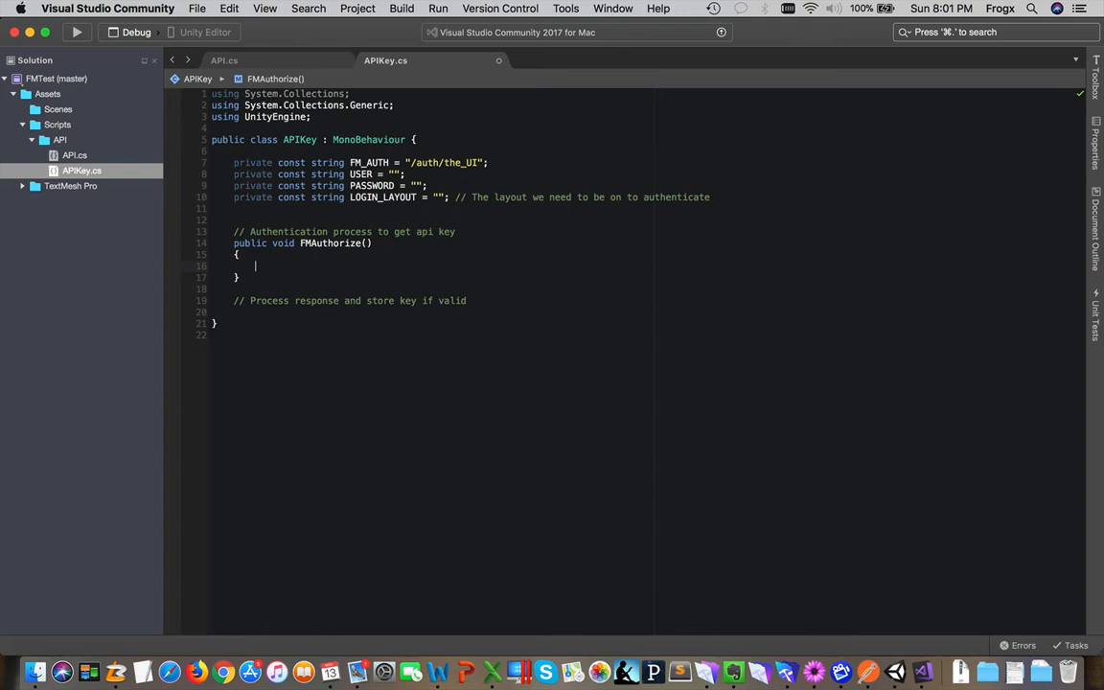
type("WWWForm form = new WWWForm();")
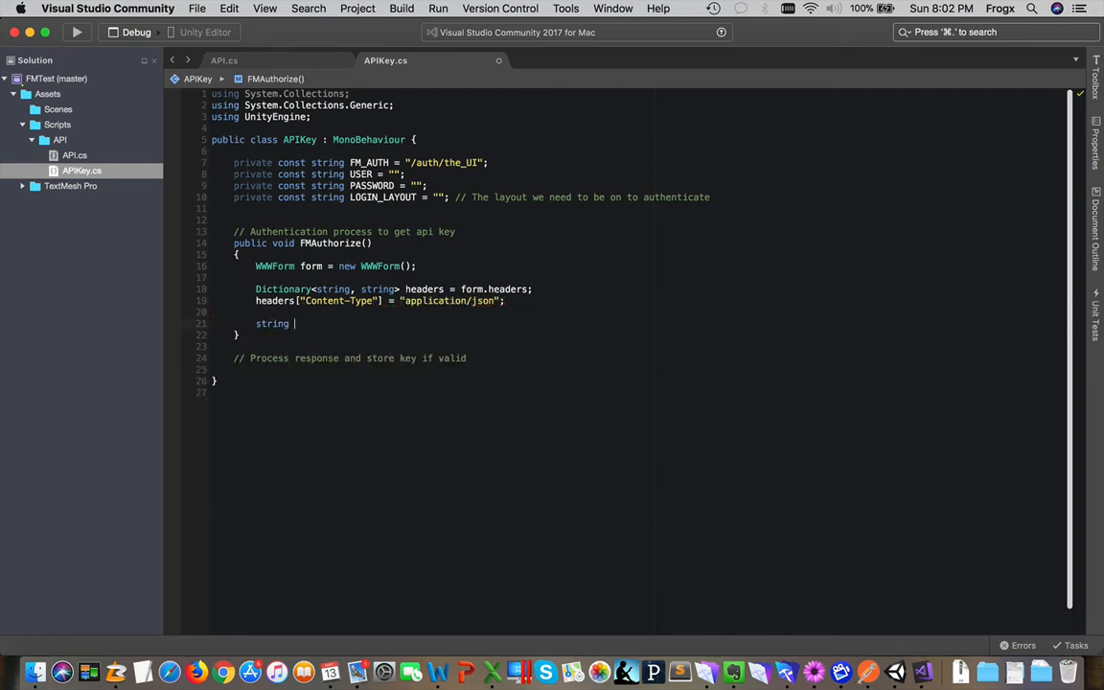
type("jsonStr = \"{user:\" + USER + \",password:\" +PASSWORD + \",layout:\" +")
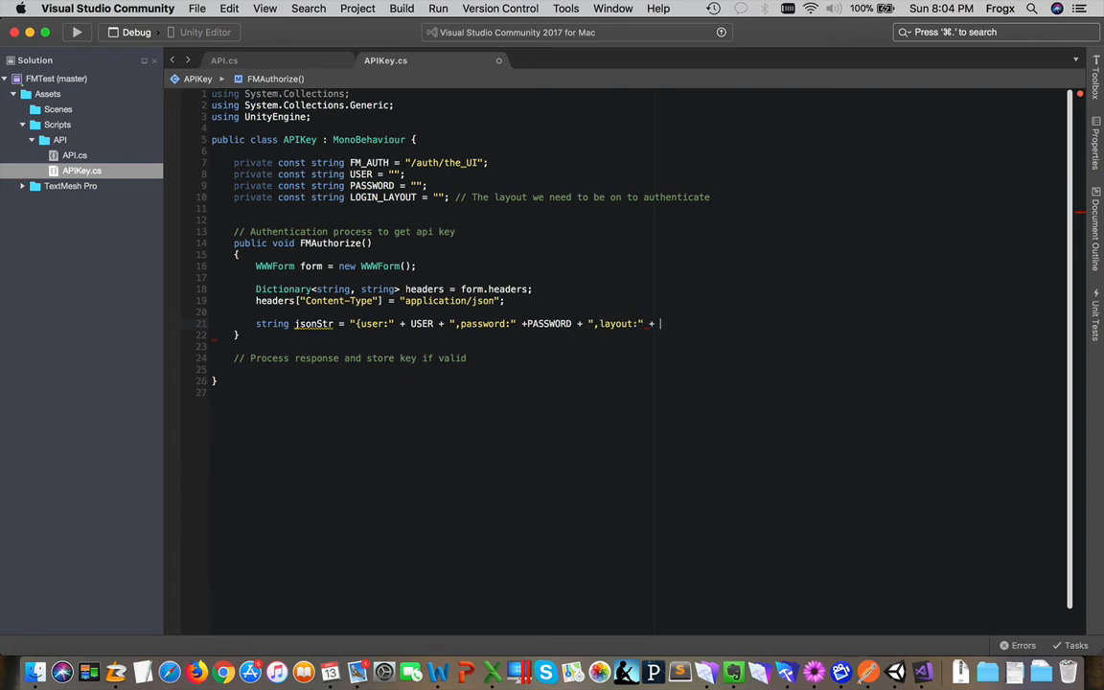
type("LOGIN_LAYOUT + \"]\"};")
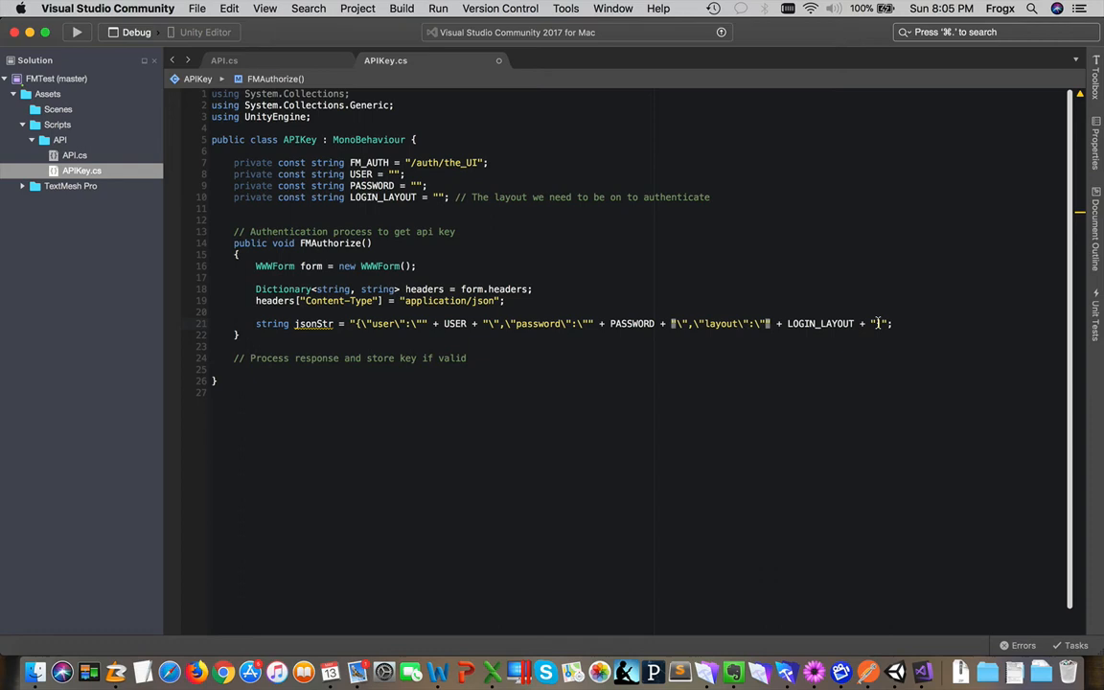
type("}")
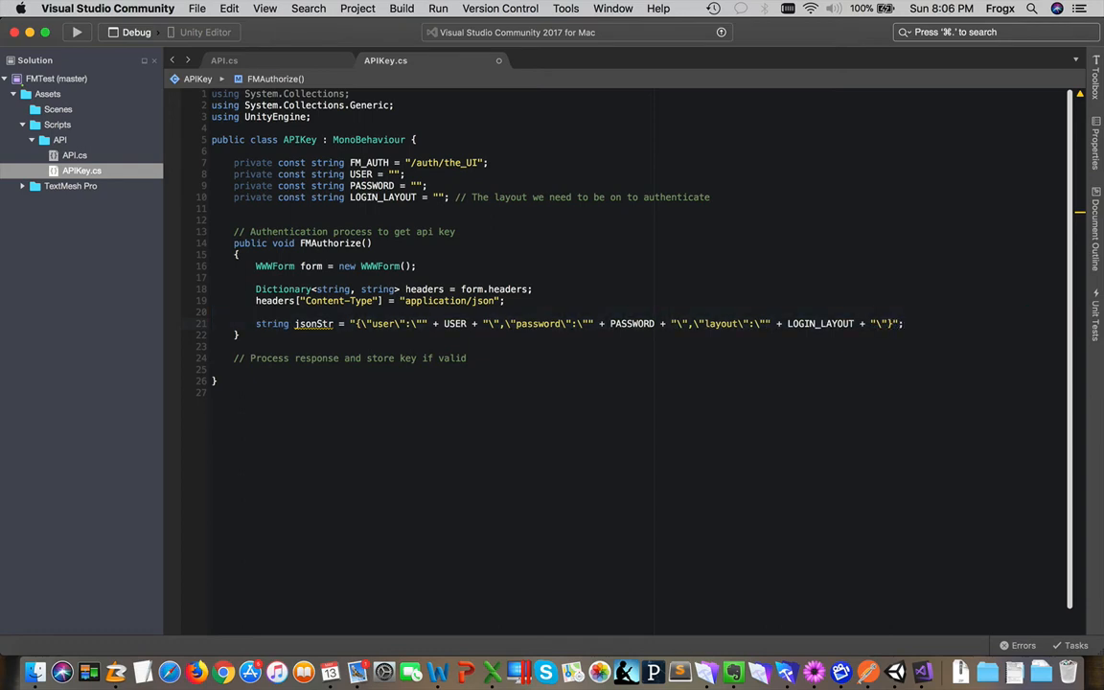
Convert the JSON string to UTF8 bytes, send the WWW request and StartCoroutine(AuthResponse).
type("// convert json string to byte's")
type("byte[] formData =")
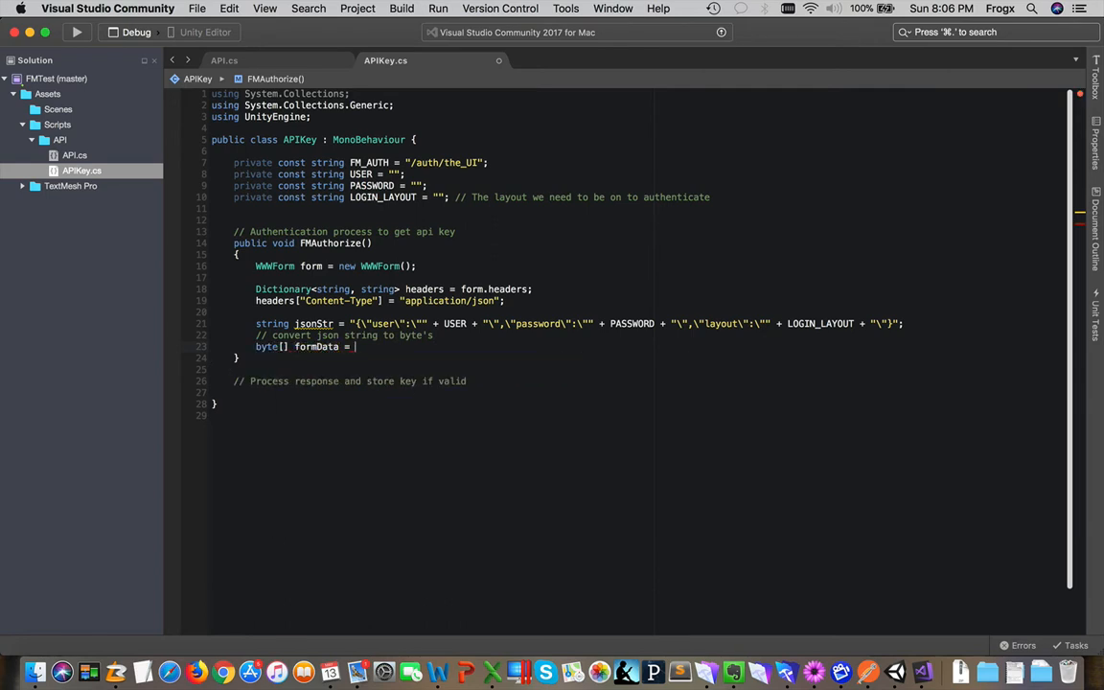
type("System.Text.Encoder")
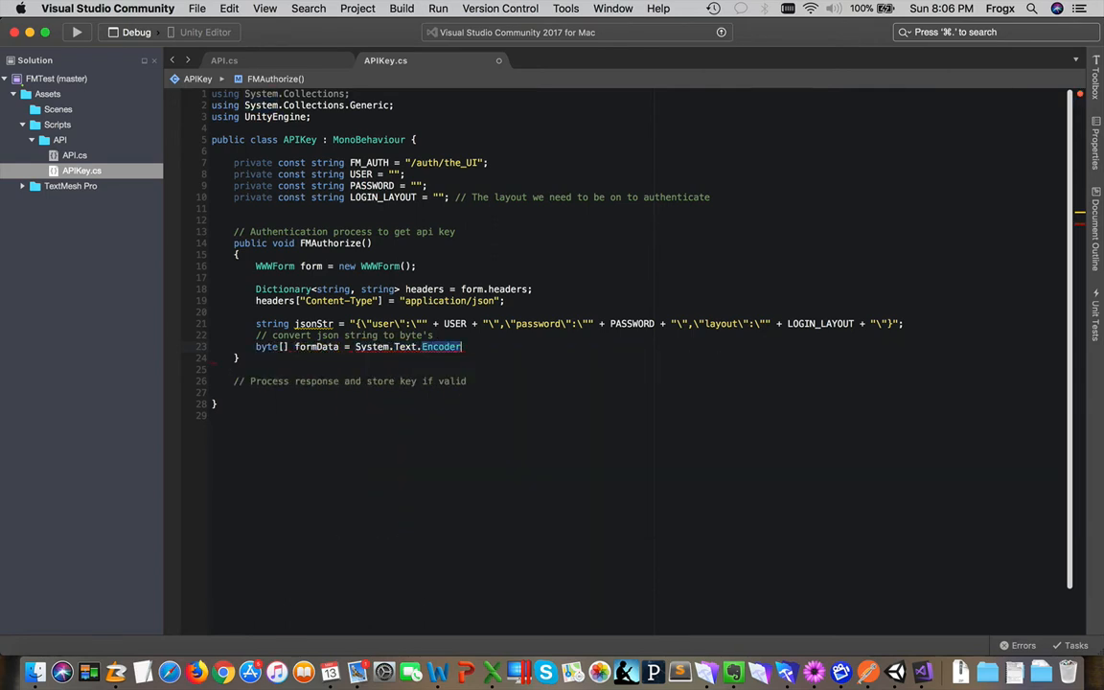
type(".UTF8.GetBytes(jsonStr);")
type("WWW request = new WWW(API.FM_SERVER + FM_AUTH, formData, headers);")
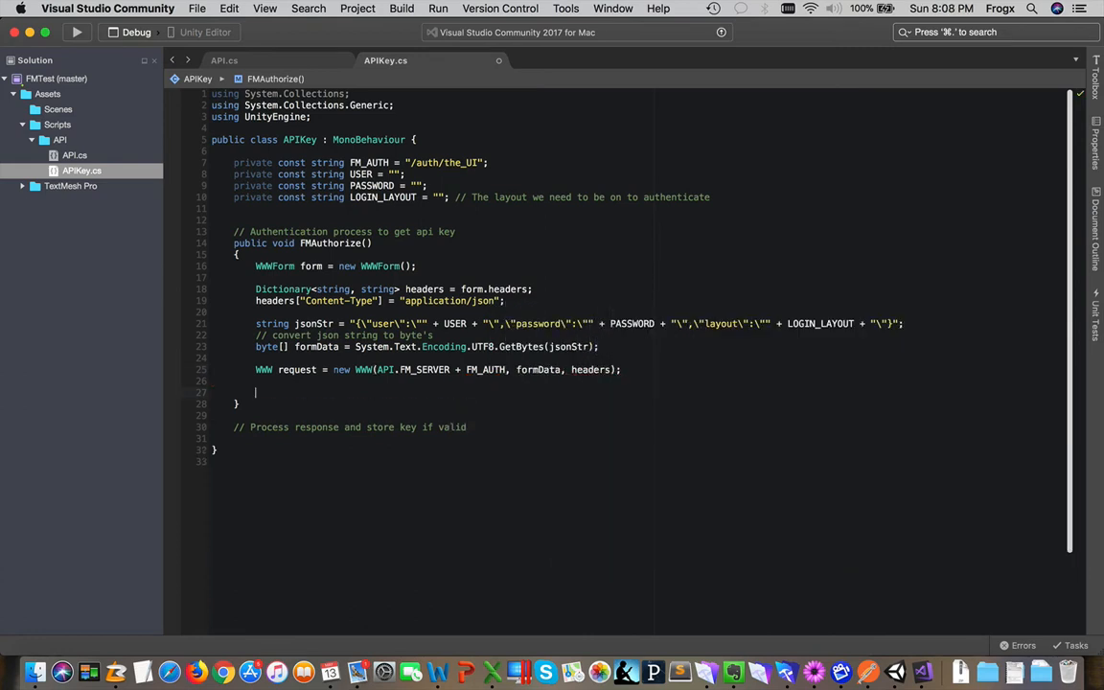
type("StartCoroutine(AuthResponse(request));")
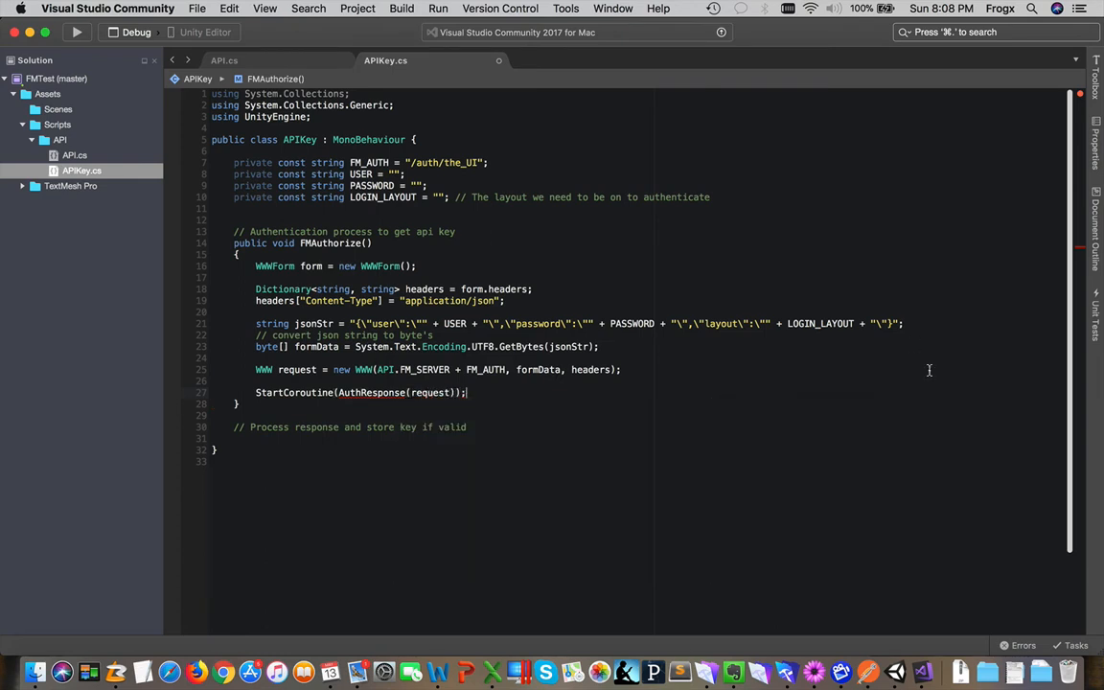
Add the AuthResponse coroutine storing req.text in public responseText and logging "Response: " when no error.
type("private IEnumerator AuthResponse(")
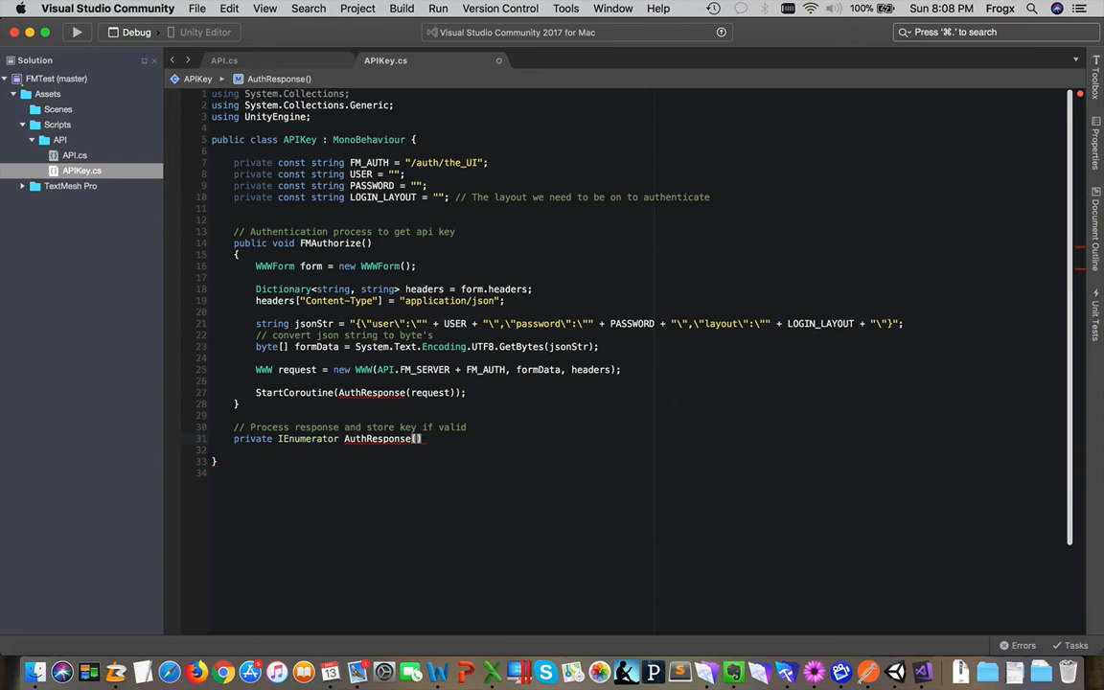
type("WWW req")
left_click(636, 451)
type("{")
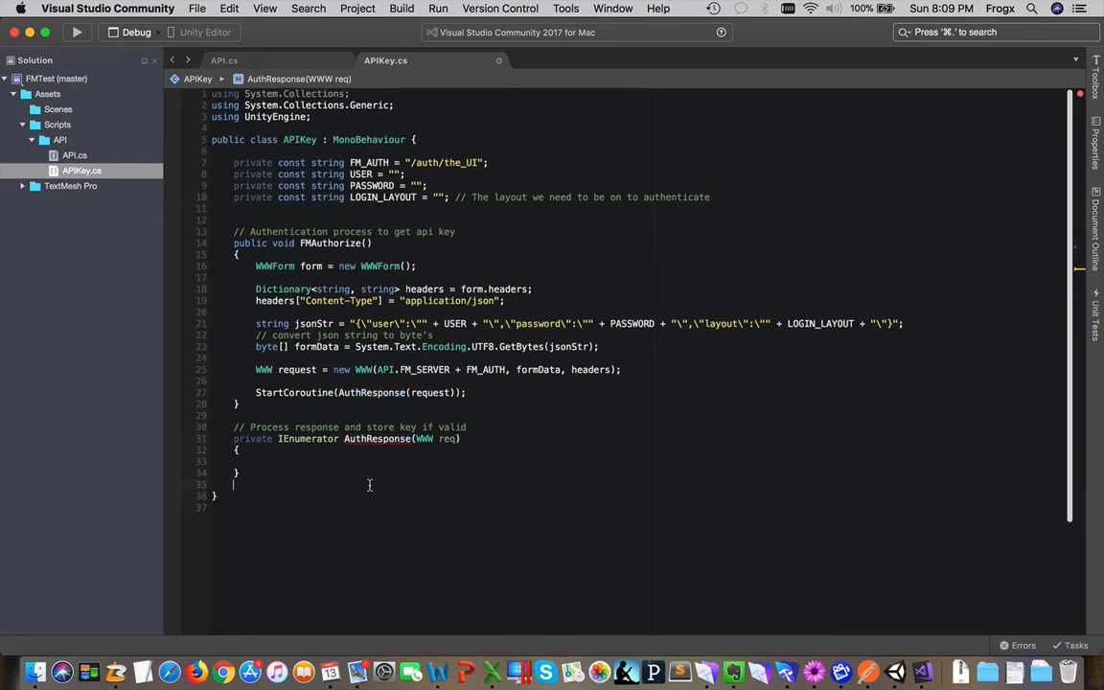
type("yield return req;")
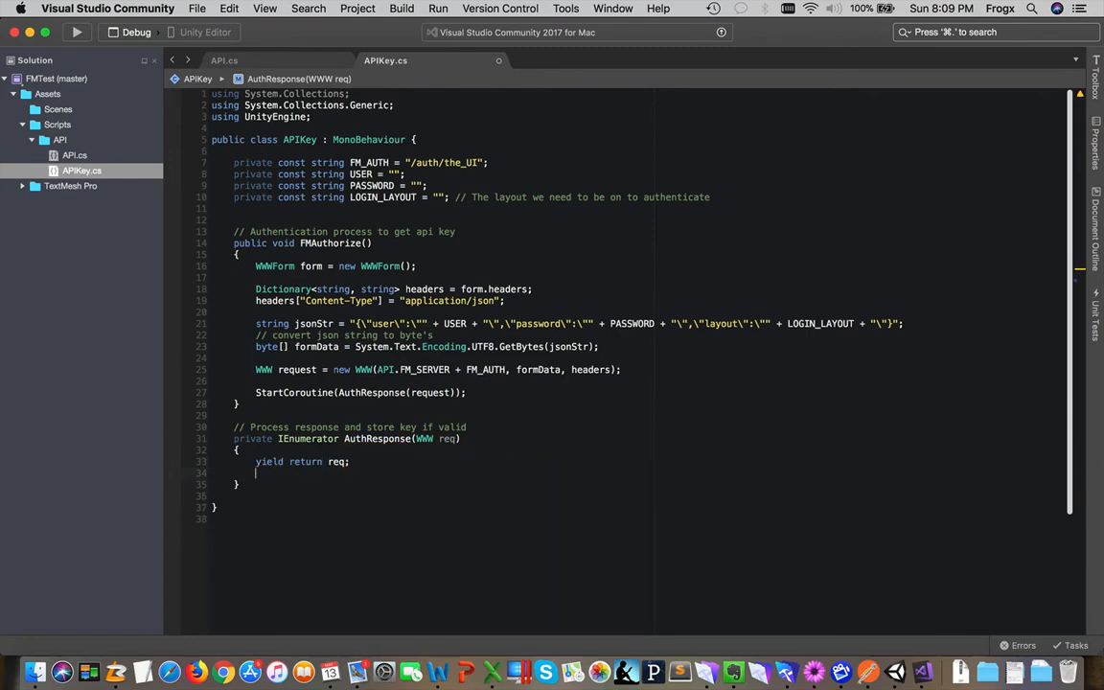
type("if (req.error == null)")
type("//")
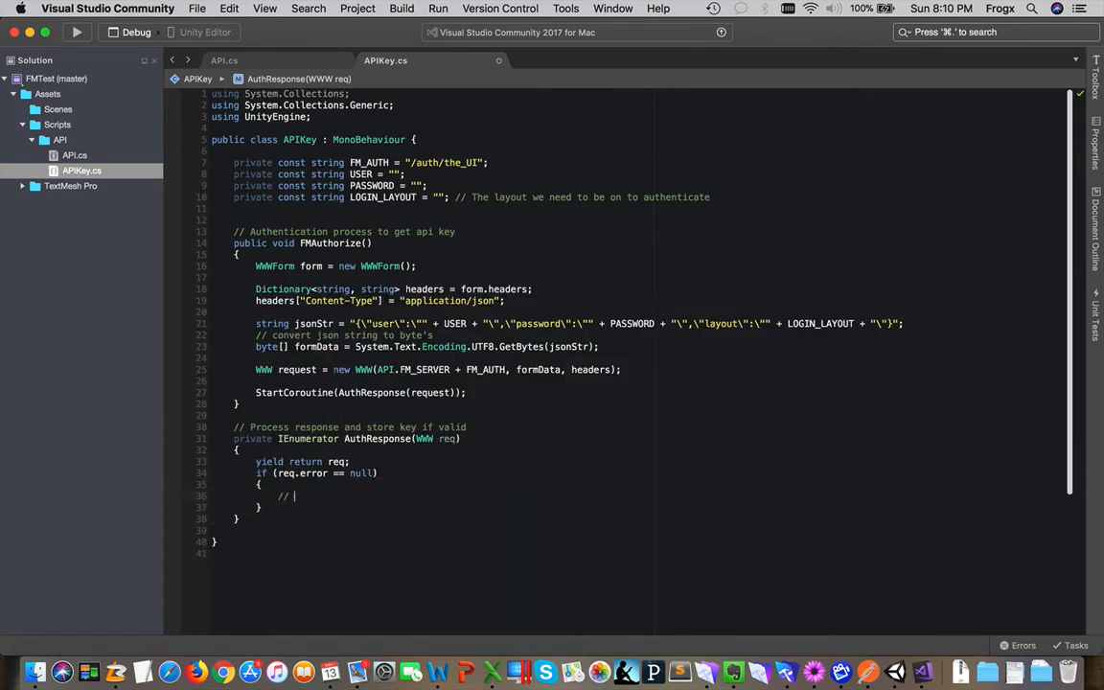
type("Set variable from")
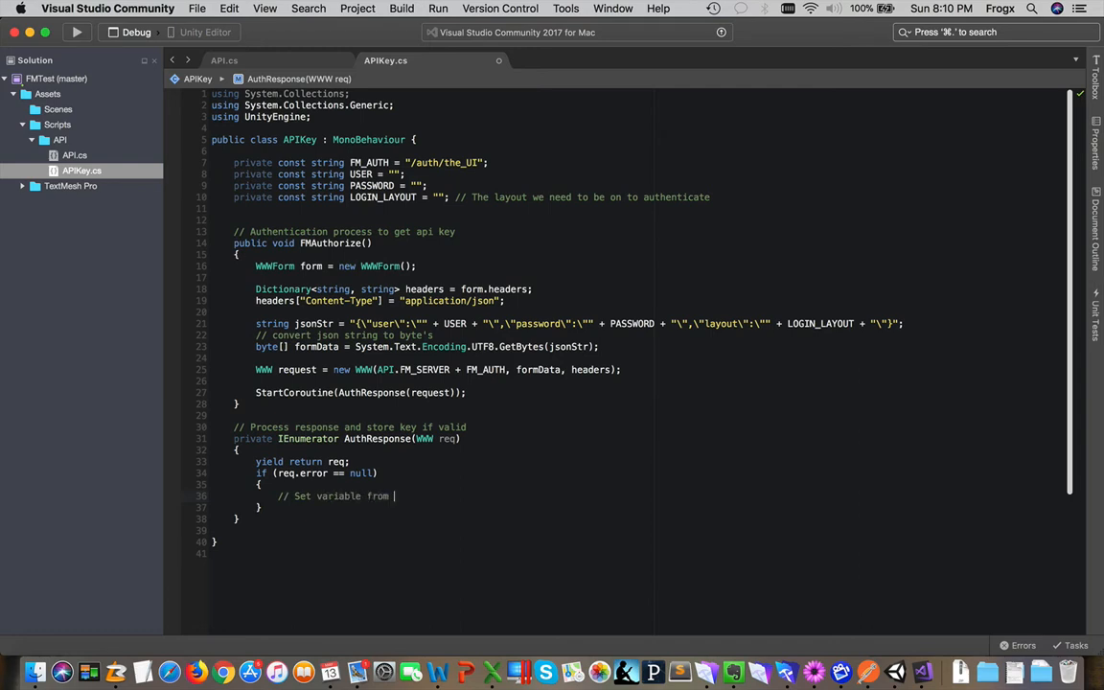
type("json response")
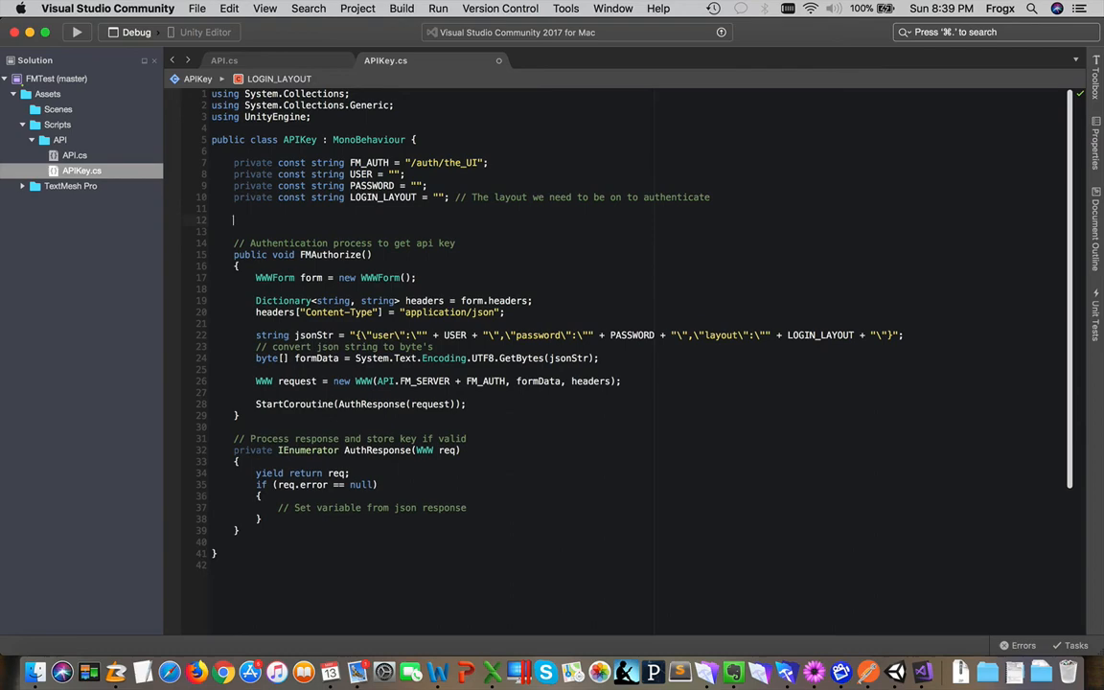
type("public string responseText;")
type("responseText =")
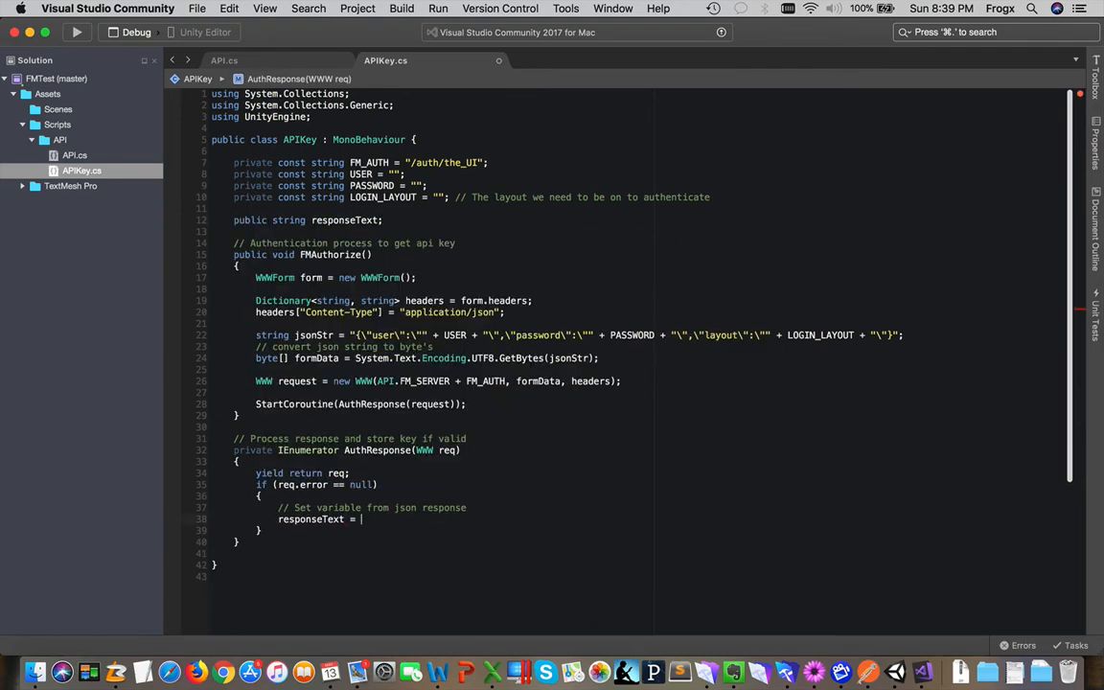
type("req.text;")
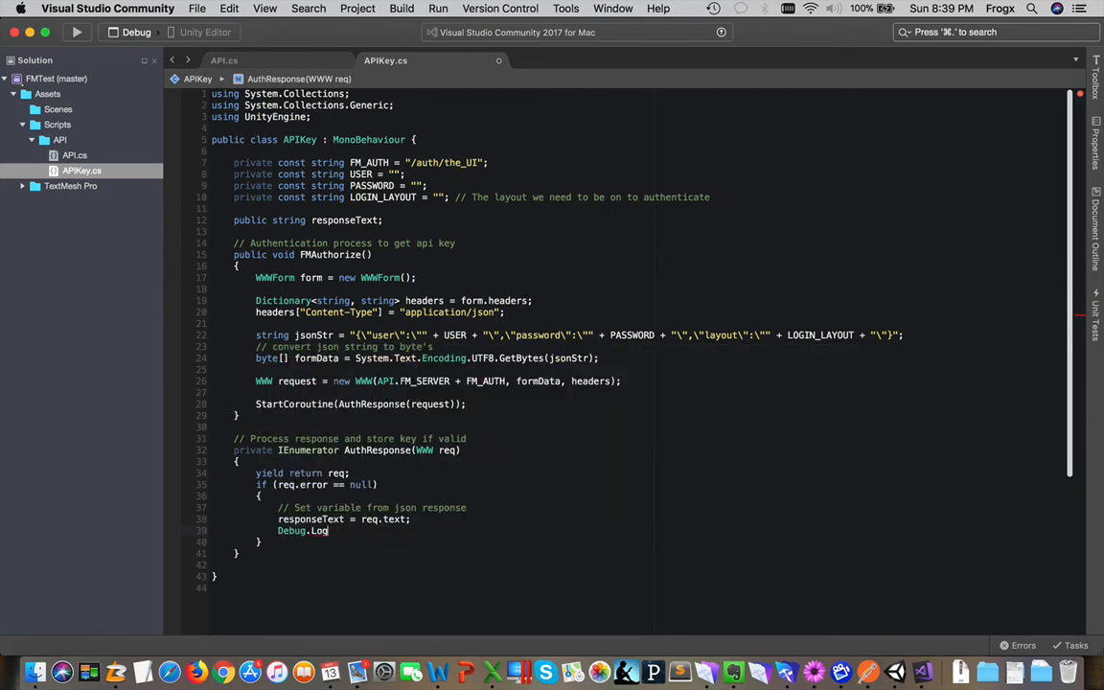
type("(\"Response: \" + responseText);")
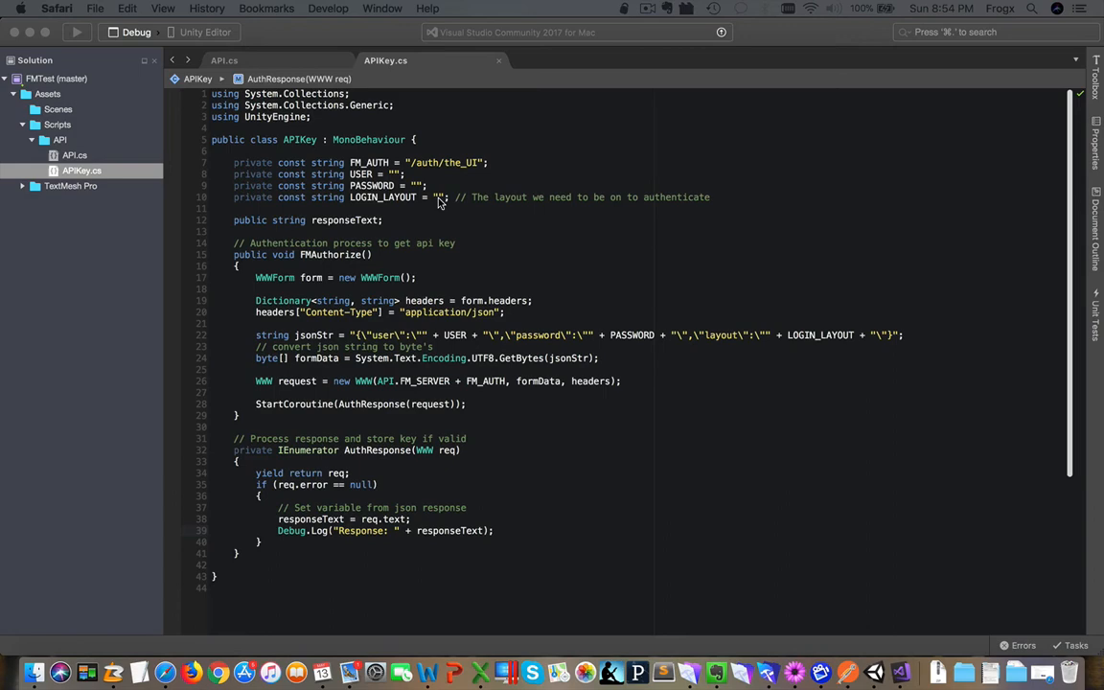
mouse_move(680, 453)
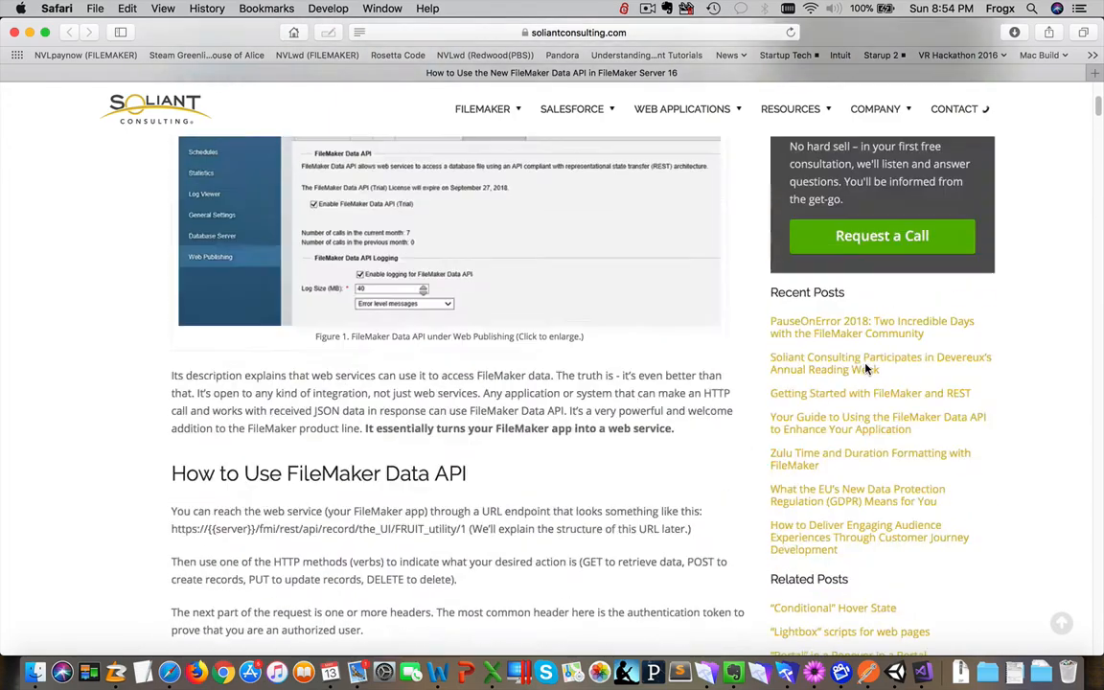
Scroll the FileMaker Data API article to the Postman headers and user/password/layout JSON body example.
scroll("up", 3)
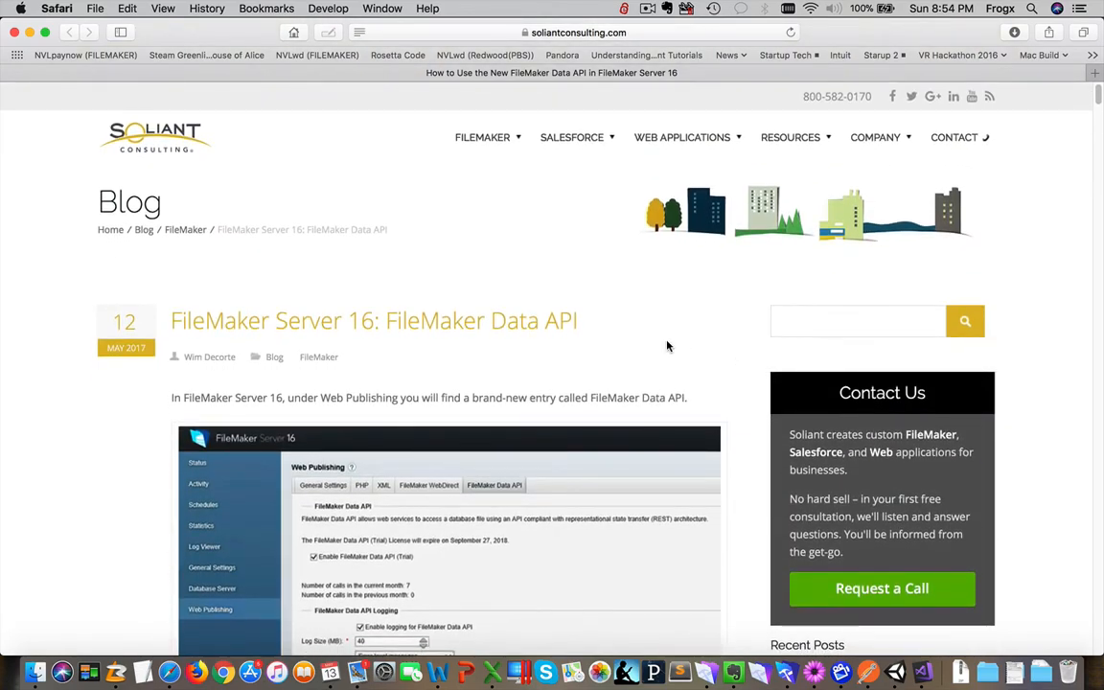
scroll("down", 3)
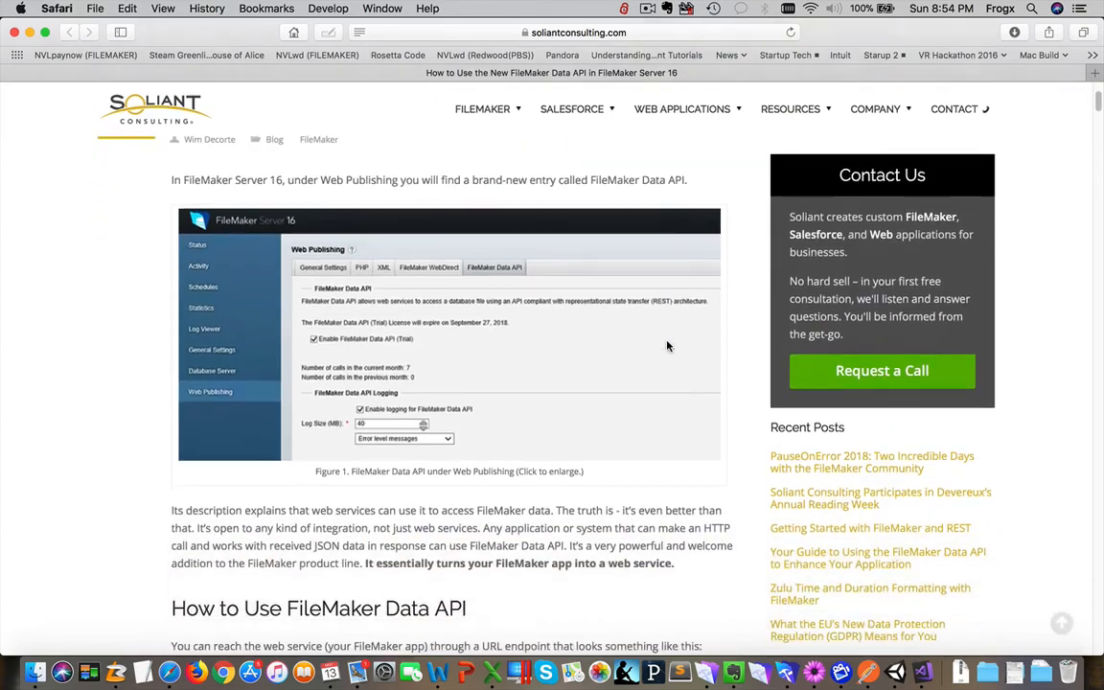
scroll("down", 3)
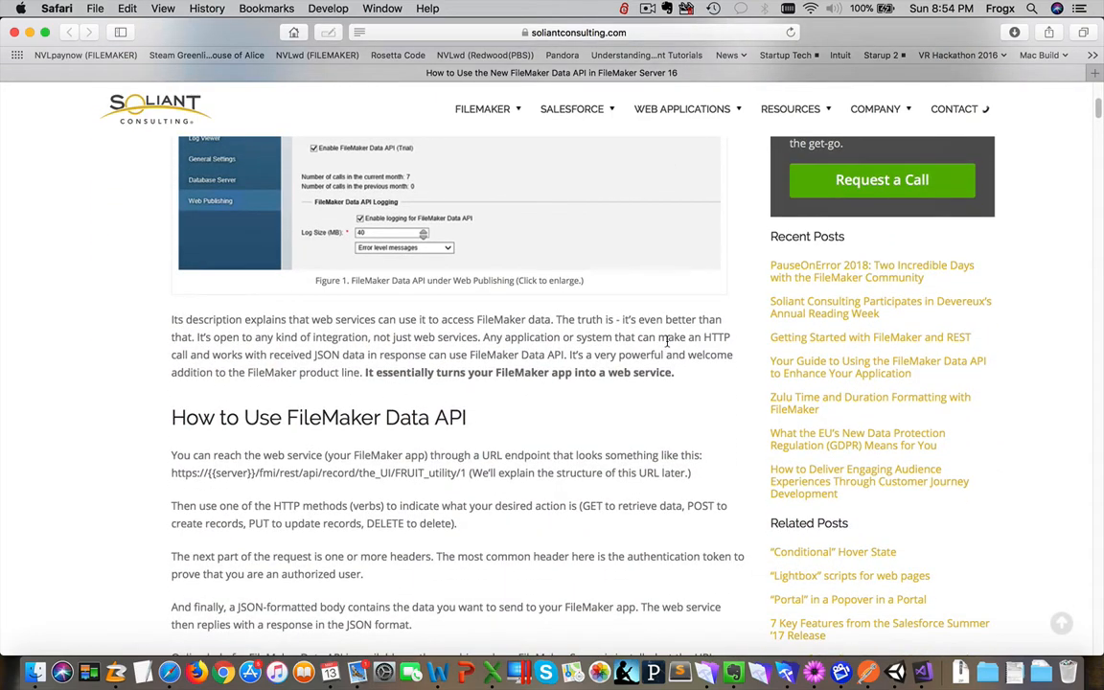
scroll("down", 3)
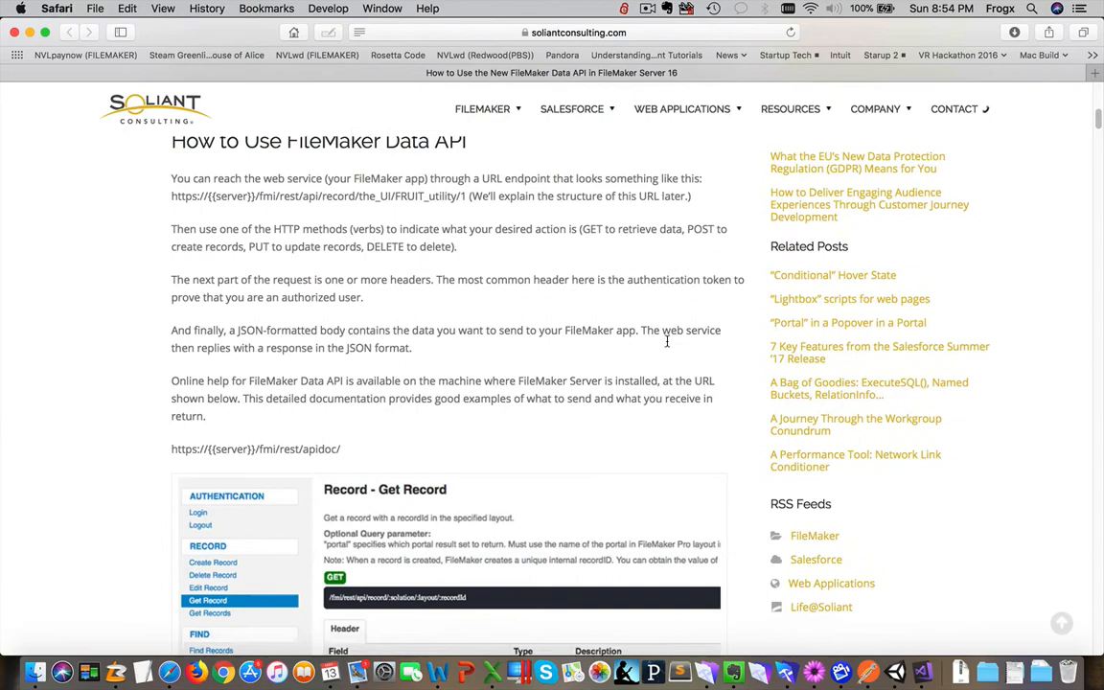
scroll("down", 3)
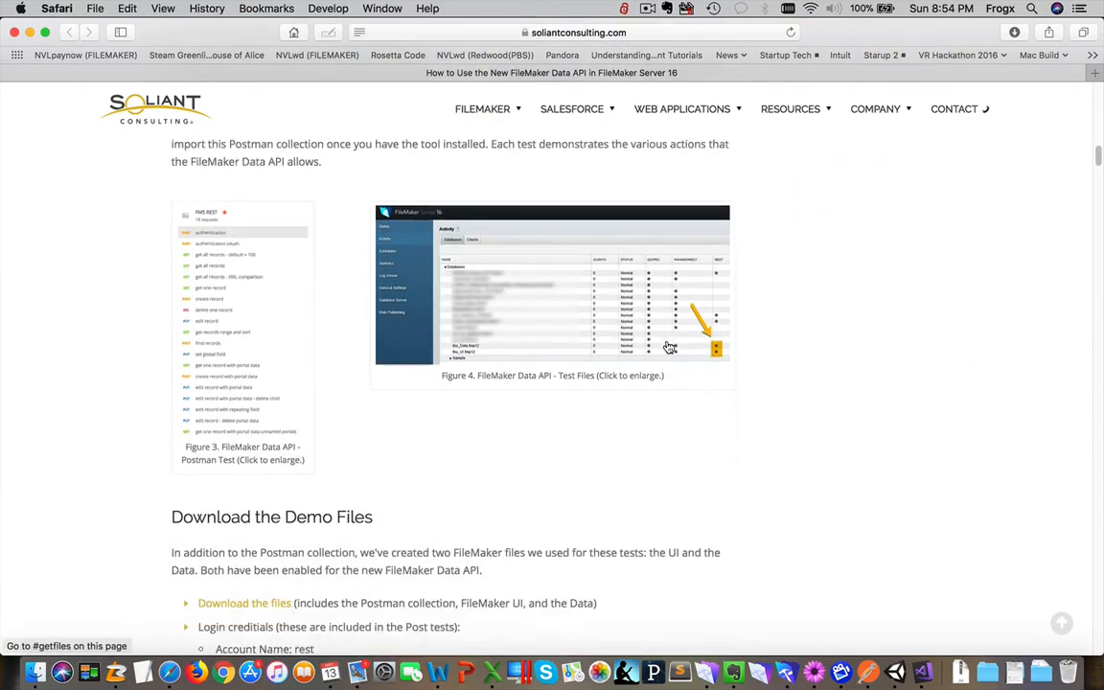
scroll("down", 3)
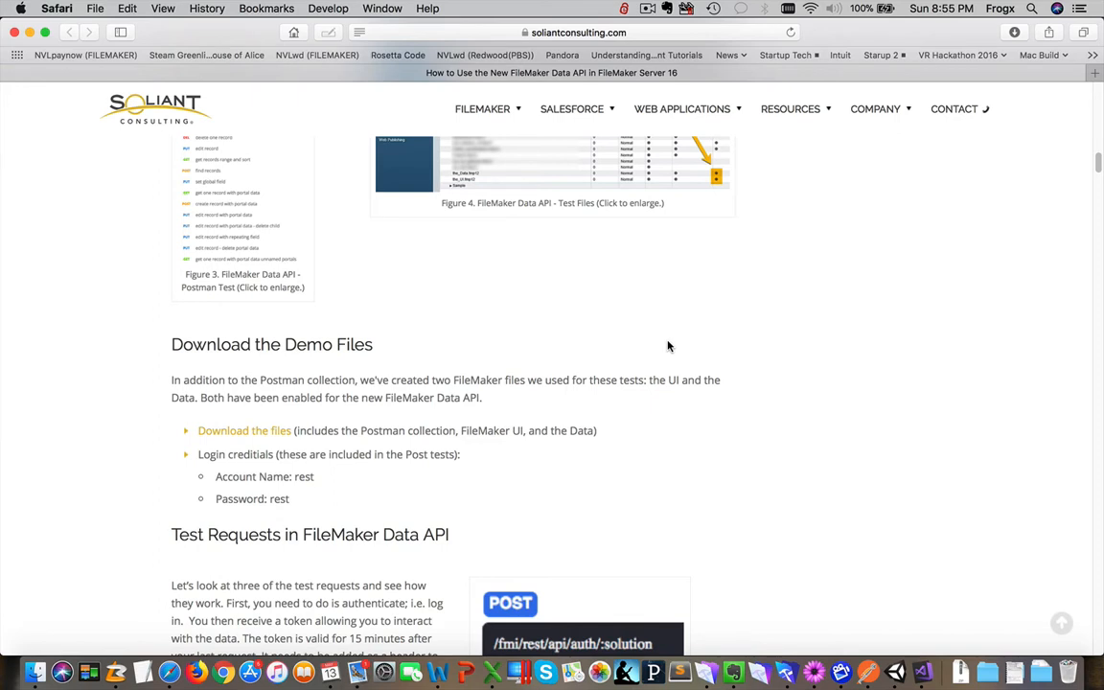
mouse_move(668, 345)
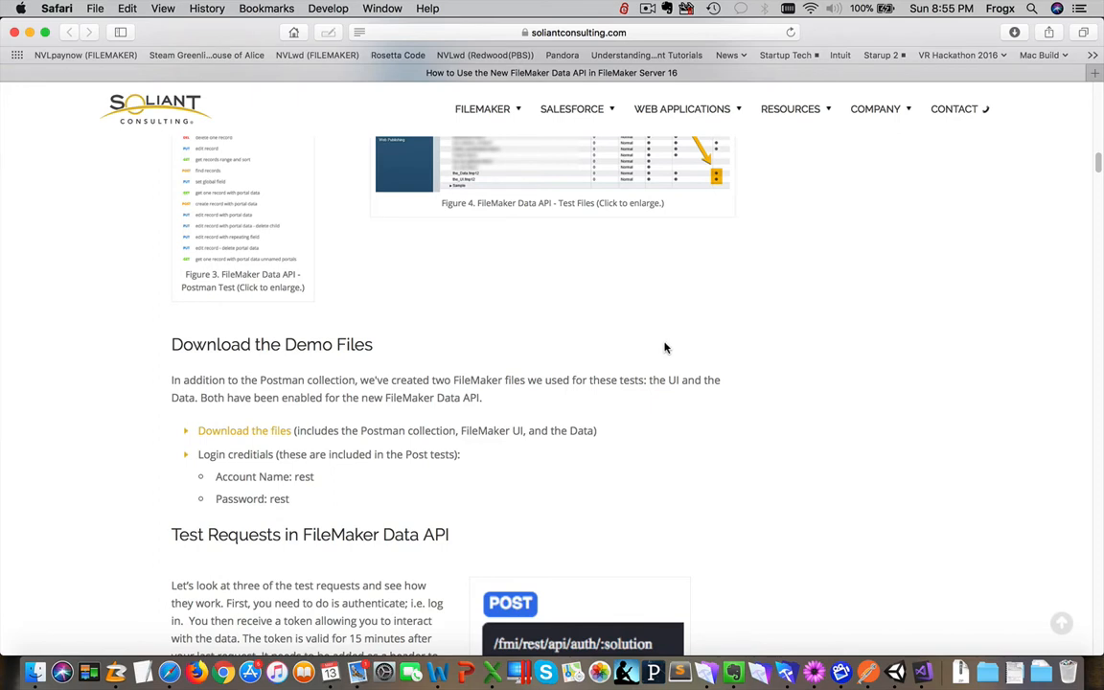
mouse_move(663, 345)
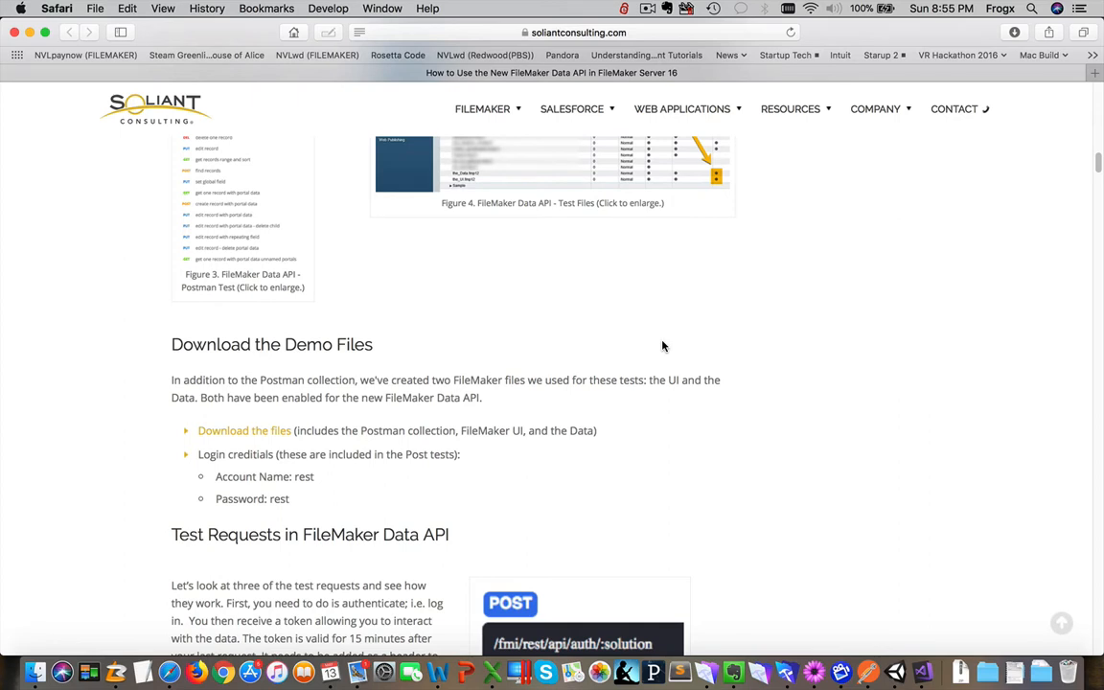
mouse_move(570, 401)
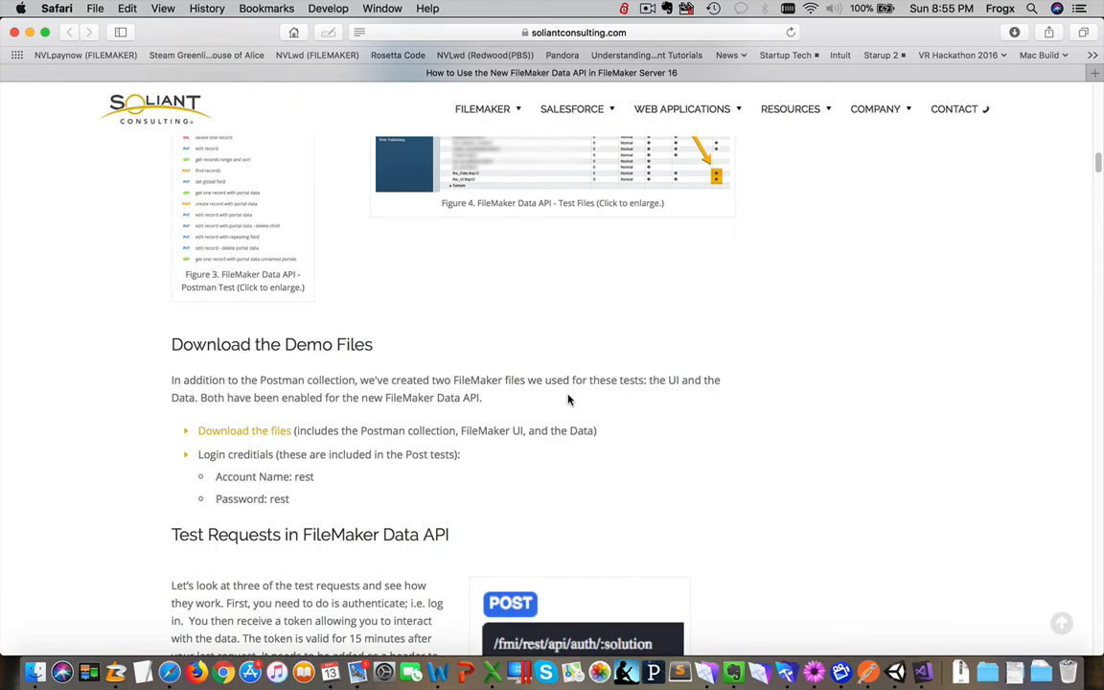
scroll("down", 3)
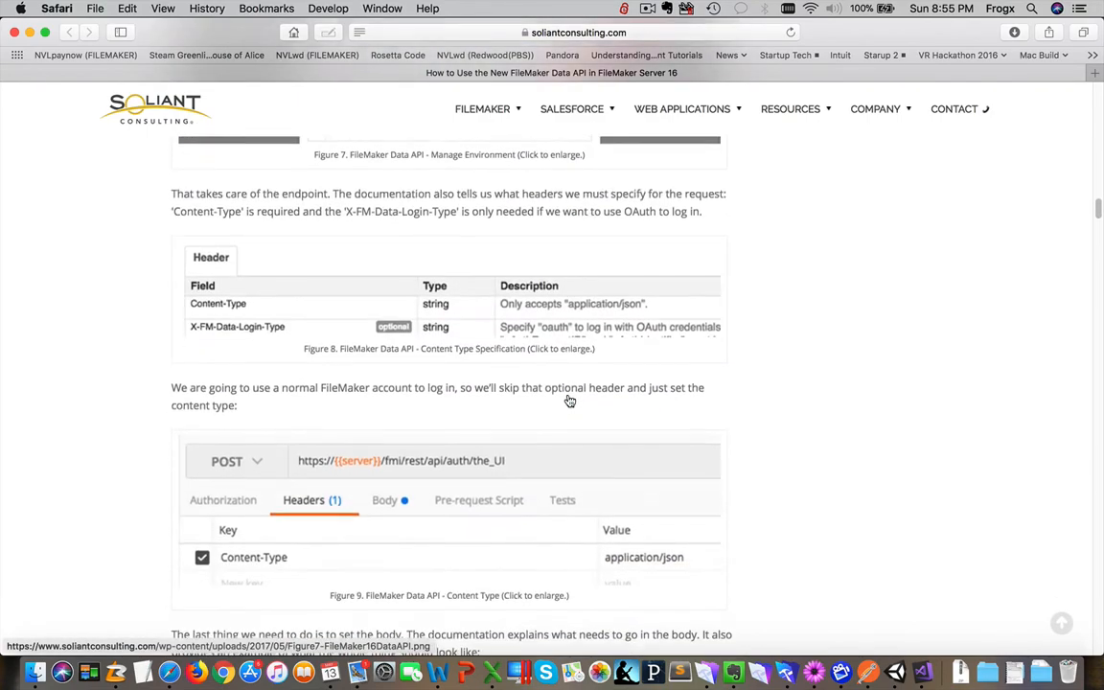
scroll("down", 3)
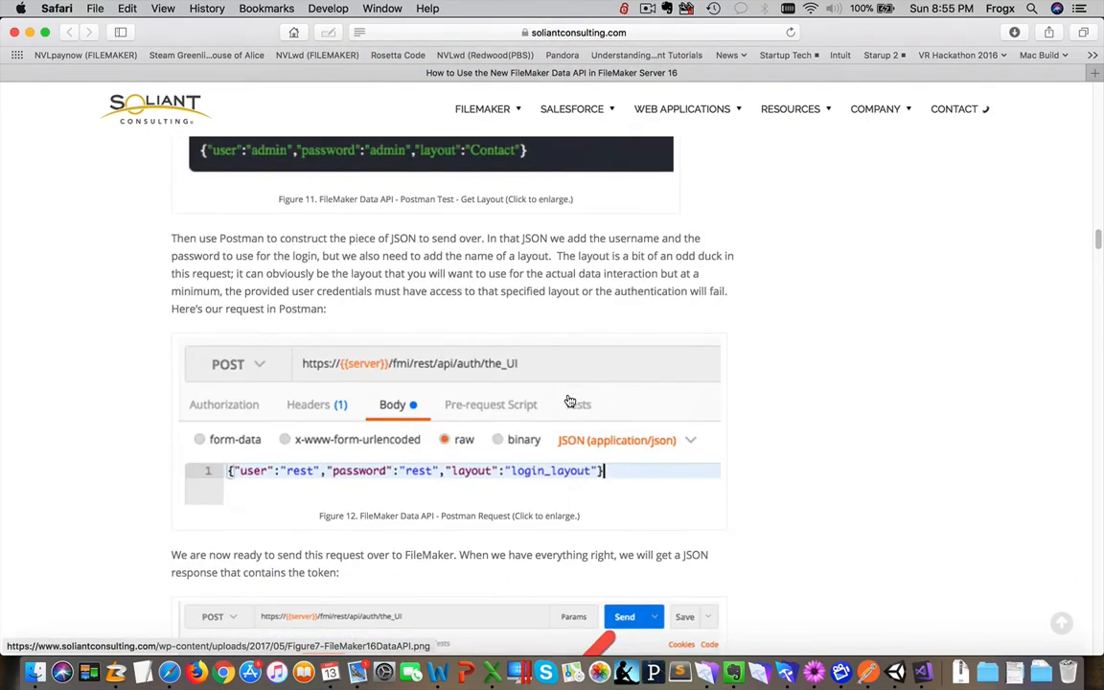
scroll("down", 3)
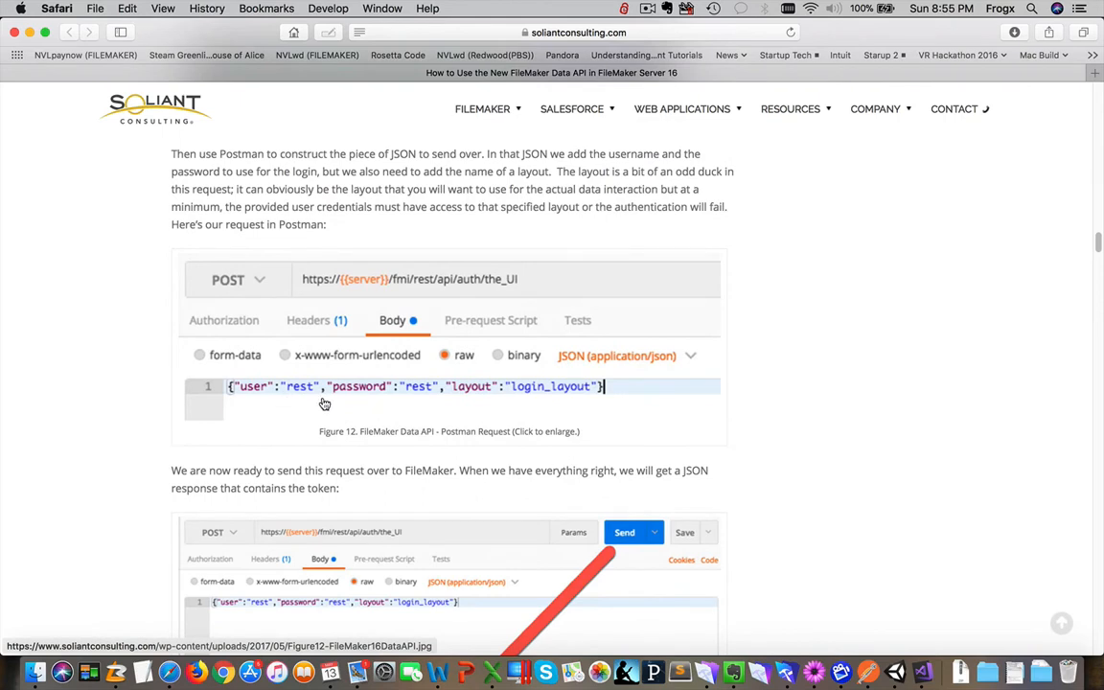
mouse_move(606, 406)
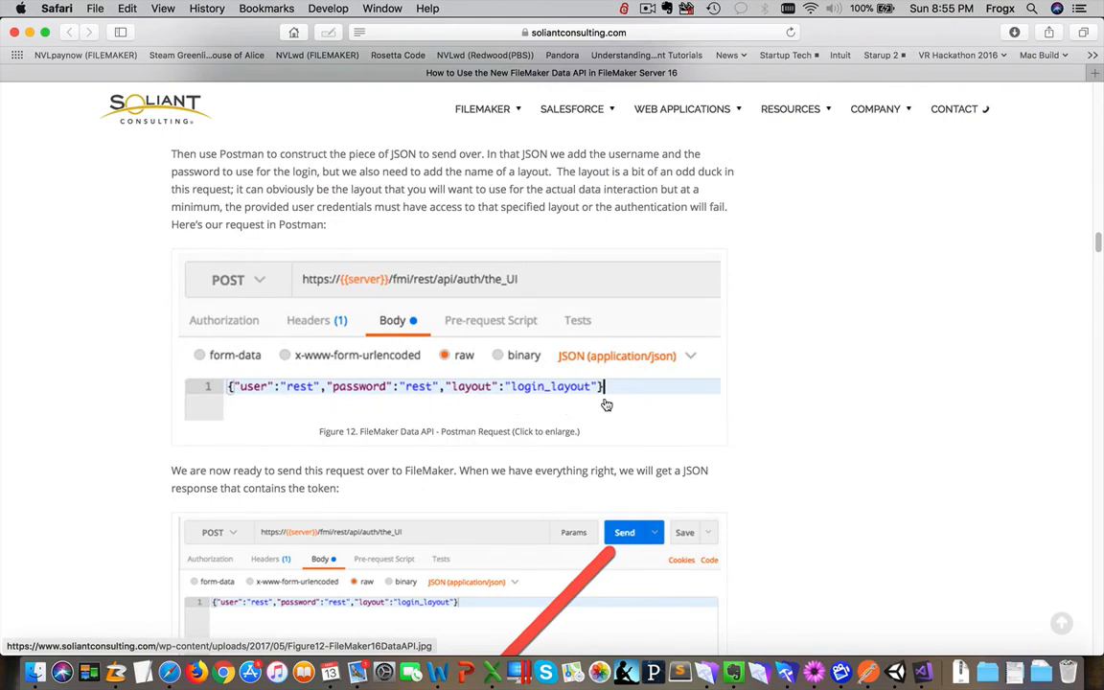
mouse_move(924, 668)
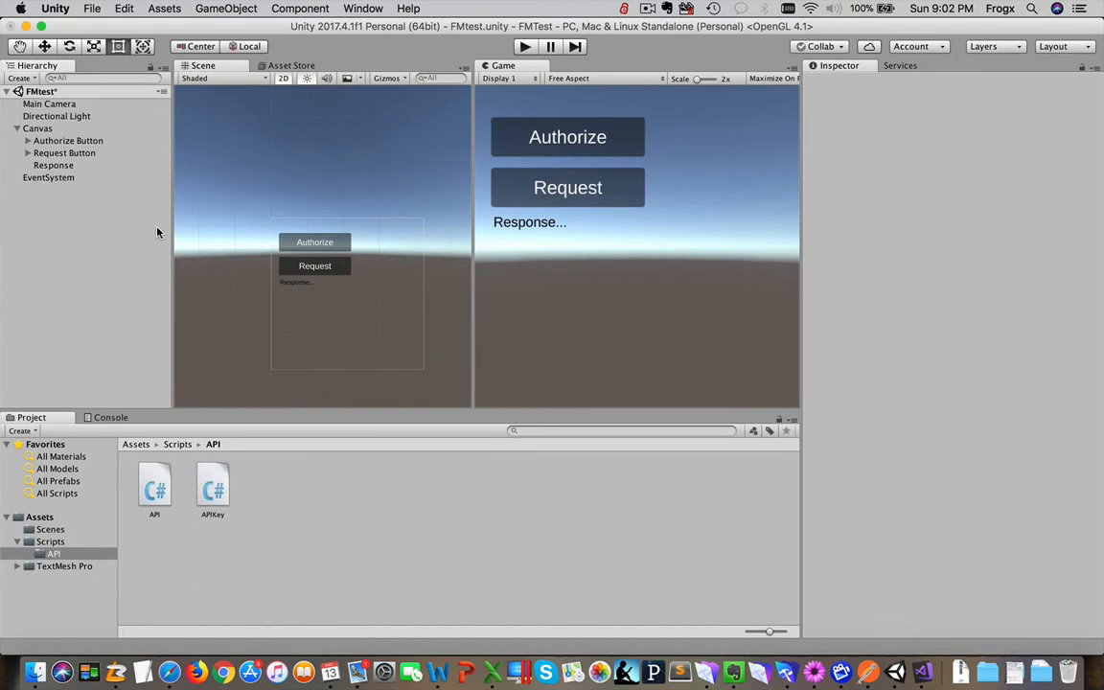
mouse_move(158, 437)
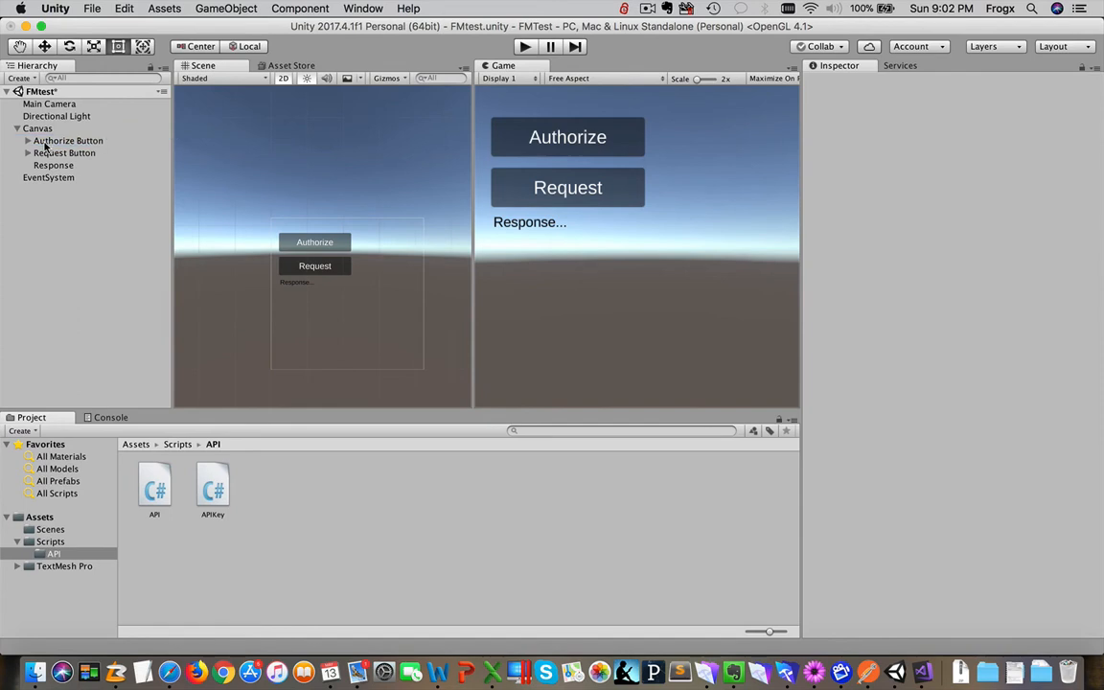
Select Authorize Button and add an empty entry to its On Click list in the Inspector.
left_click(69, 140)
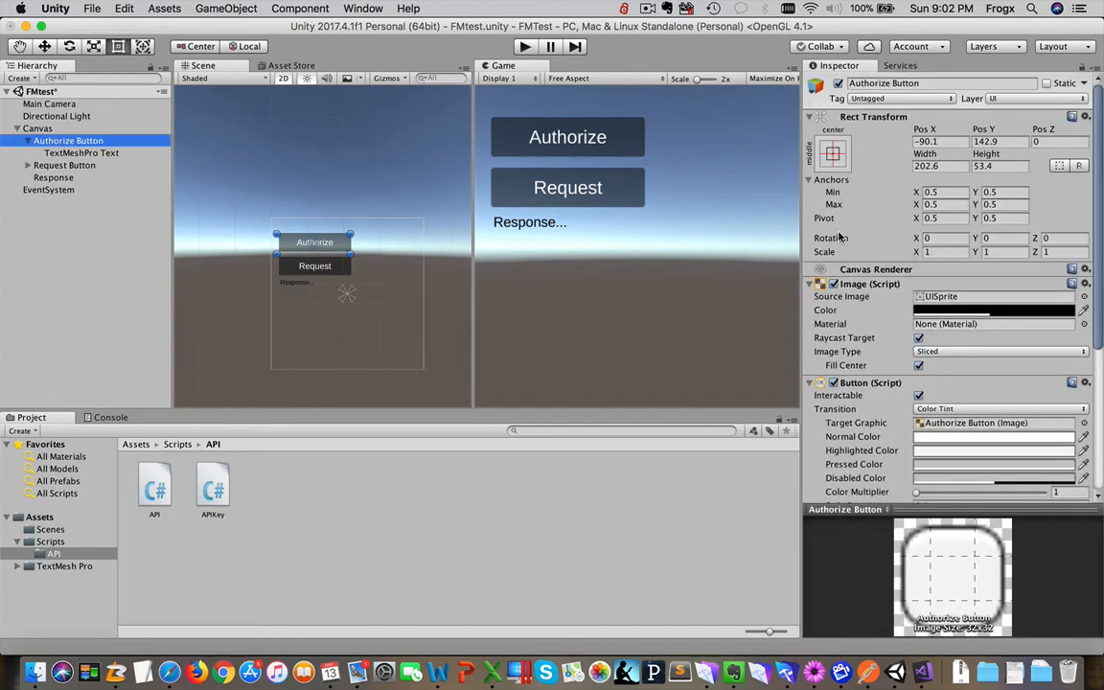
scroll("down", 3)
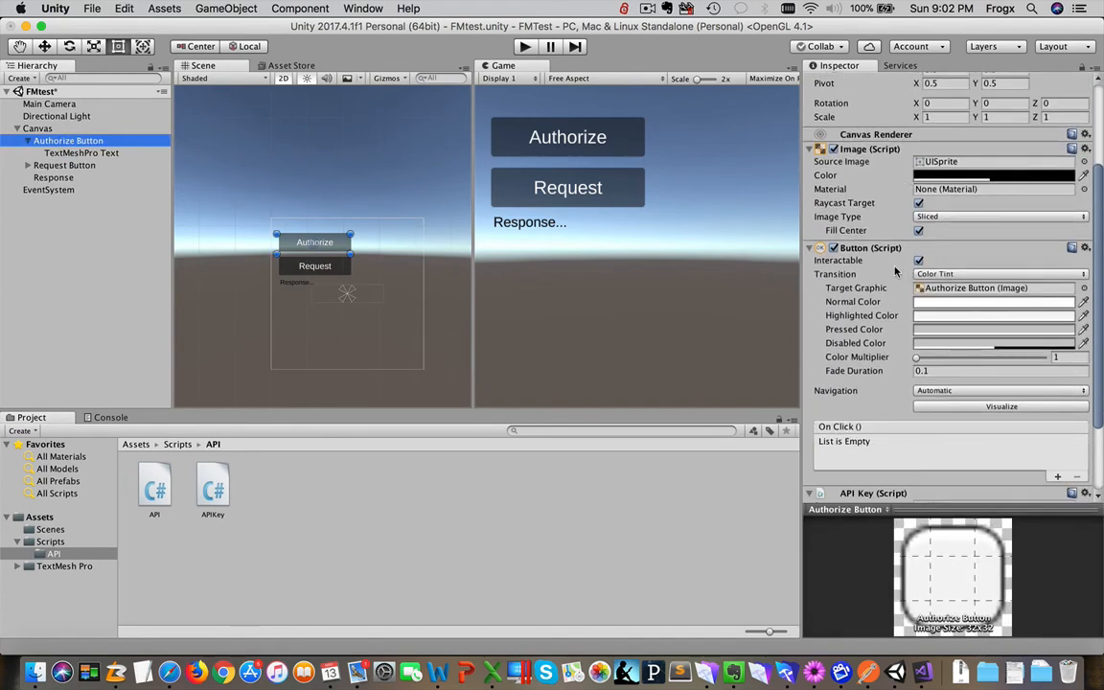
scroll("down", 3)
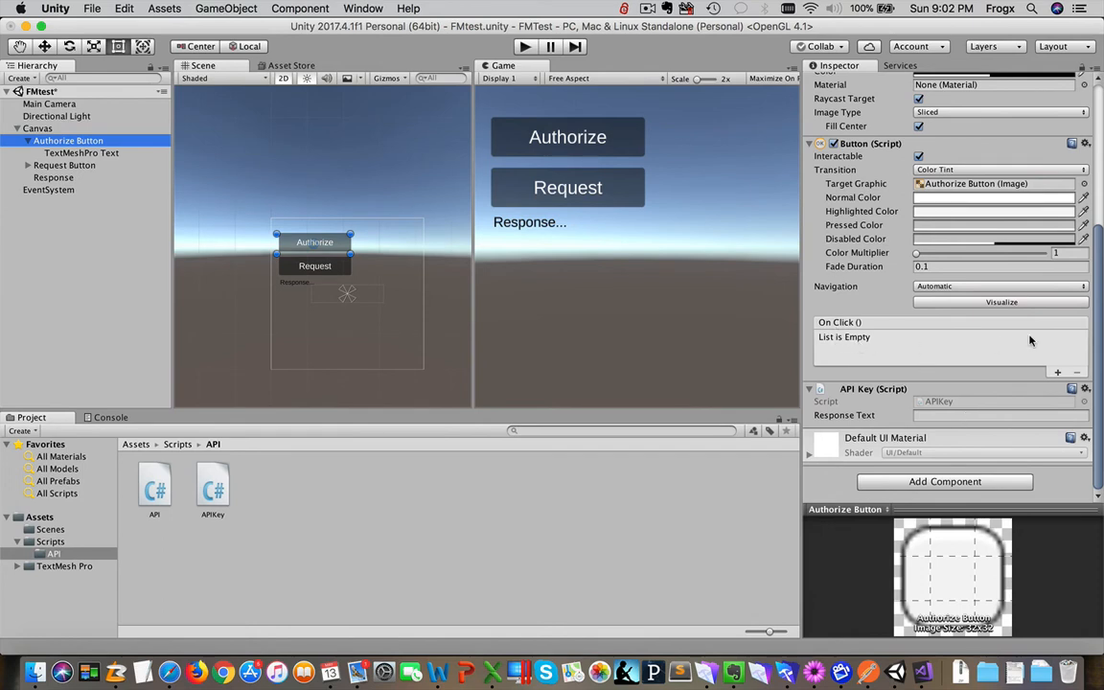
mouse_move(1056, 372)
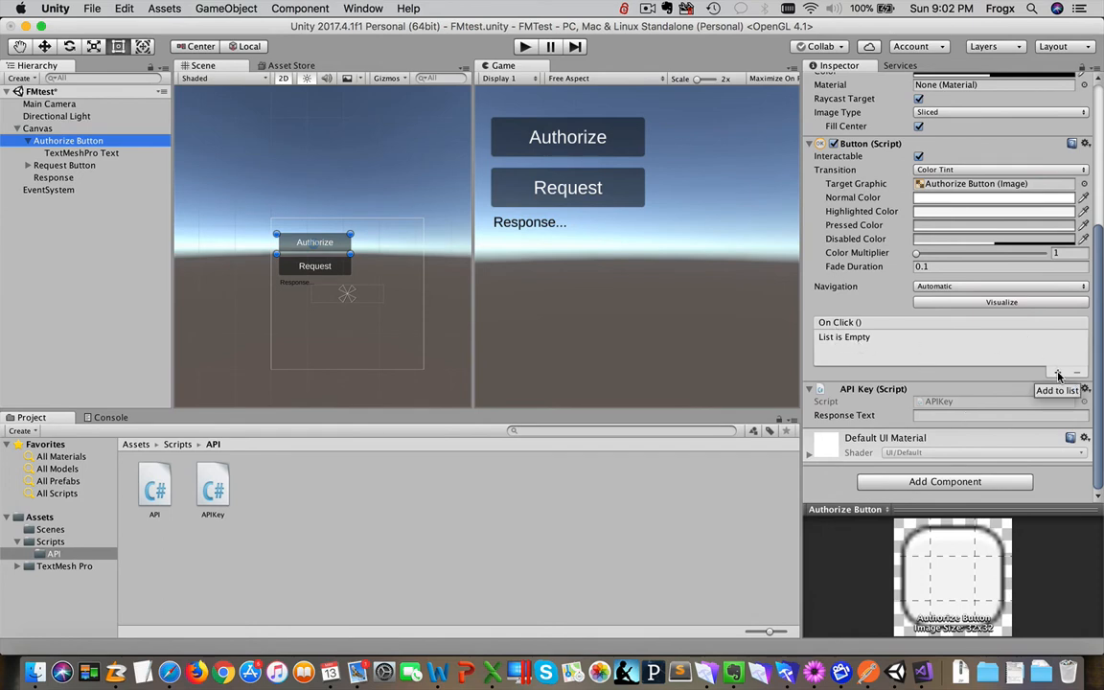
left_click(1059, 372)
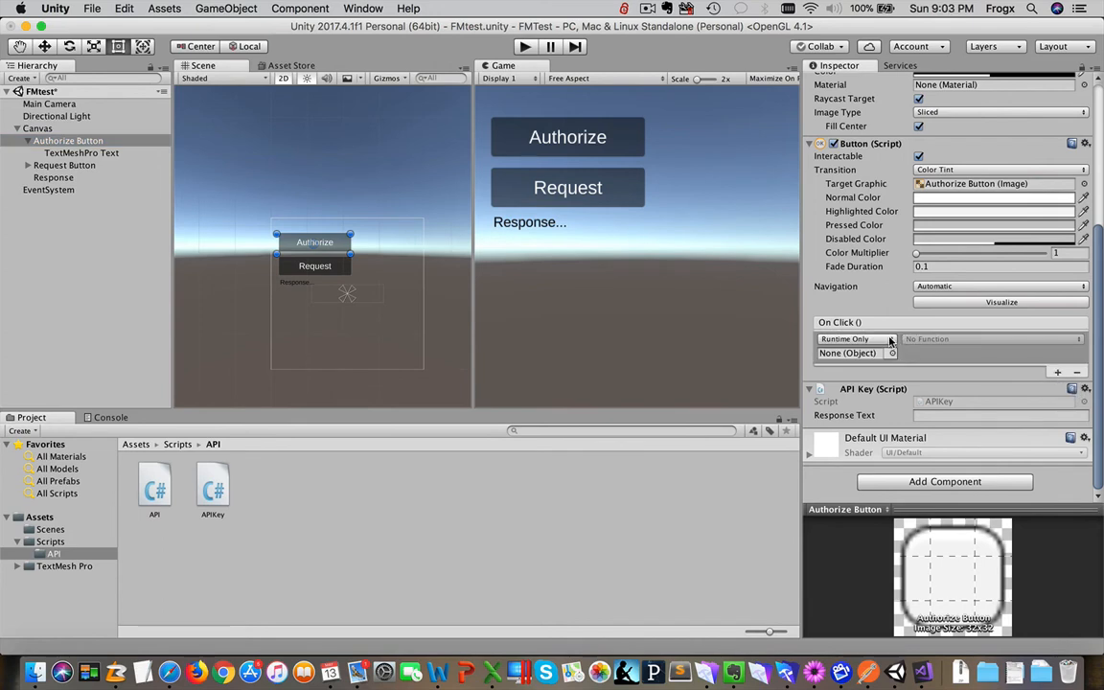
Set the On Click entry to Editor And Runtime calling APIKey.FMAuthorize() on Authorize Button.
left_click(855, 338)
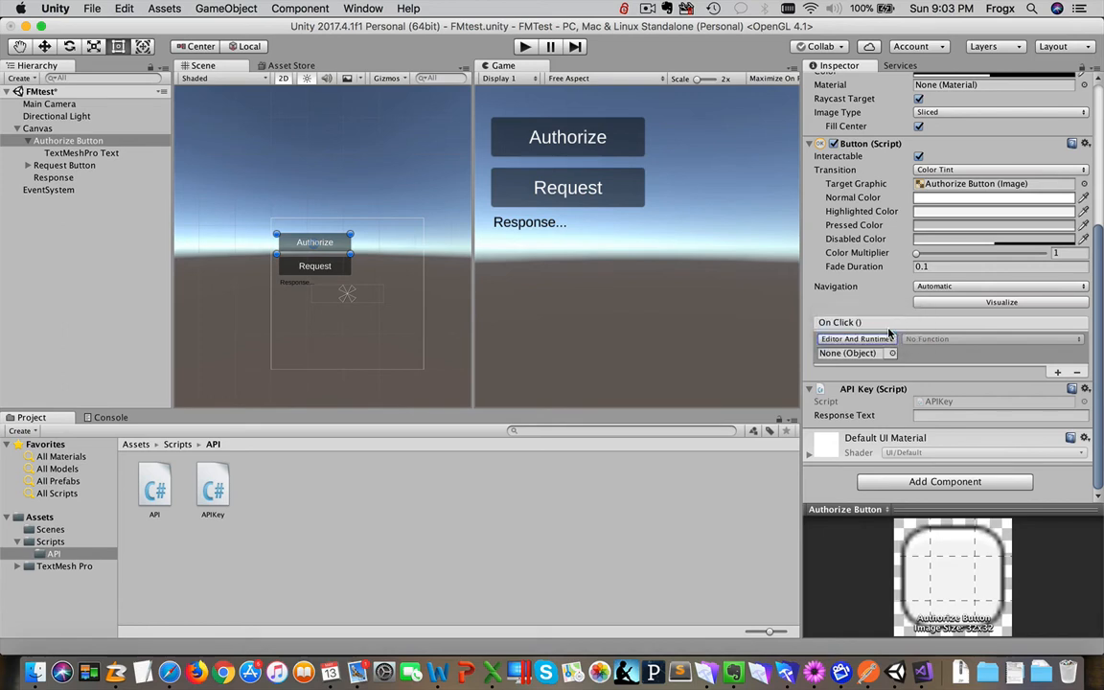
mouse_move(920, 359)
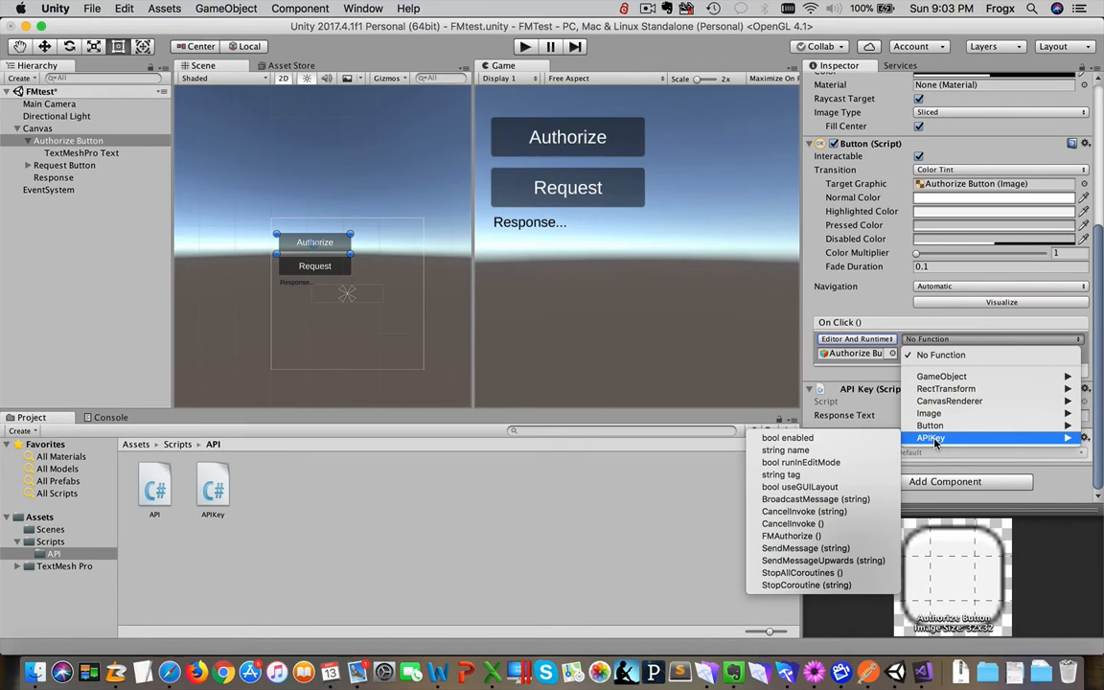
mouse_move(794, 523)
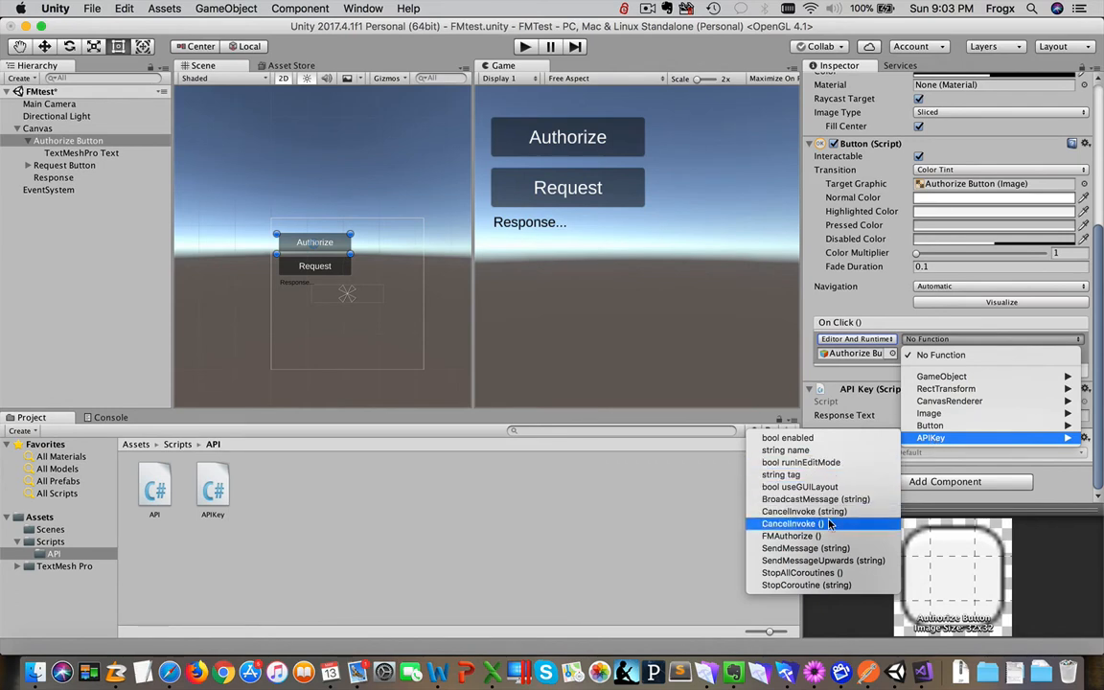
mouse_move(790, 537)
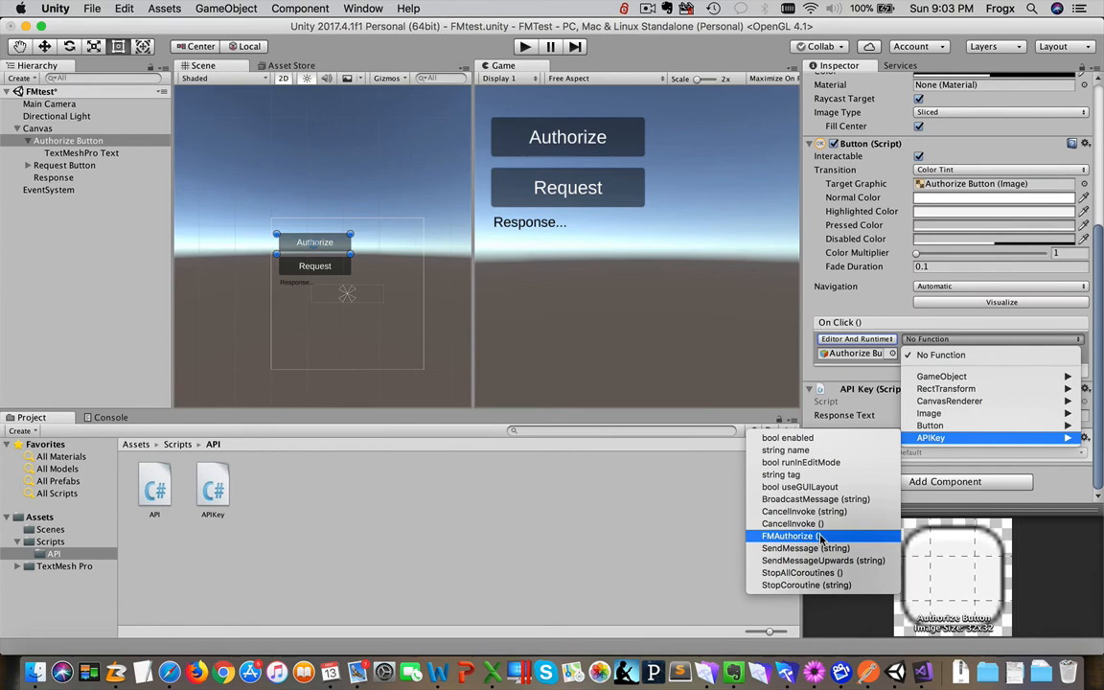
mouse_move(817, 537)
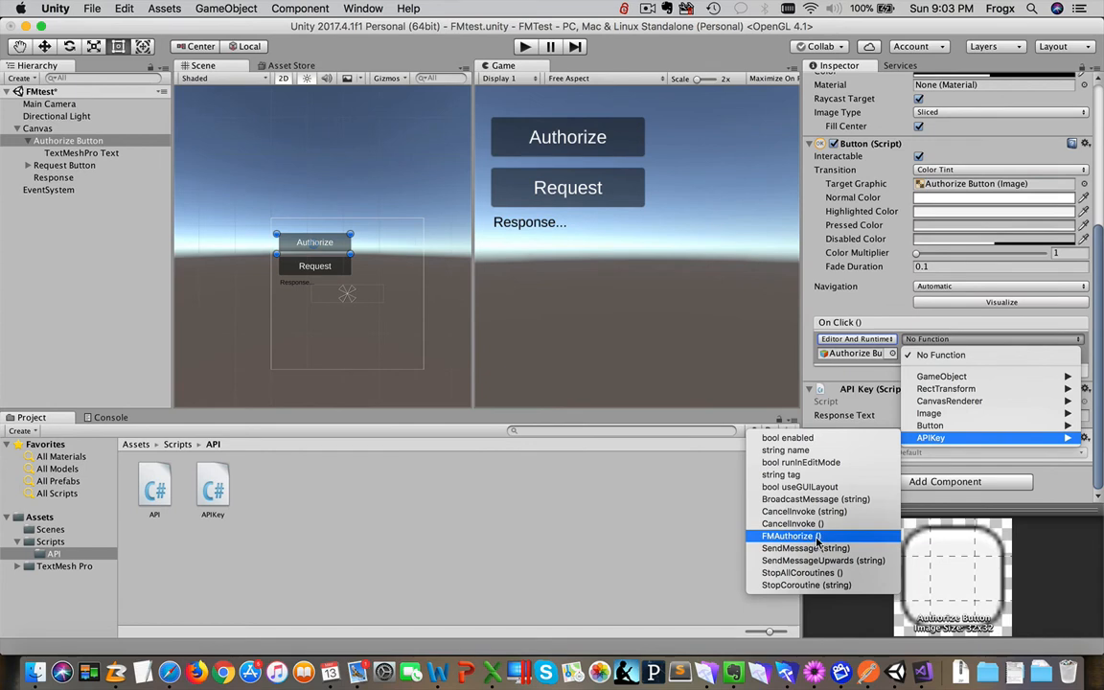
left_click(785, 535)
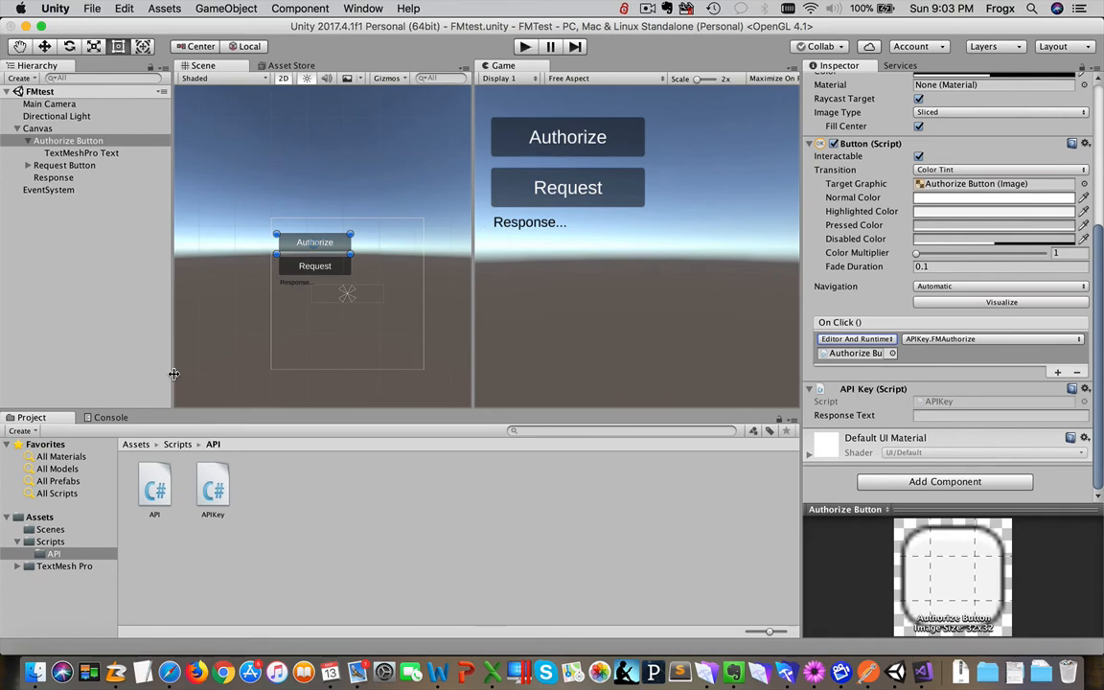
Show the Console, click Authorize in Play mode to log the token response, then return to APIKey.cs.
left_click(111, 418)
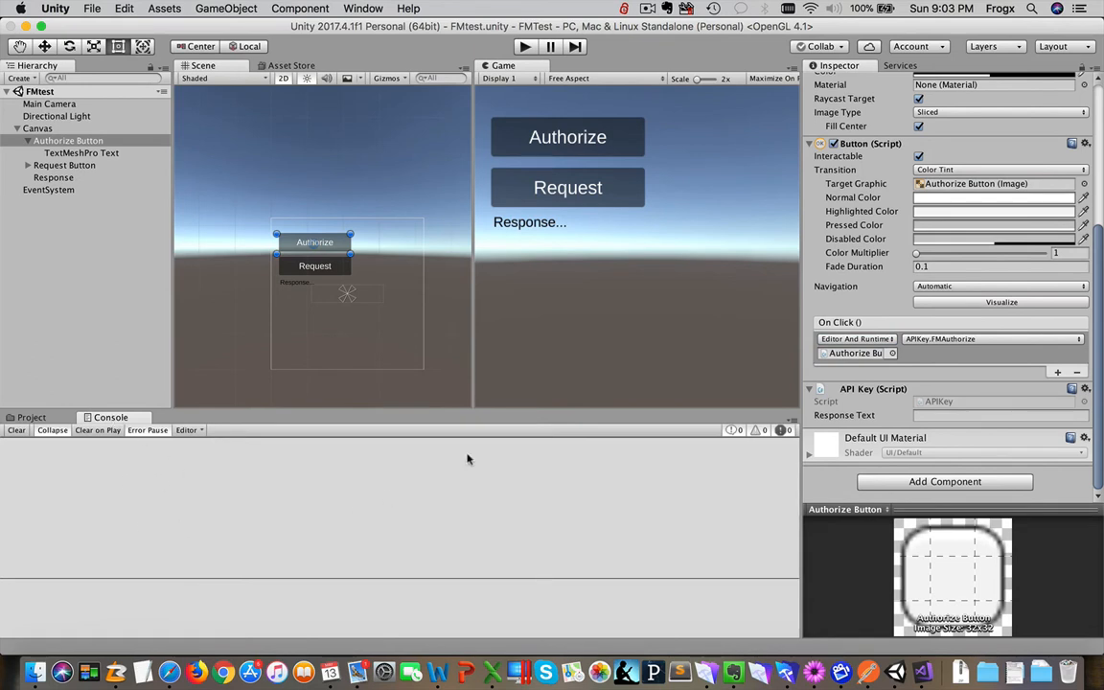
mouse_move(516, 46)
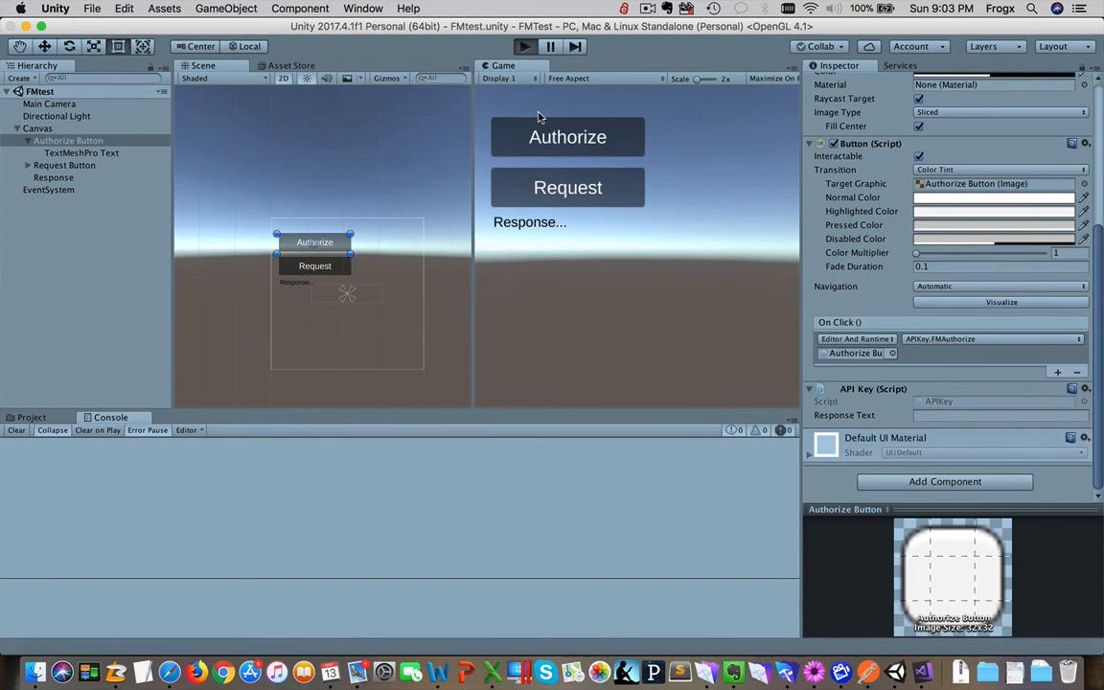
left_click(568, 136)
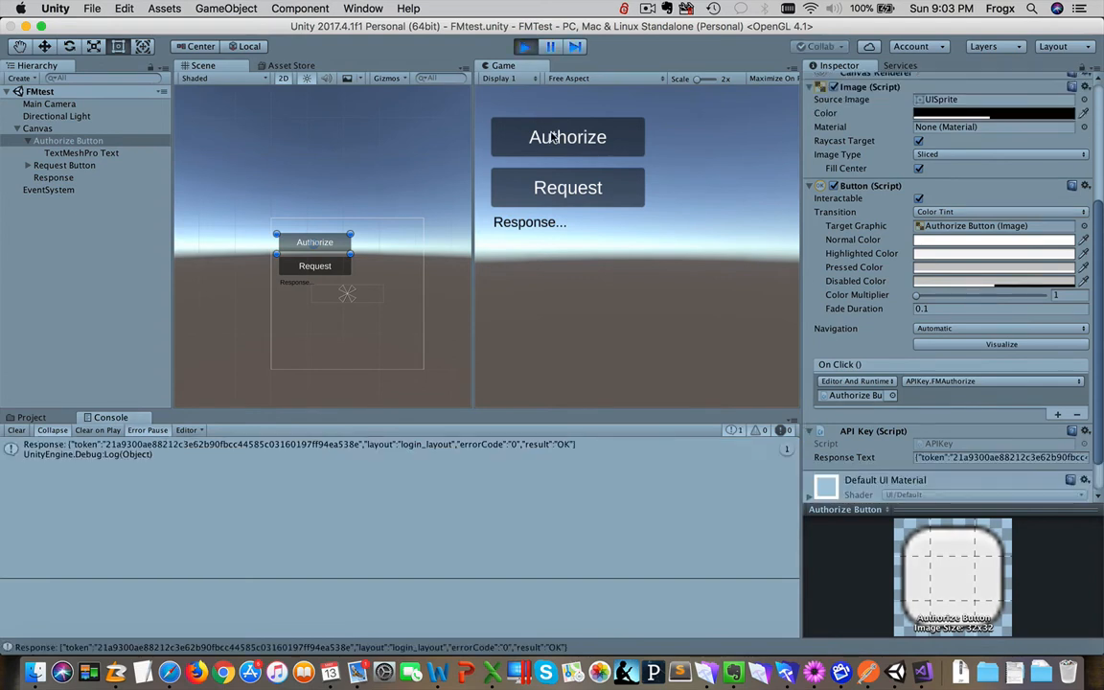
mouse_move(360, 449)
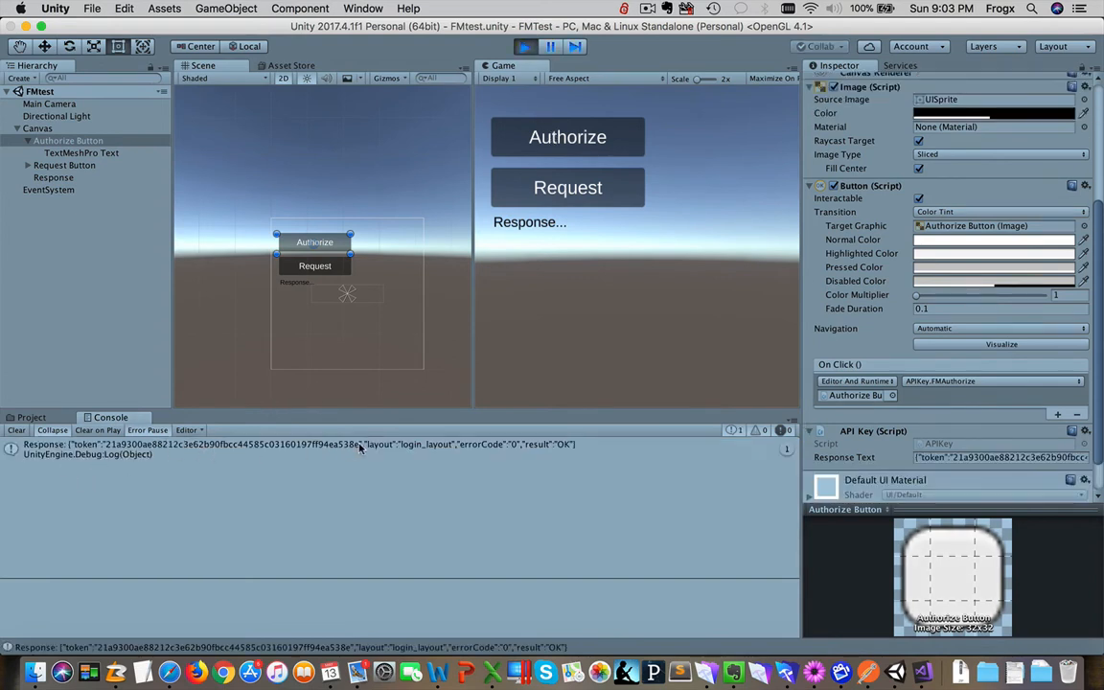
mouse_move(444, 453)
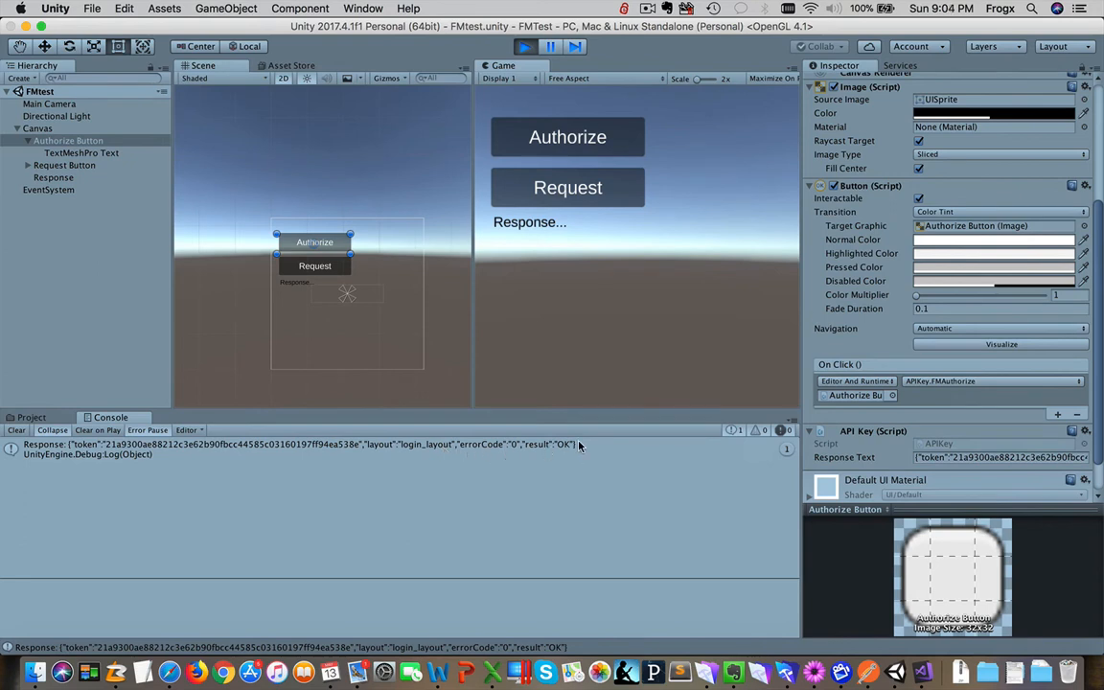
left_click(515, 46)
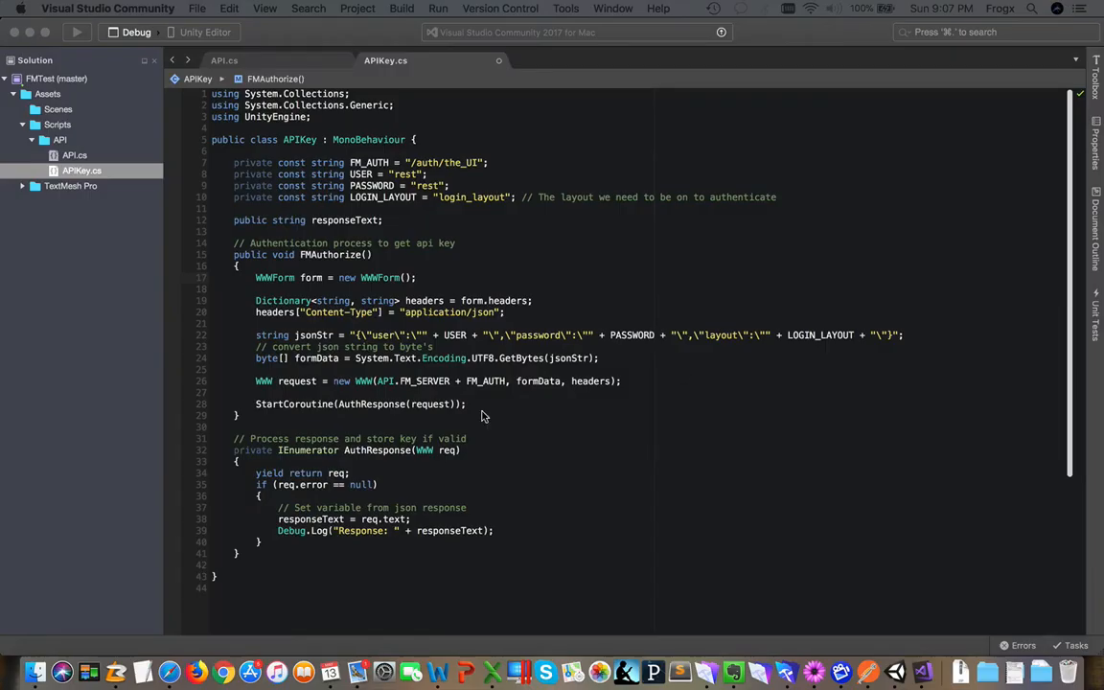
mouse_move(489, 476)
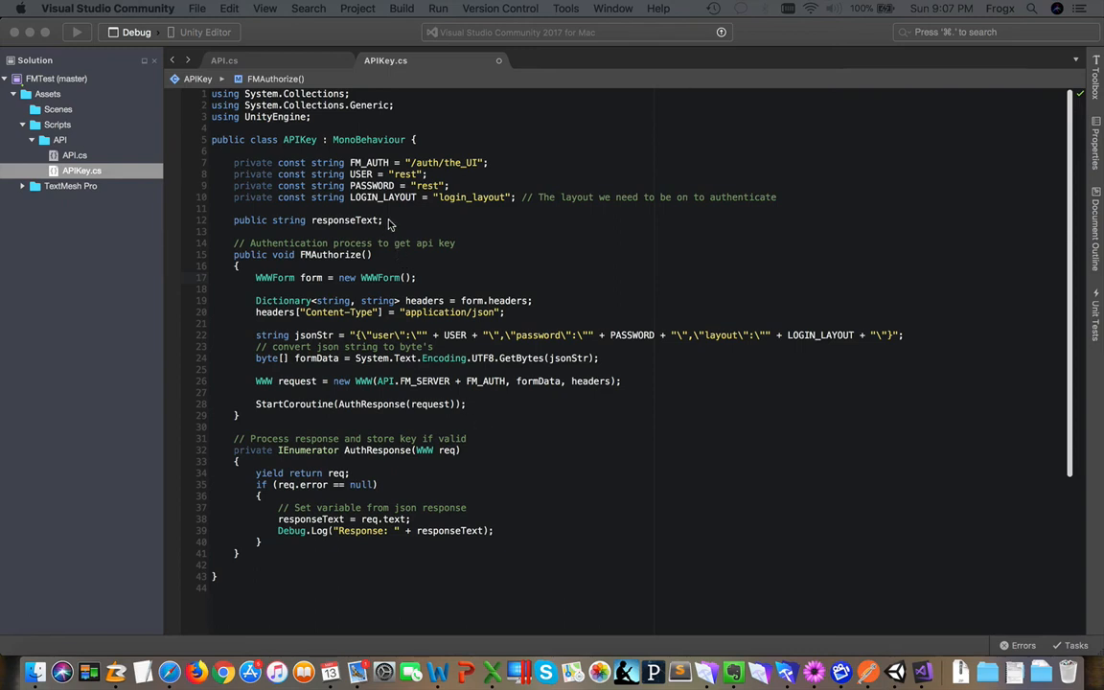
Change responseText to a TextMeshProUGUI, add using TMPro, and save APIKey.cs.
left_click(385, 221)
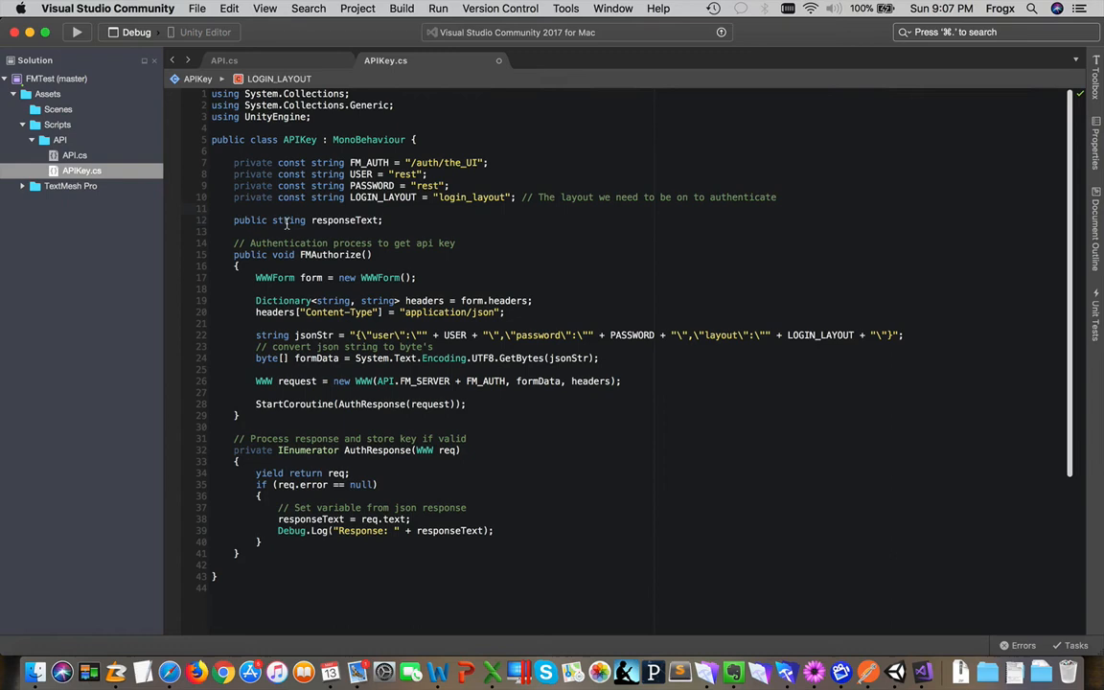
double_click(288, 219)
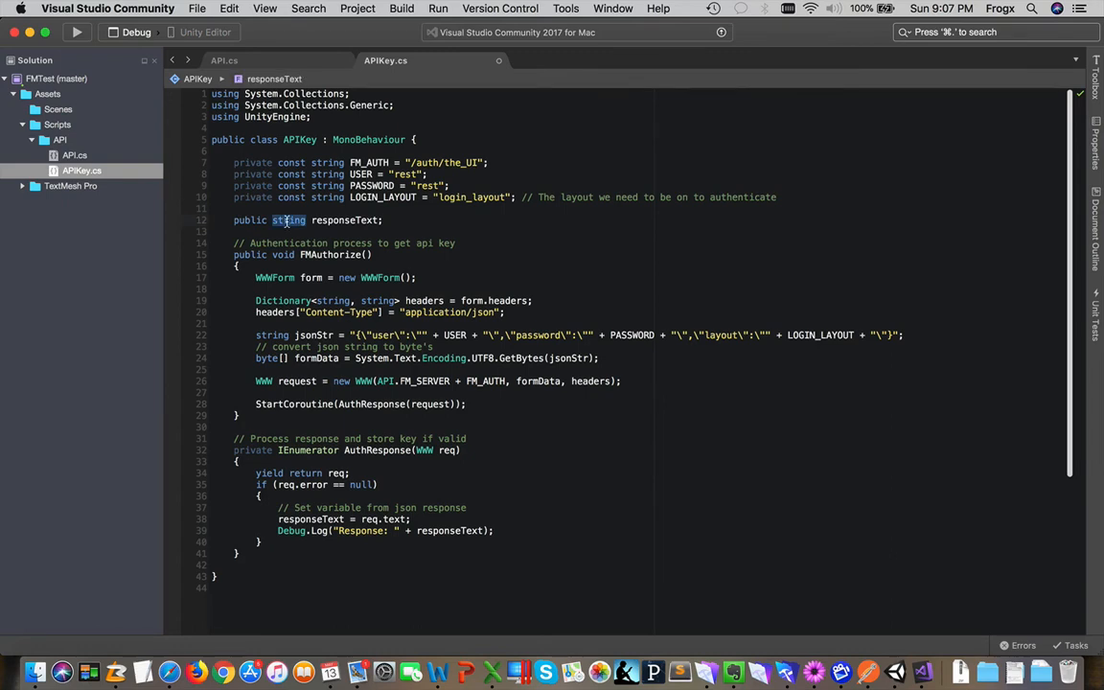
type("TextMesh")
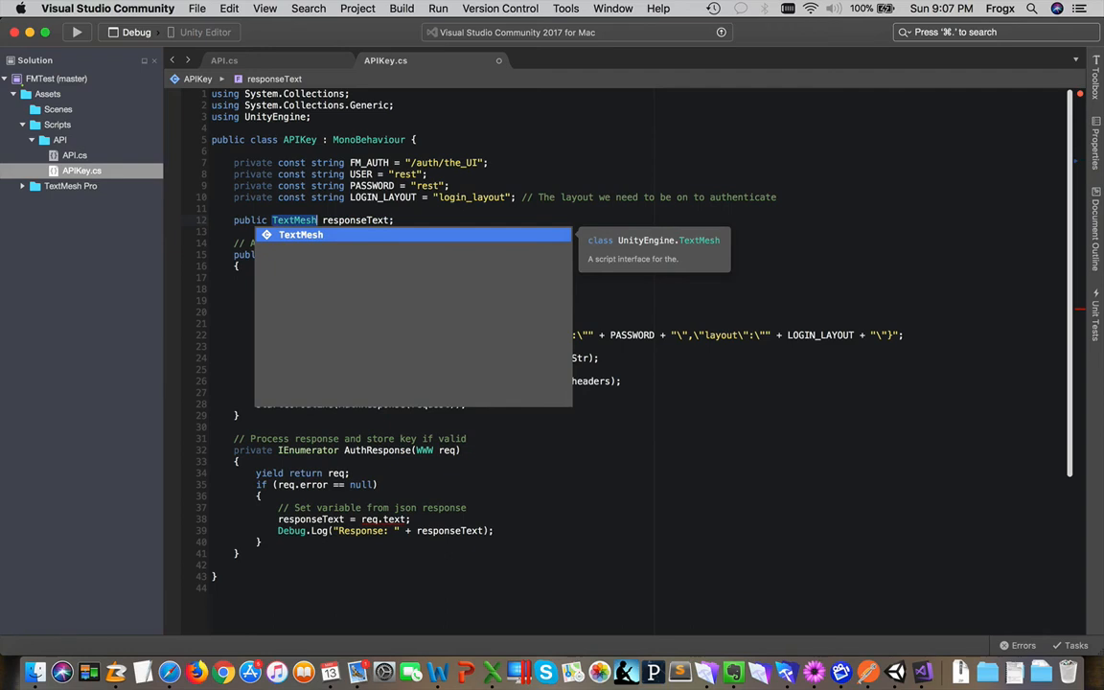
type("UGUI")
left_click(635, 128)
type("using")
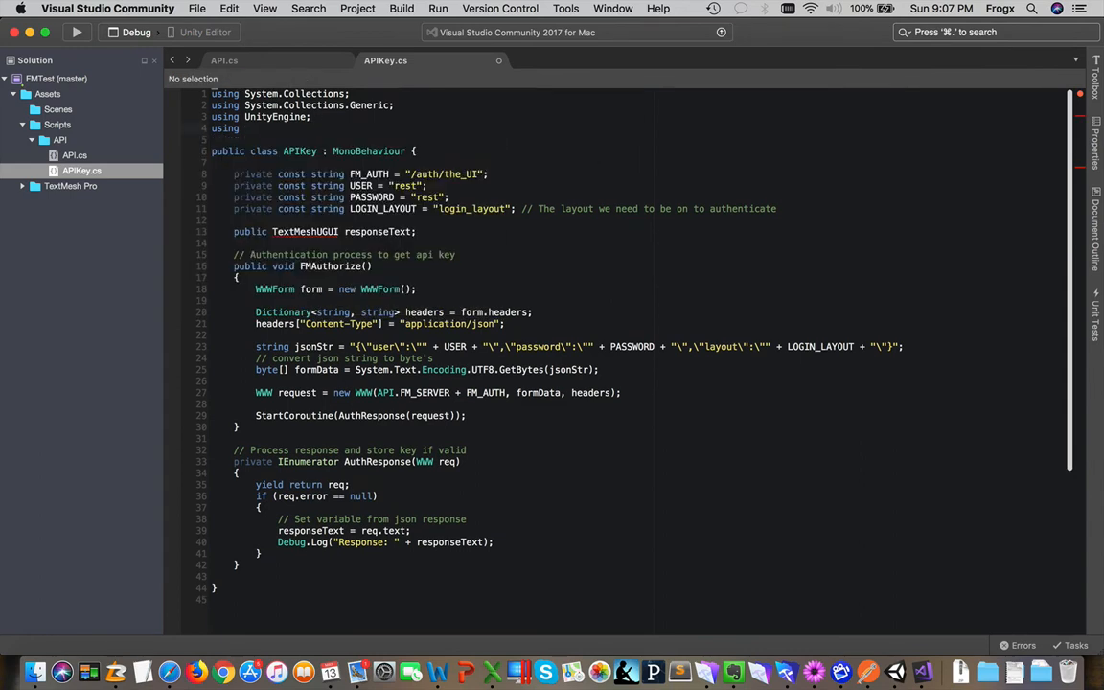
type("TMPro;")
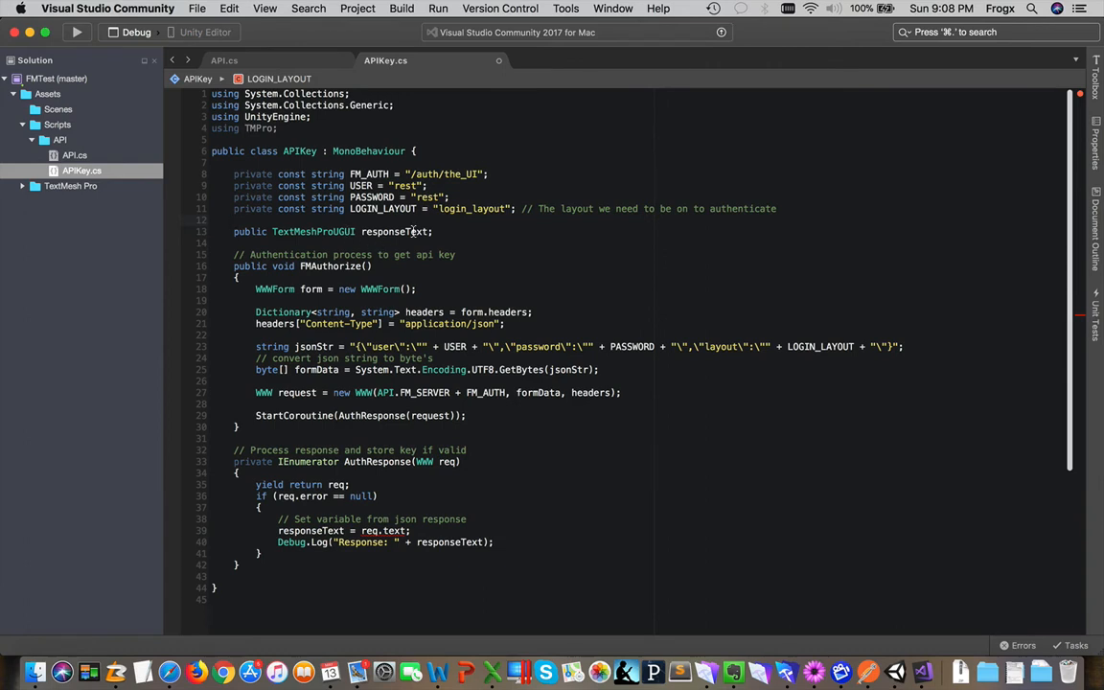
mouse_move(406, 230)
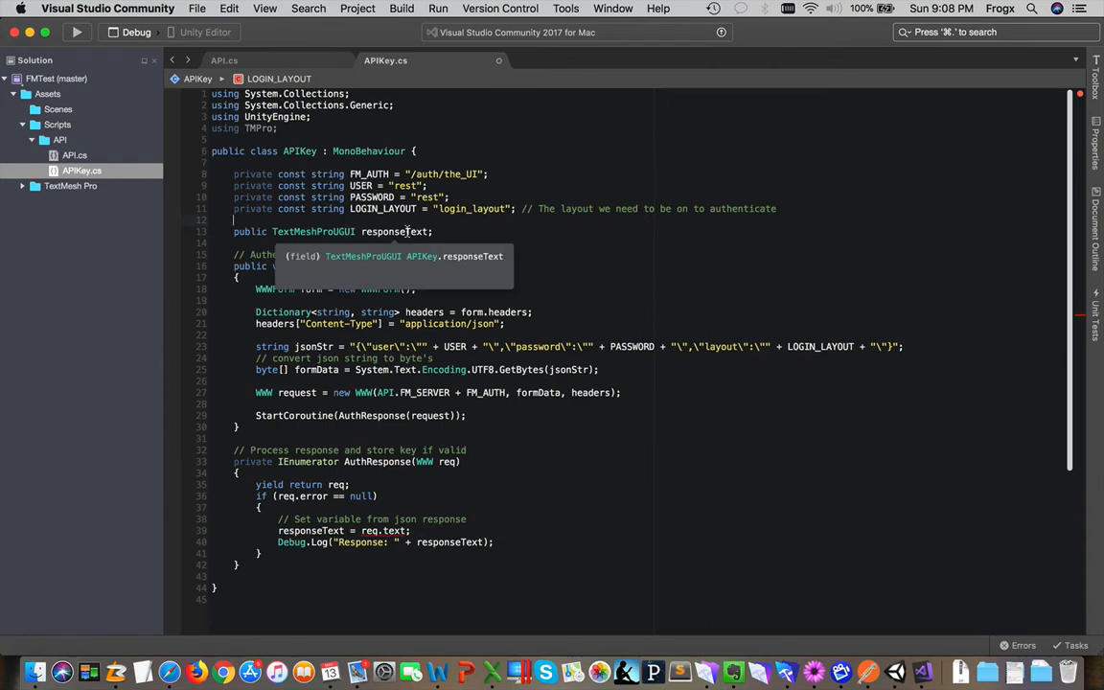
mouse_move(334, 529)
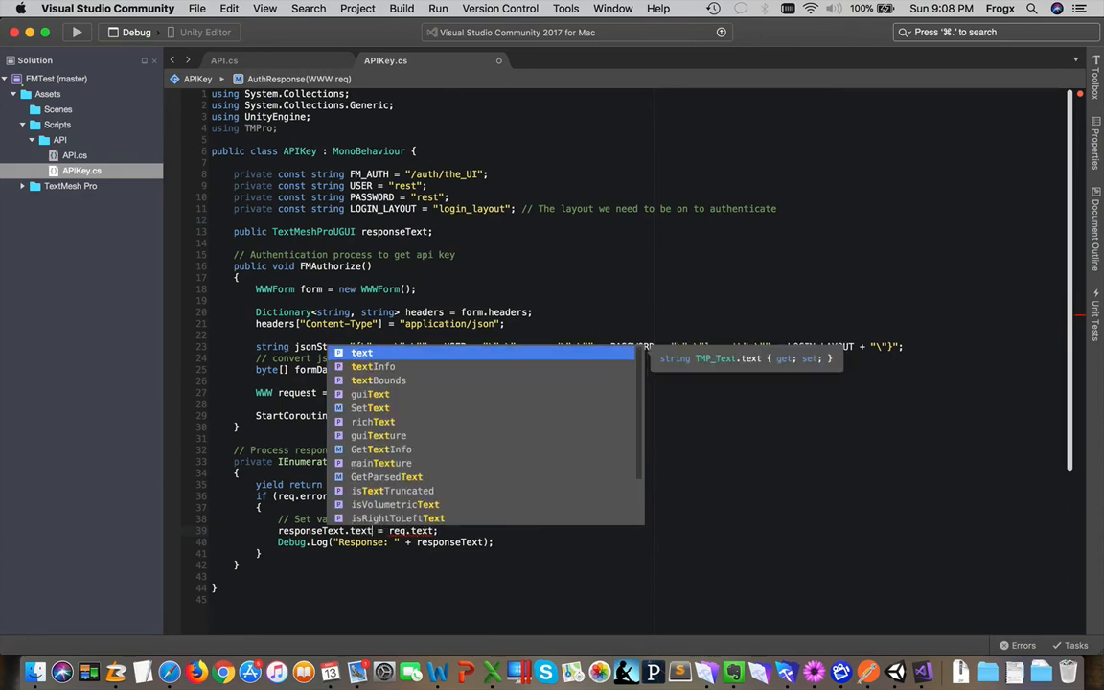
key("Escape")
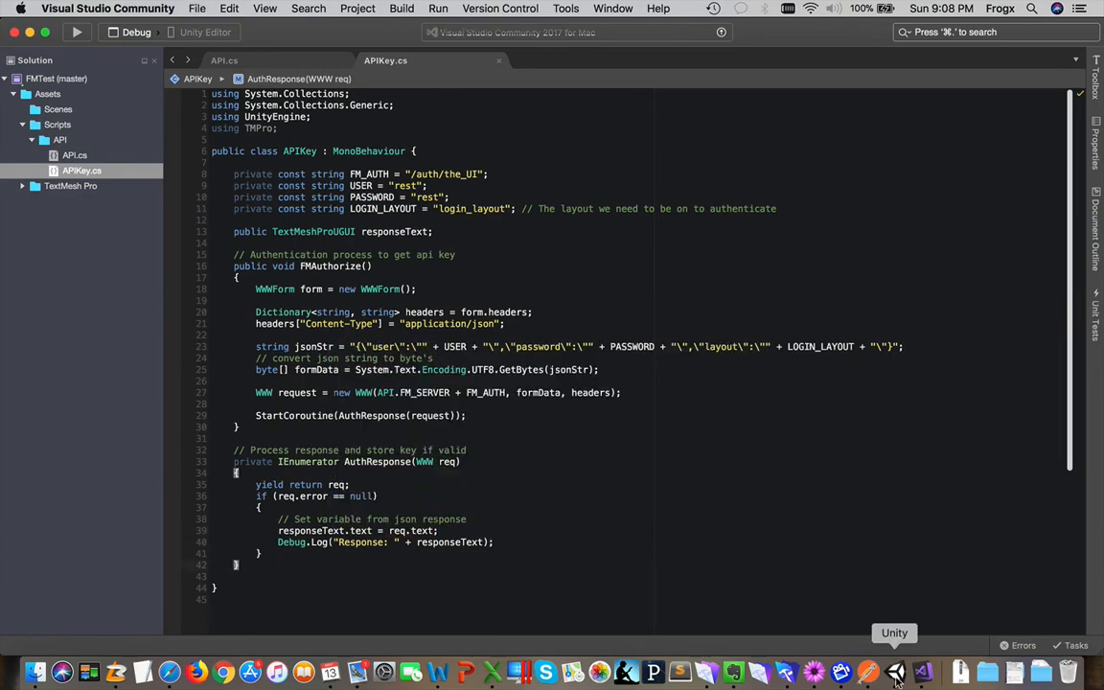
Assign the scene's Response TextMeshPro object to the Authorize Button's APIKey Response Text slot.
left_click(894, 675)
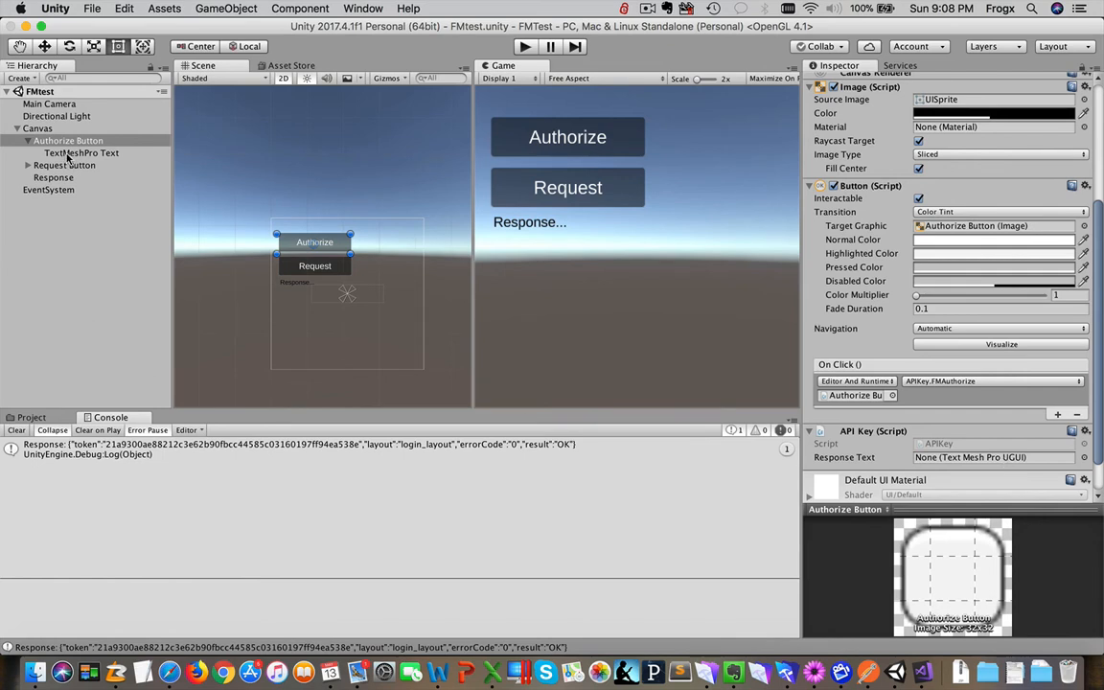
left_click(80, 154)
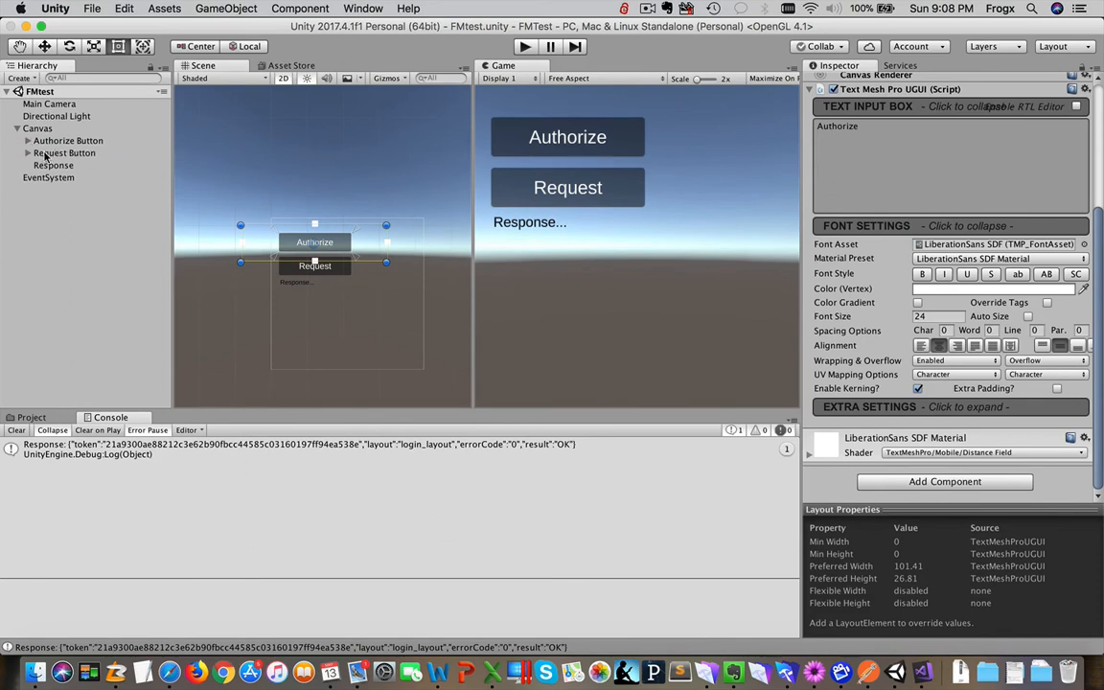
left_click(49, 165)
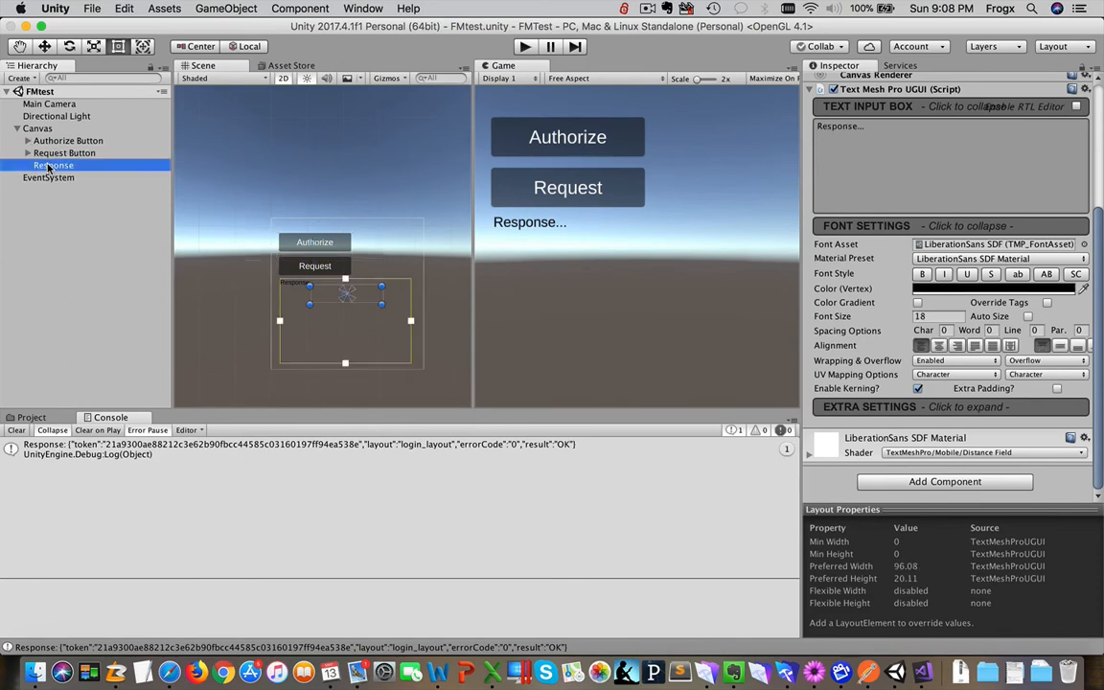
left_click(69, 140)
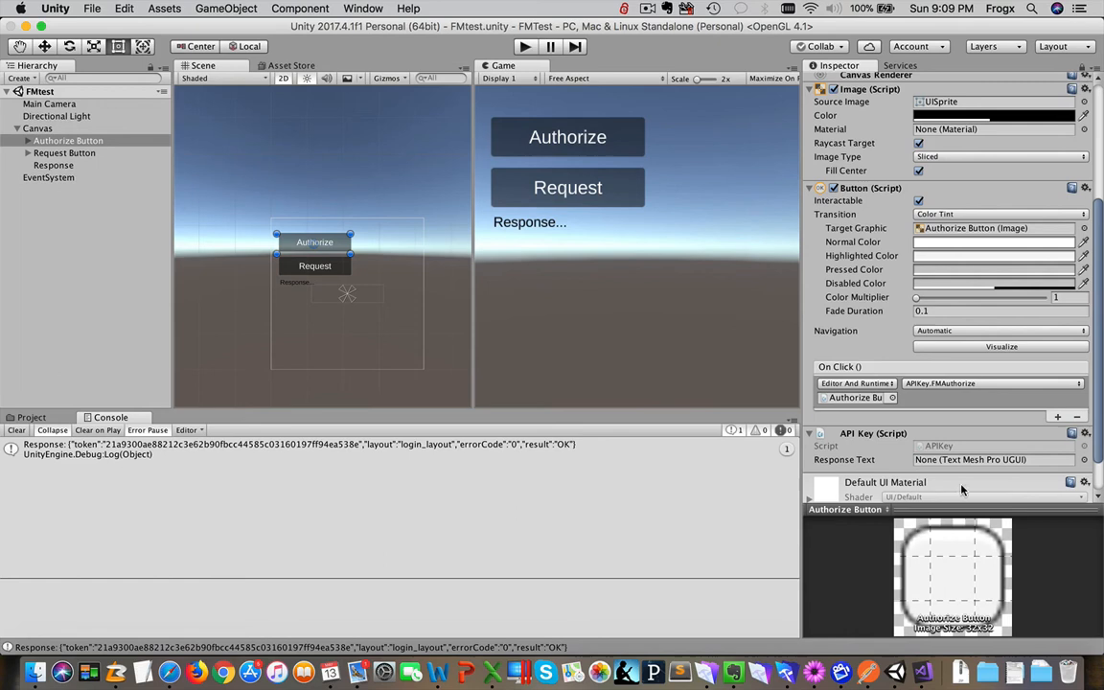
left_click(54, 165)
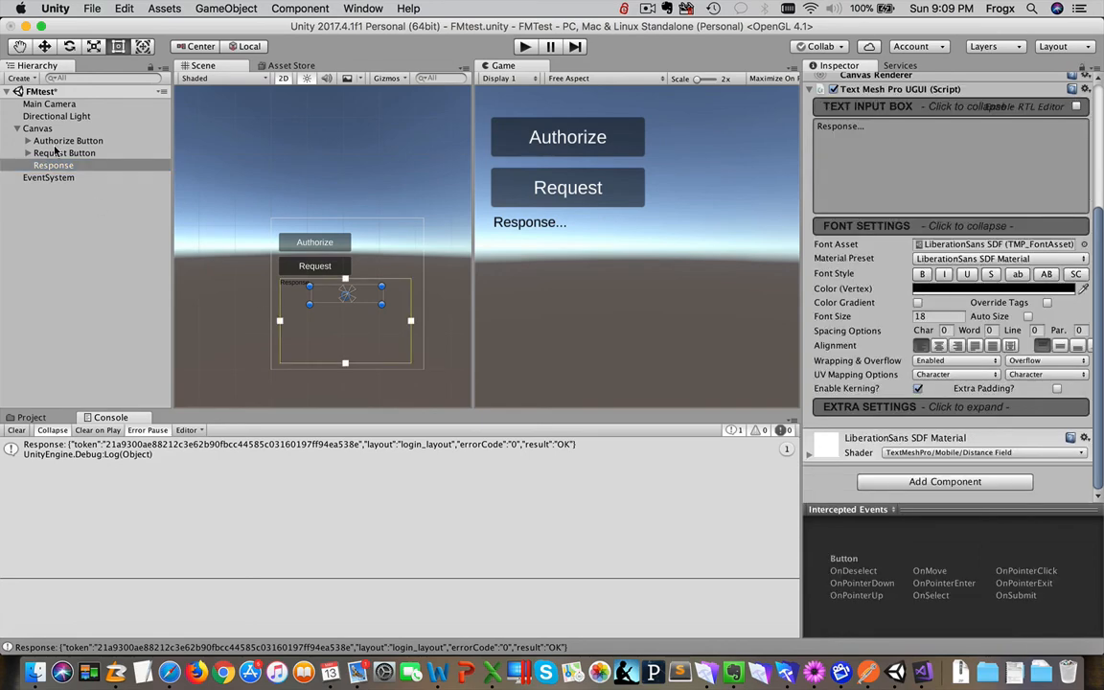
left_click(67, 140)
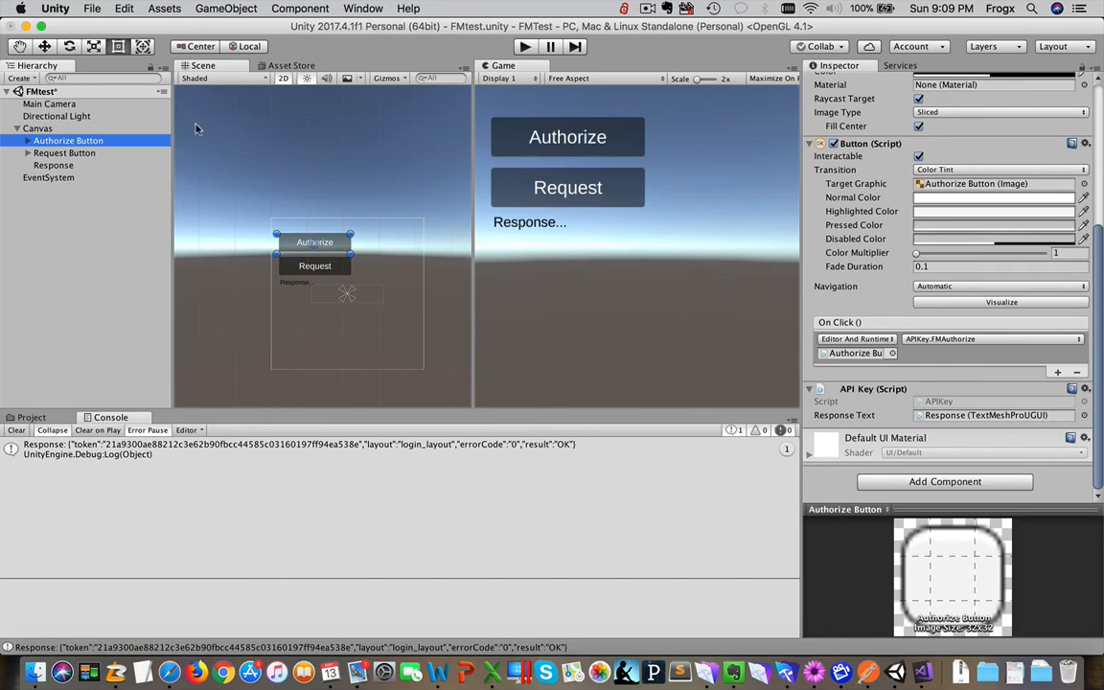
left_click(53, 165)
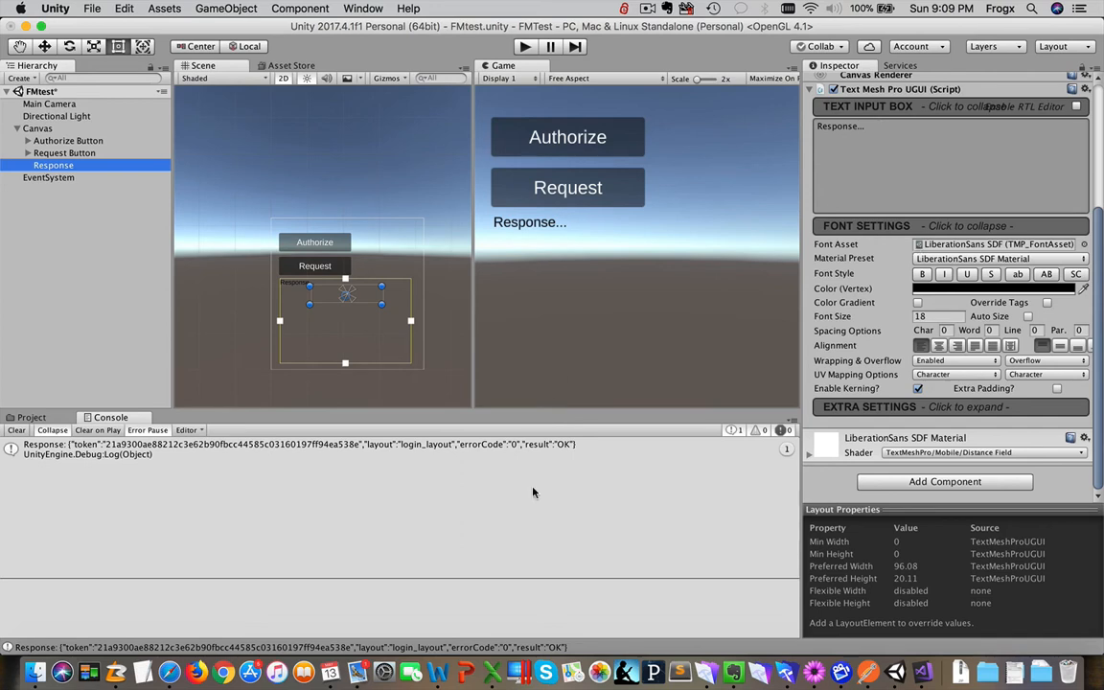
mouse_move(521, 253)
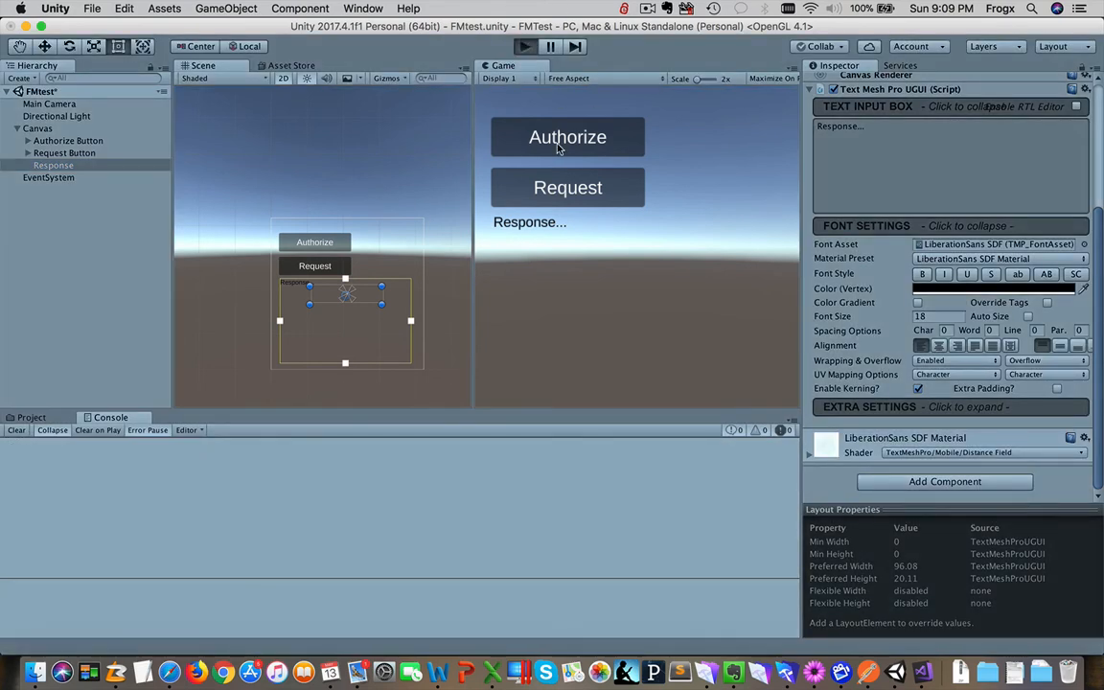
Run the scene and request an authorization token with the Authorize button.
left_click(568, 136)
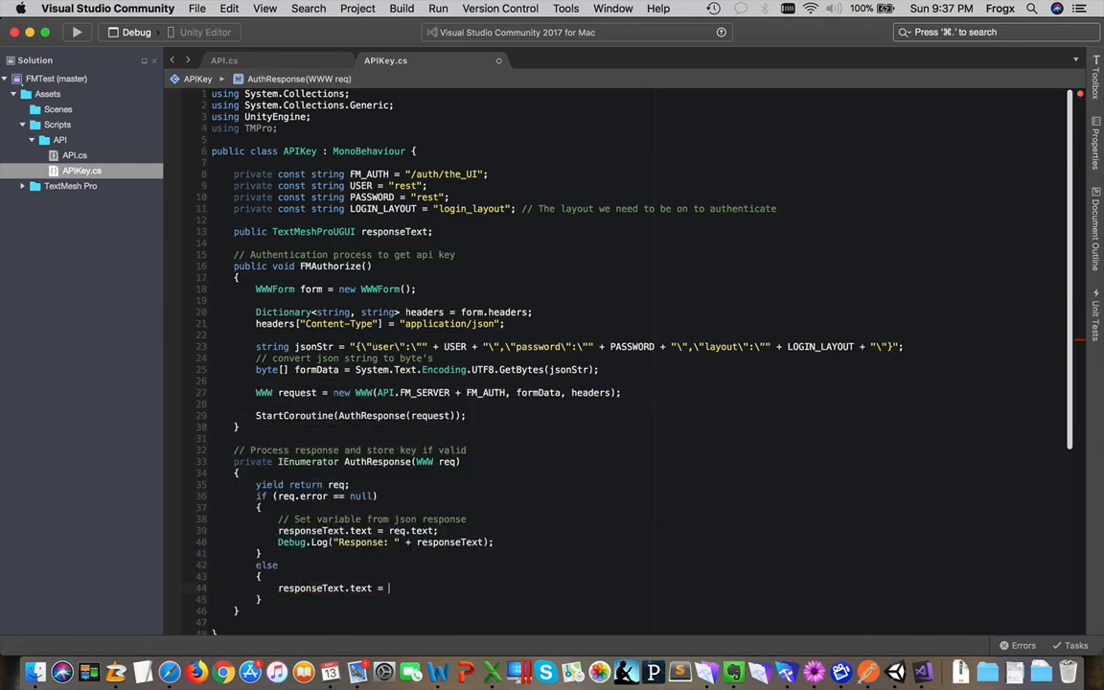
Add an else branch setting responseText.text to "We have an error: " + req.error.
type("\"We have an error: \" + req.")
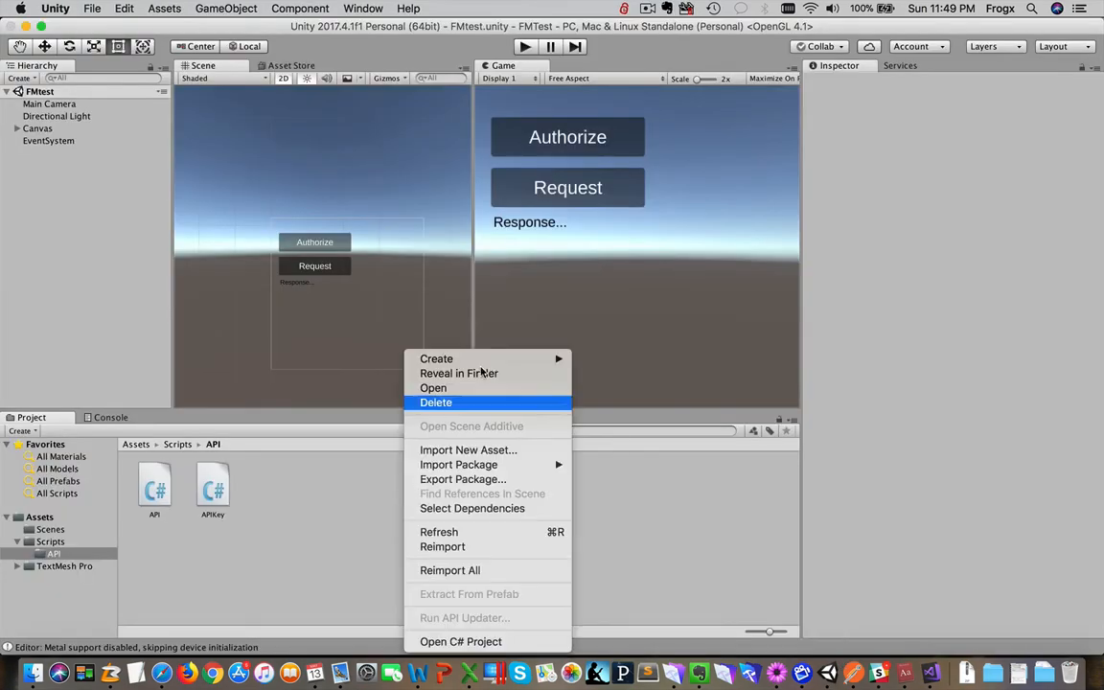
mouse_move(437, 359)
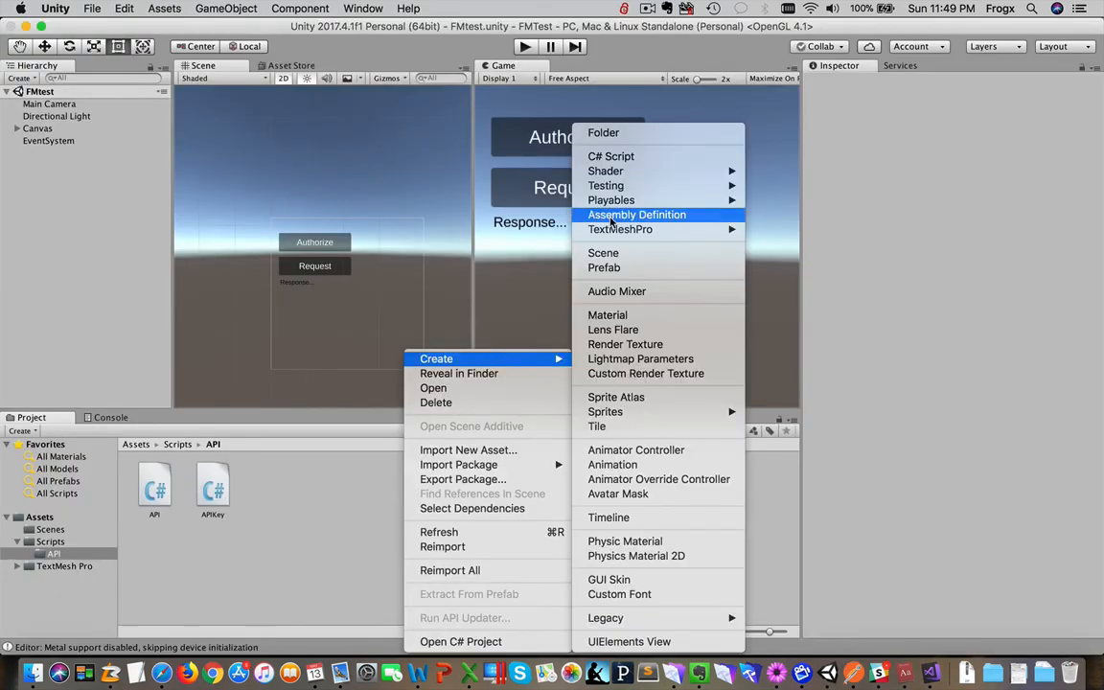
Create a C# script named Credentials in the API folder and bring it up in Visual Studio.
left_click(609, 158)
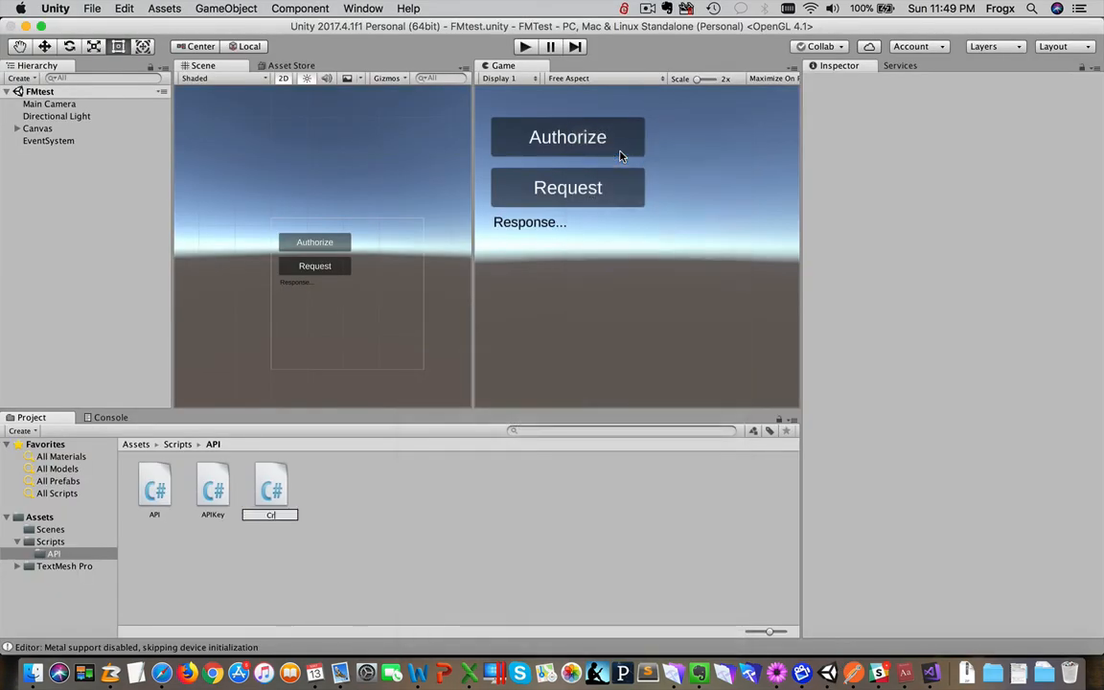
type("Credentials")
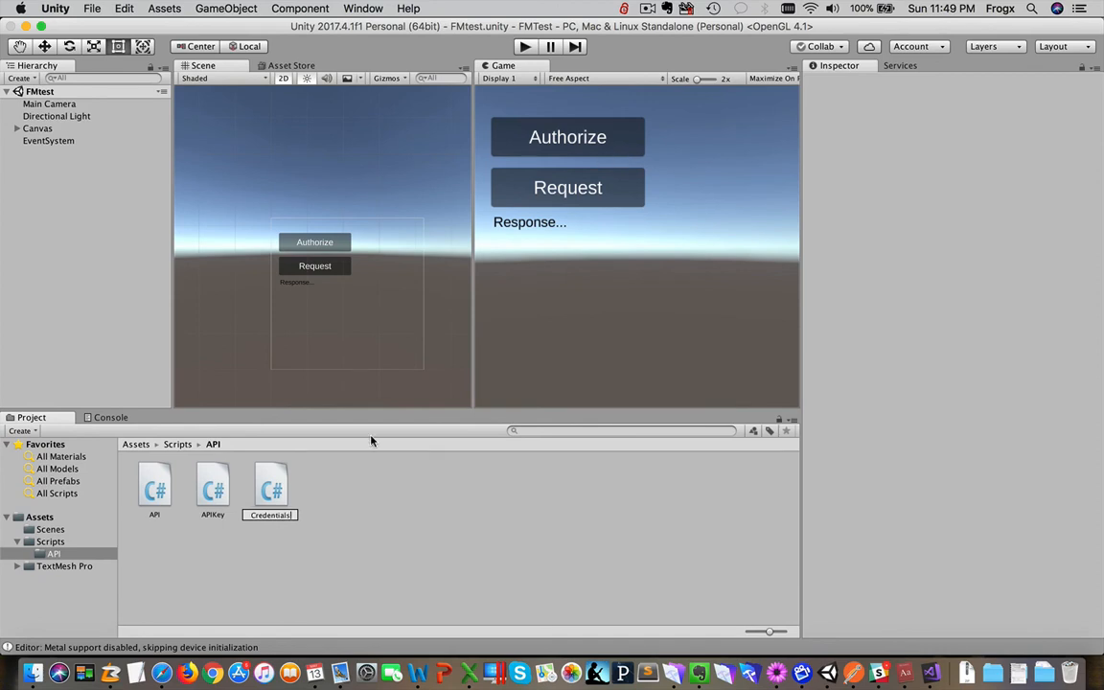
double_click(271, 487)
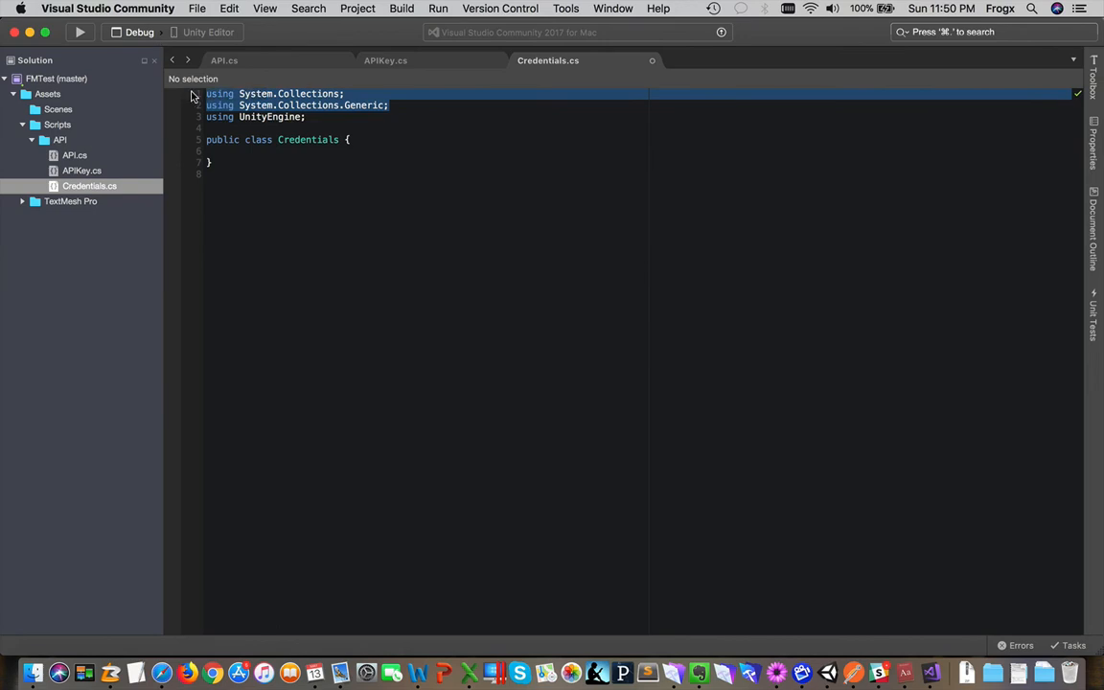
Write a [System.Serializable] Credentials class with string fields and CreateFromJSON returning JsonUtility.FromJson<Credentials>(jsonString).
key("Delete")
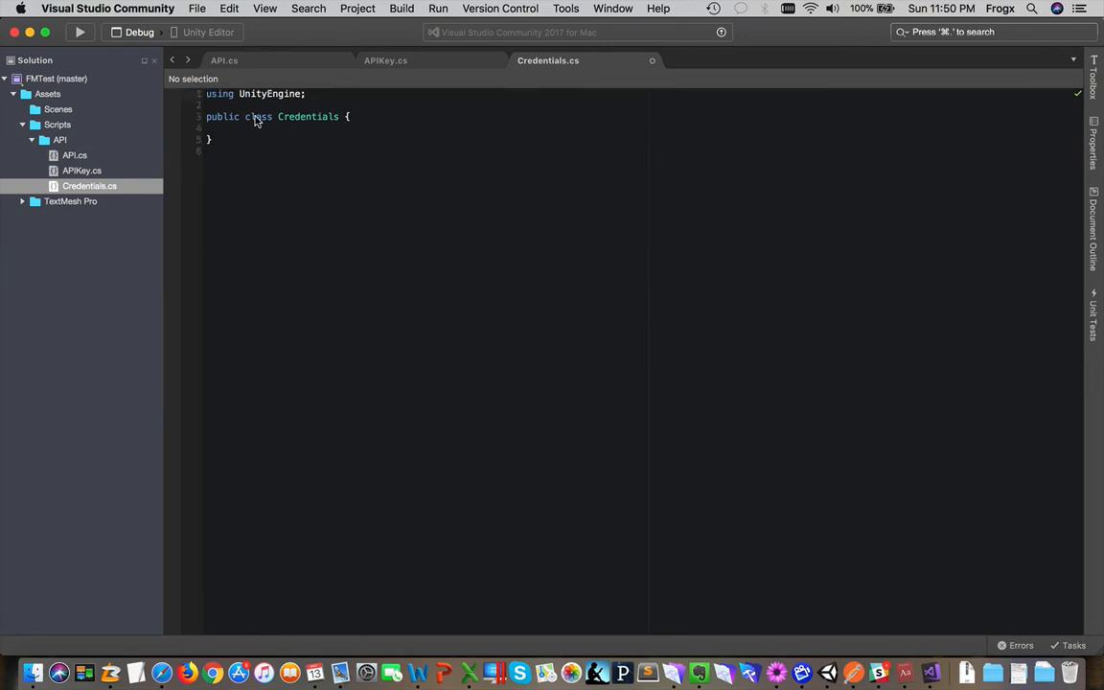
type("[System.Serializable]")
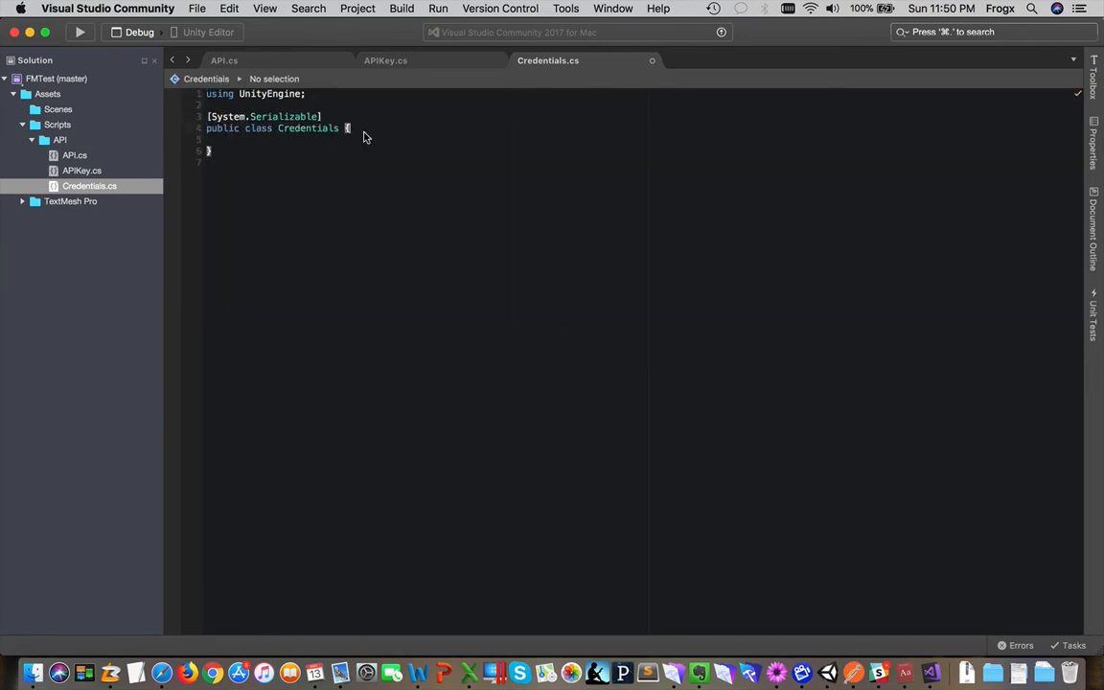
type("public string token;")
type("public static Credetials CreateFromJSON(")
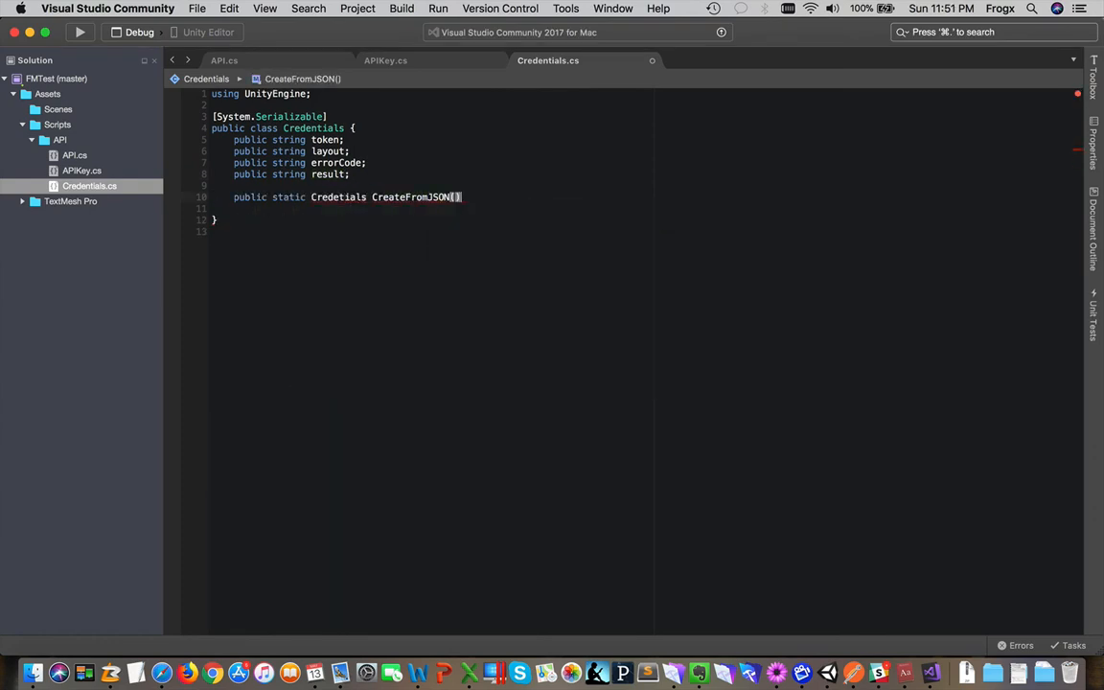
type("string jsonString)")
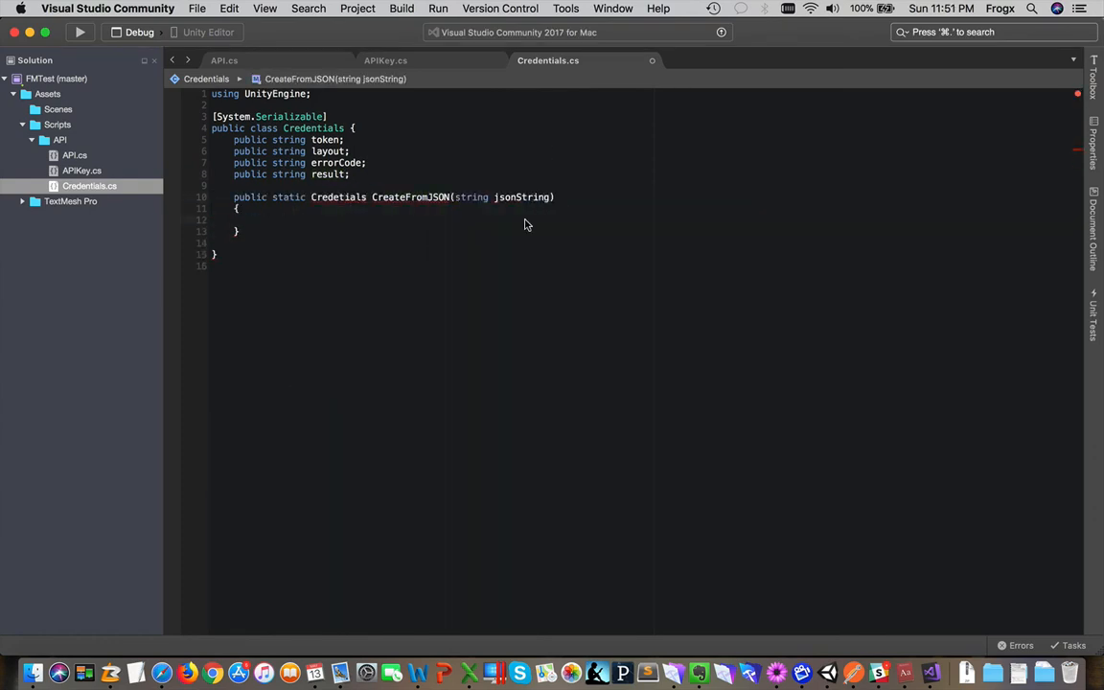
type("return JsonUtility.FromJson<Credentials>(jsonString);")
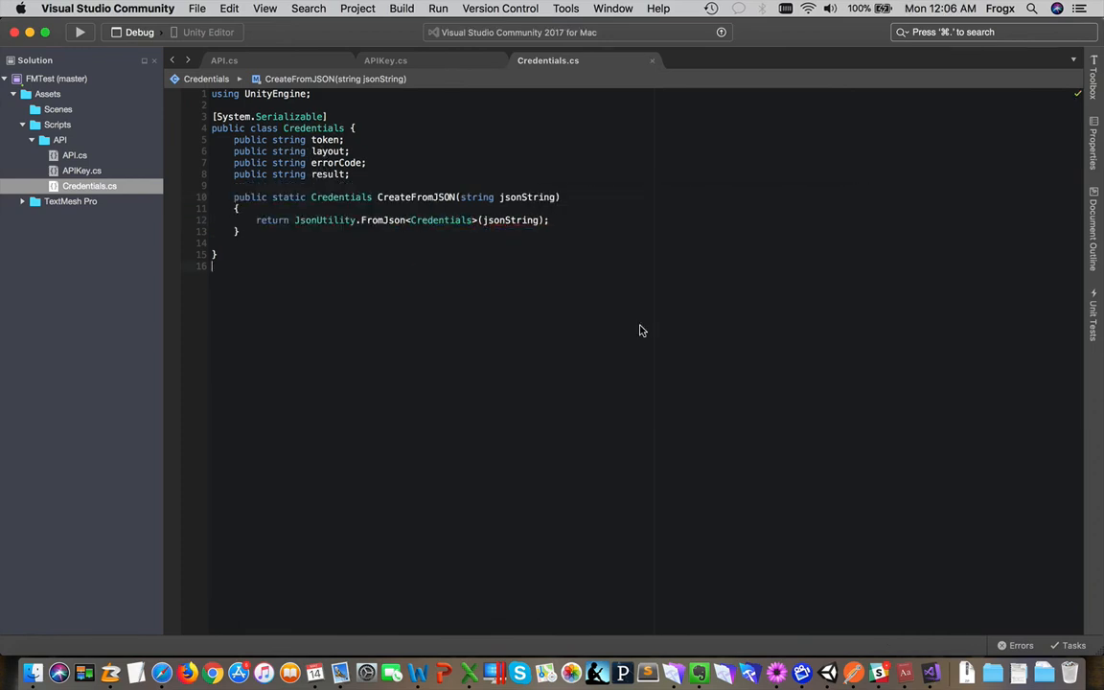
mouse_move(421, 60)
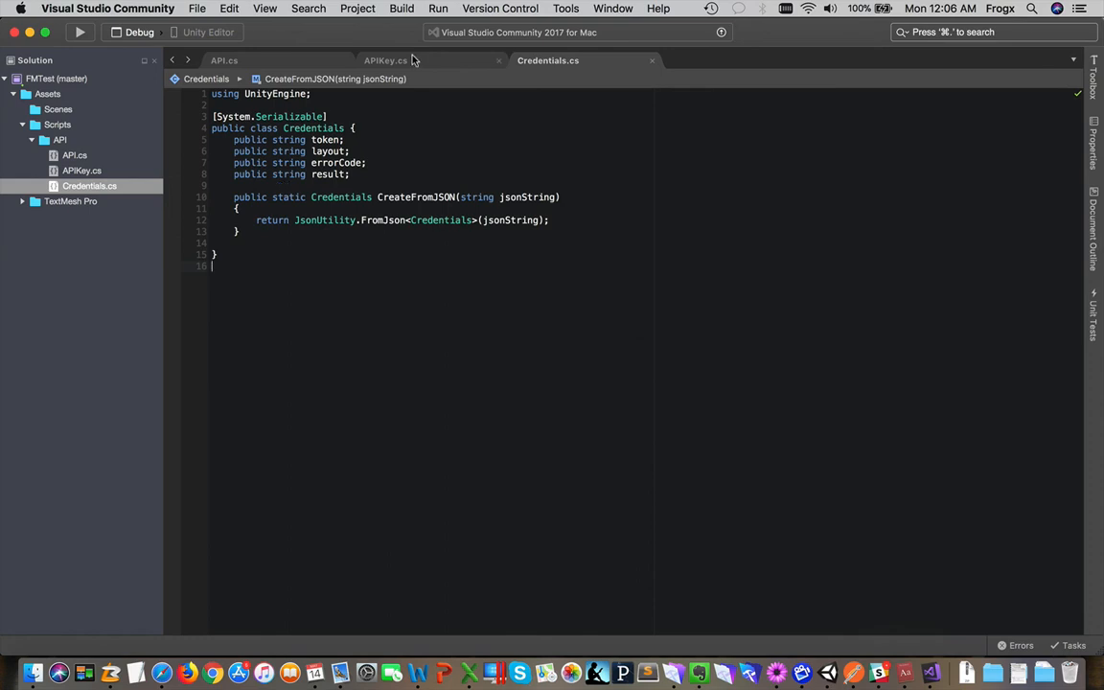
In APIKey.cs declare public static Credentials session and set it via Credentials.CreateFromJSON(req.text) on success.
left_click(375, 59)
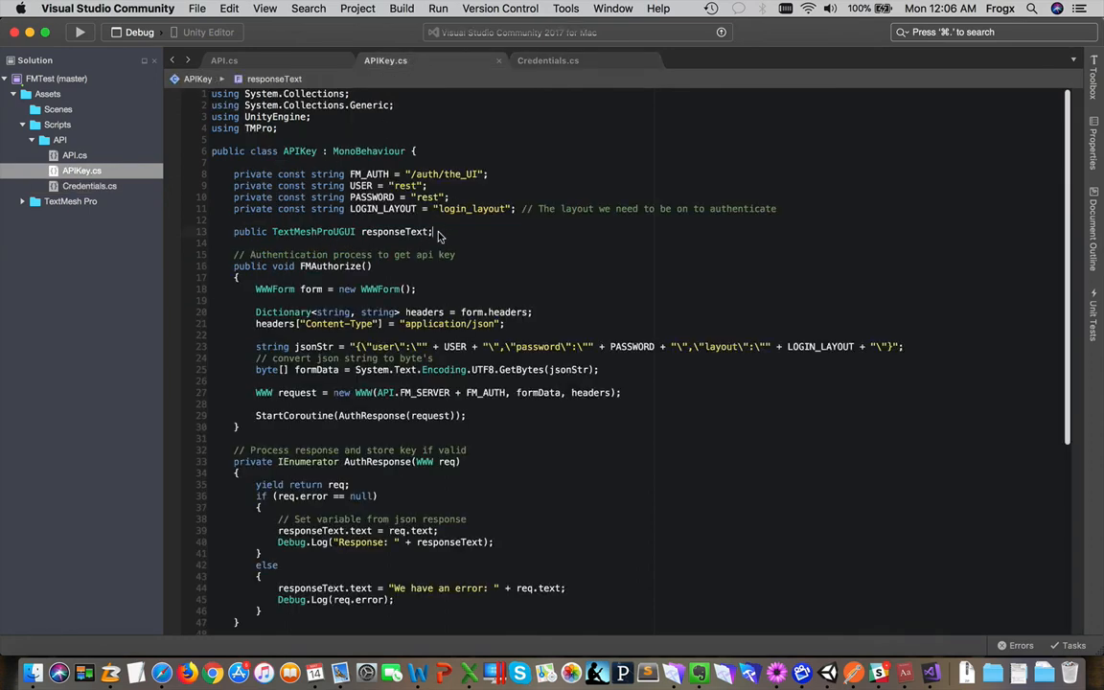
type("public static Credentials")
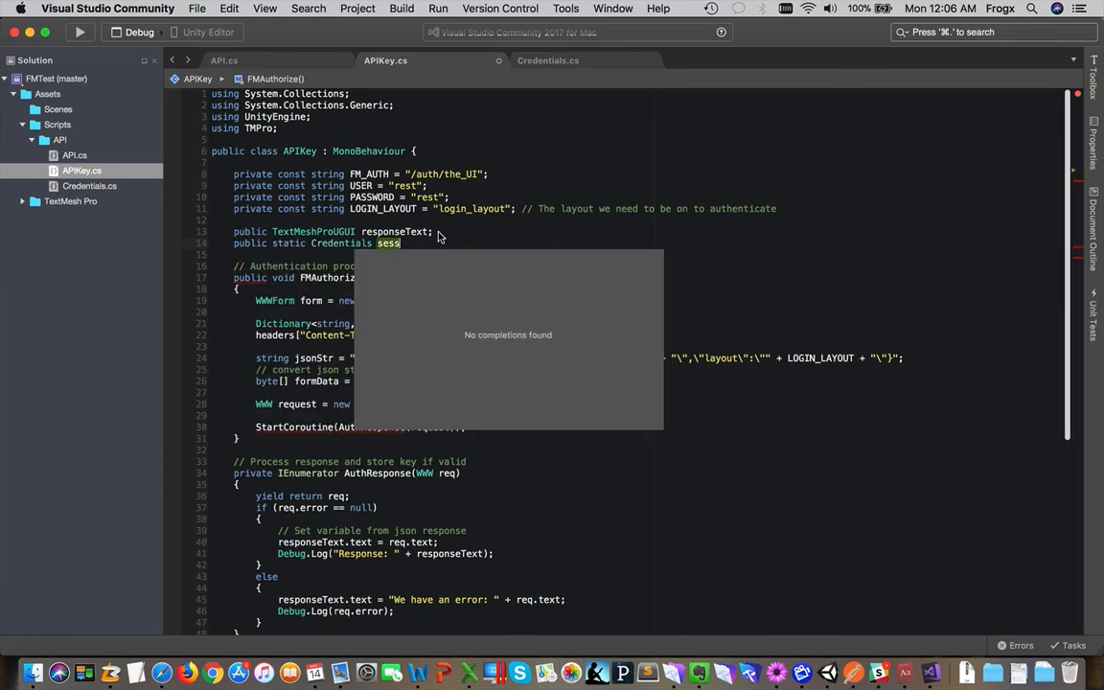
type("session")
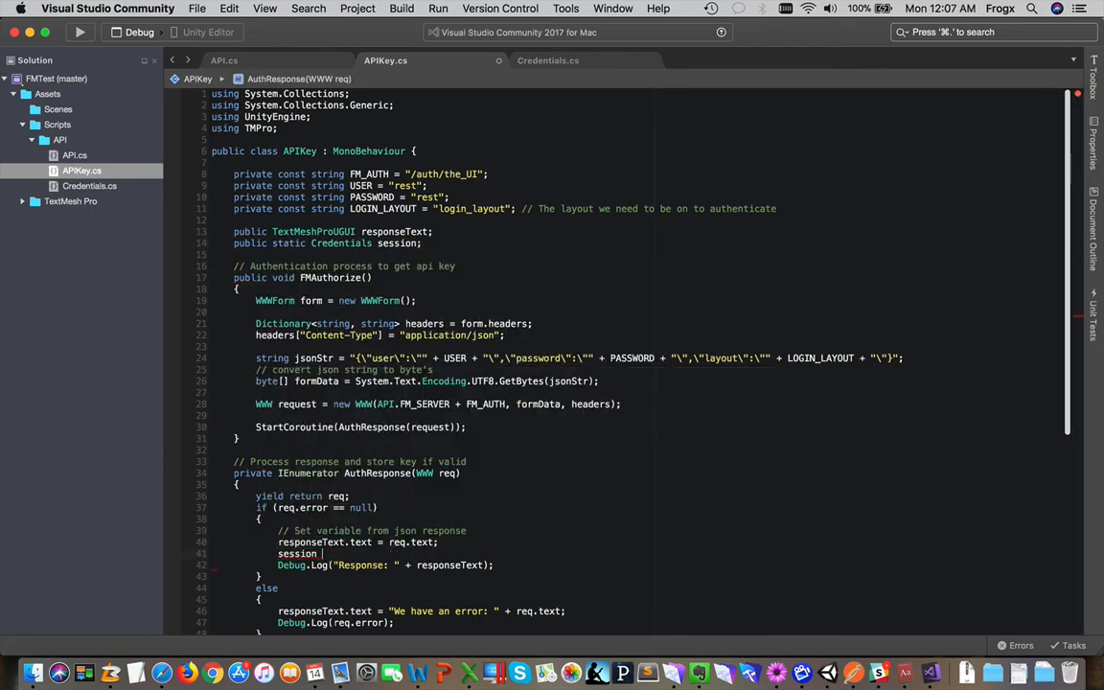
type("Credentials.CreateFromJSON(req.text);")
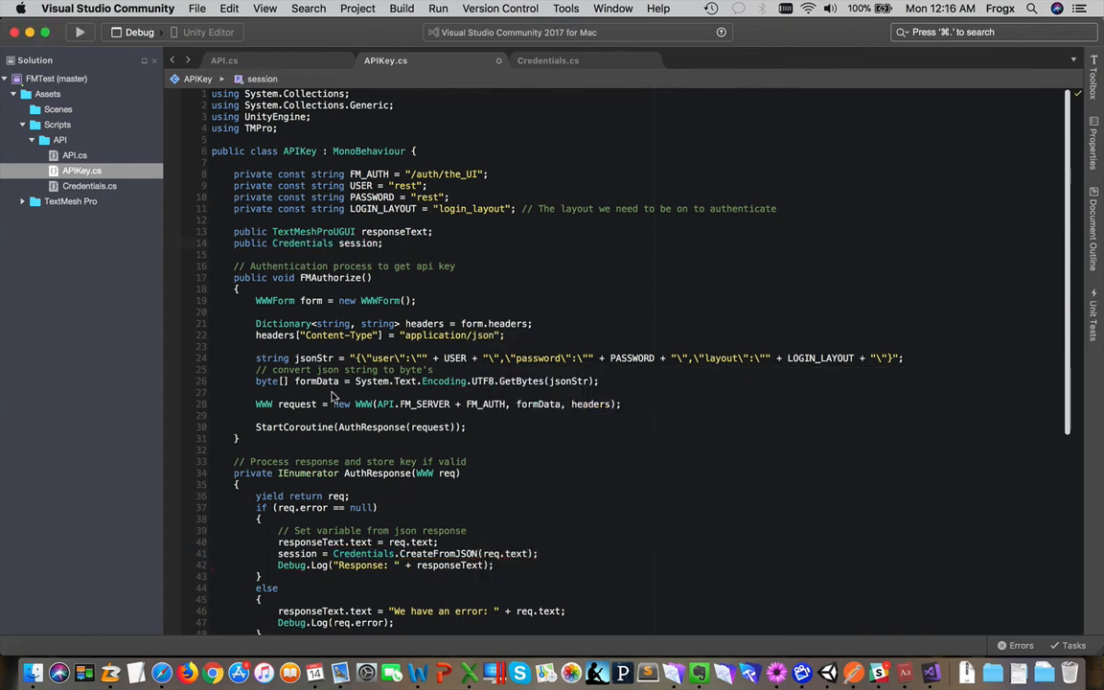
scroll("down", 3)
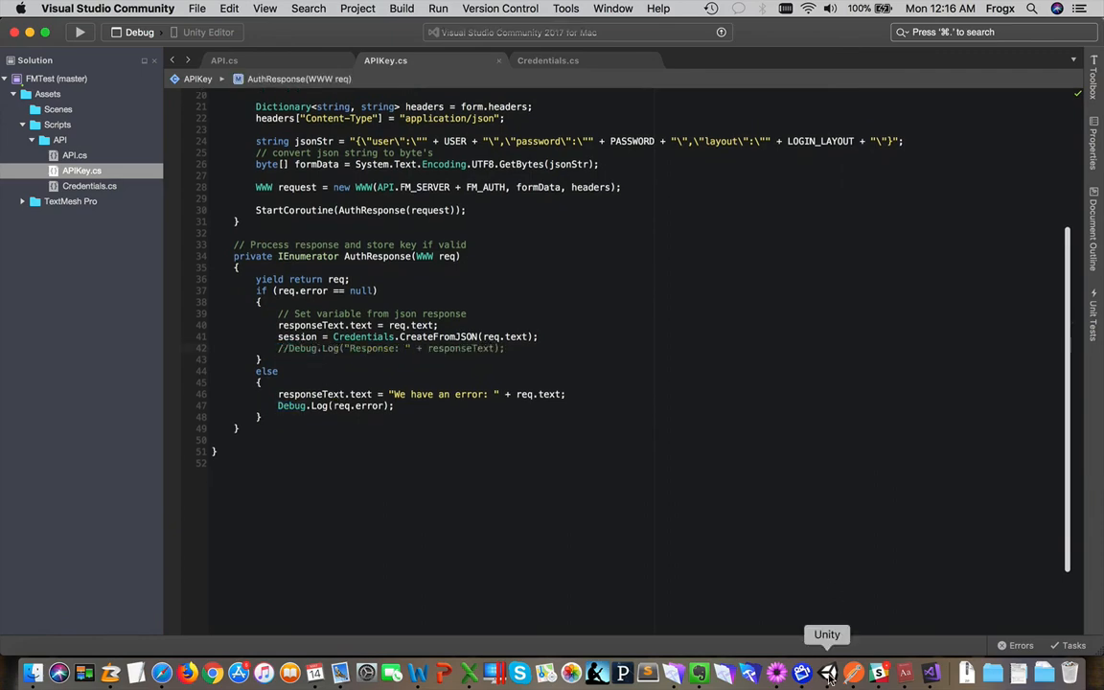
Run the Unity scene and authorize so the Session Token, Layout, Error Code and Result fill in.
left_click(828, 675)
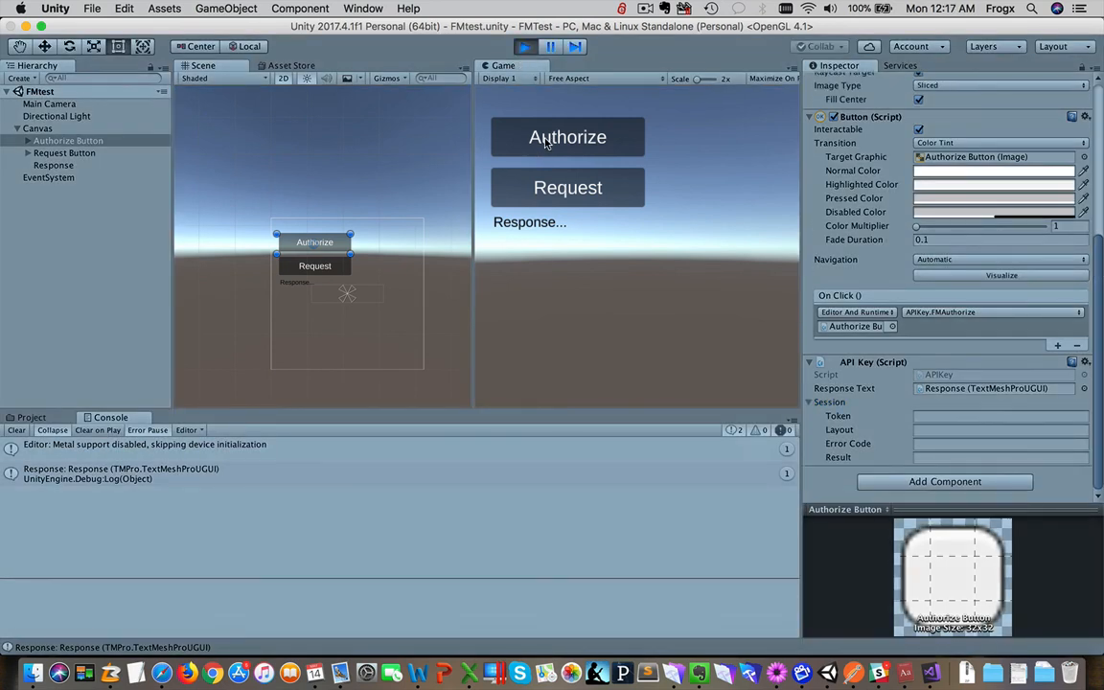
left_click(567, 136)
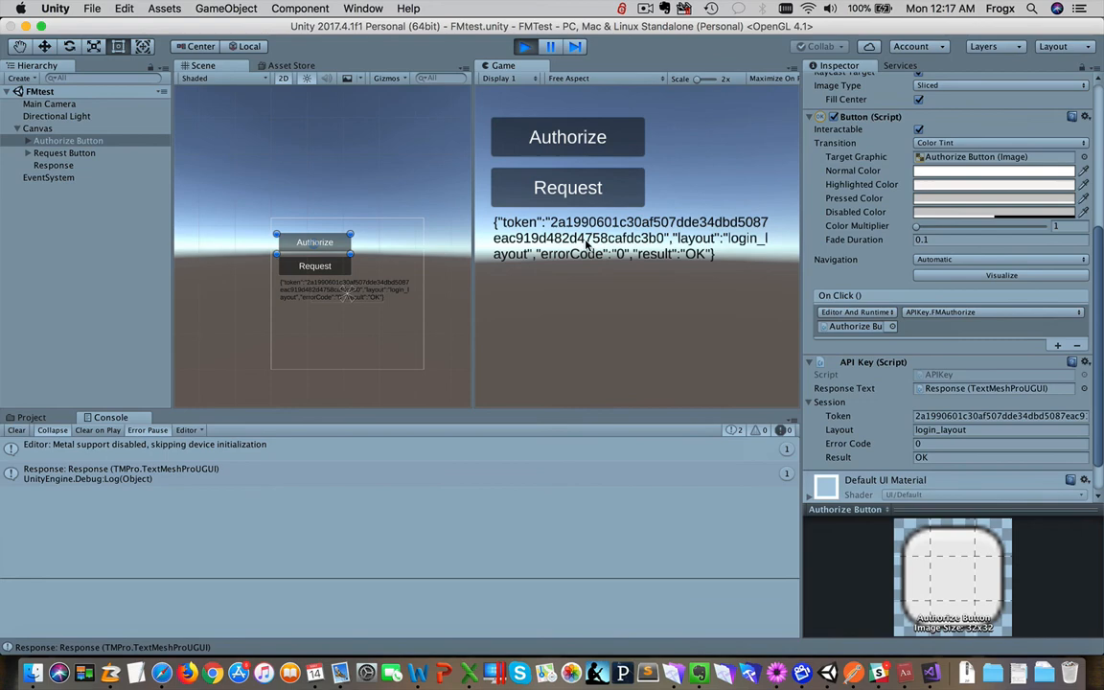